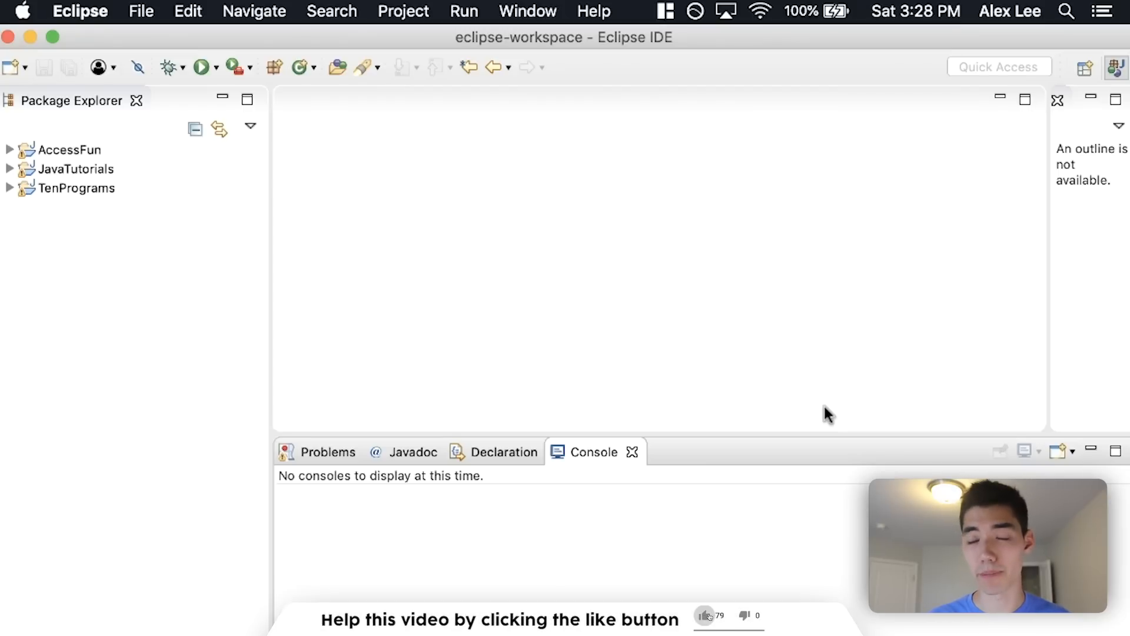
- Create a Java project named Inherit and expand it in Package Explorer
{"action": "left_click", "coordinate": [706, 616]}
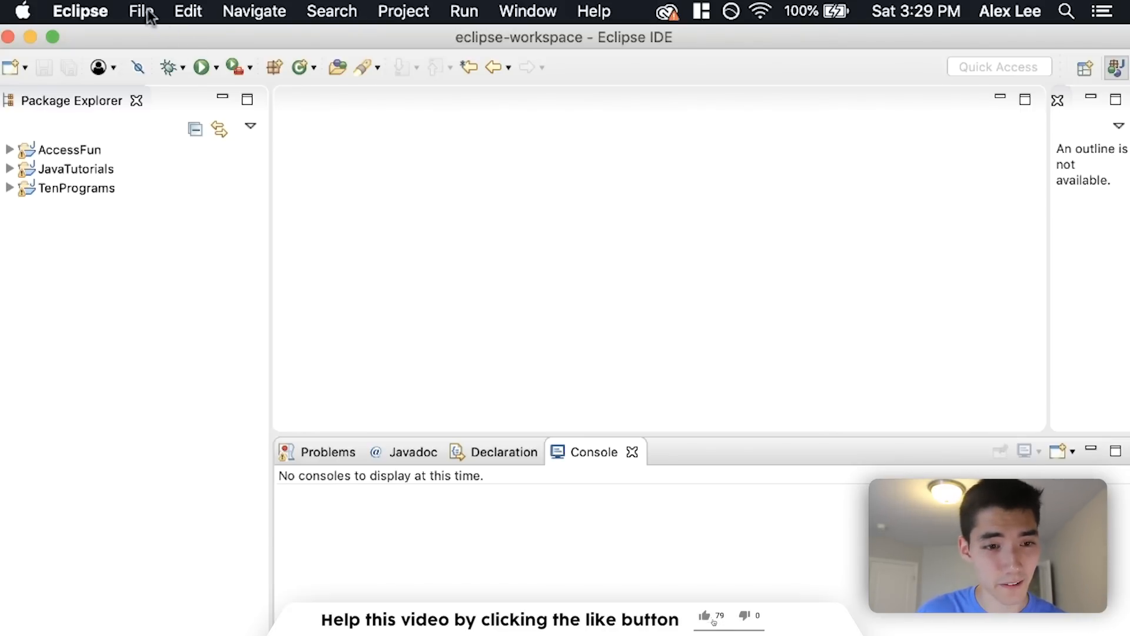
{"action": "mouse_move", "coordinate": [465, 47]}
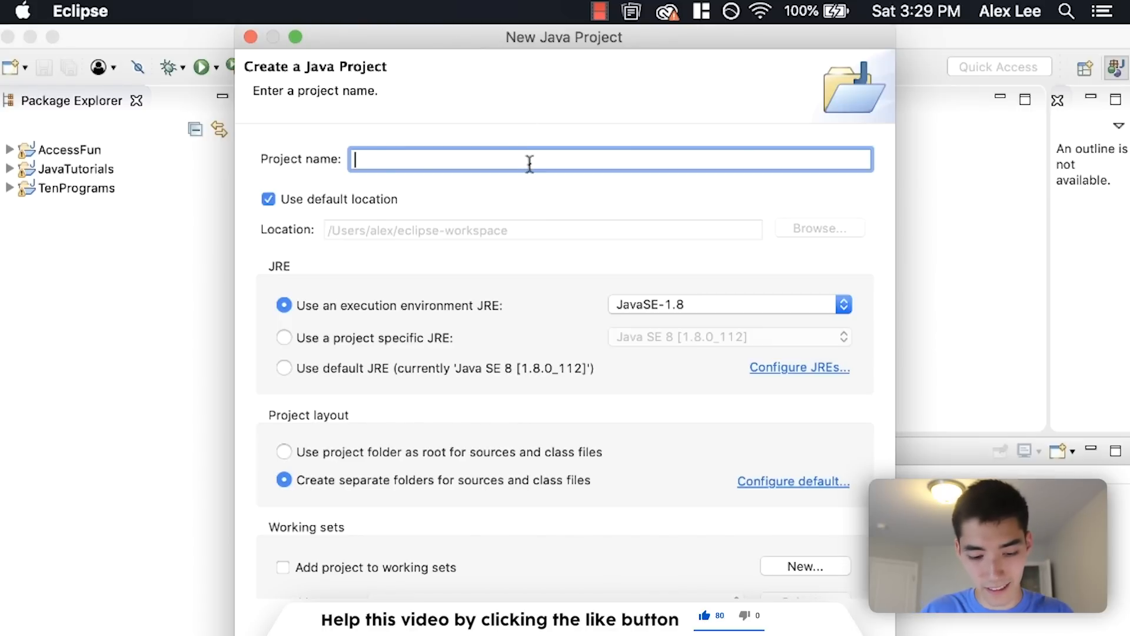
{"action": "type", "text": "Inhert"}
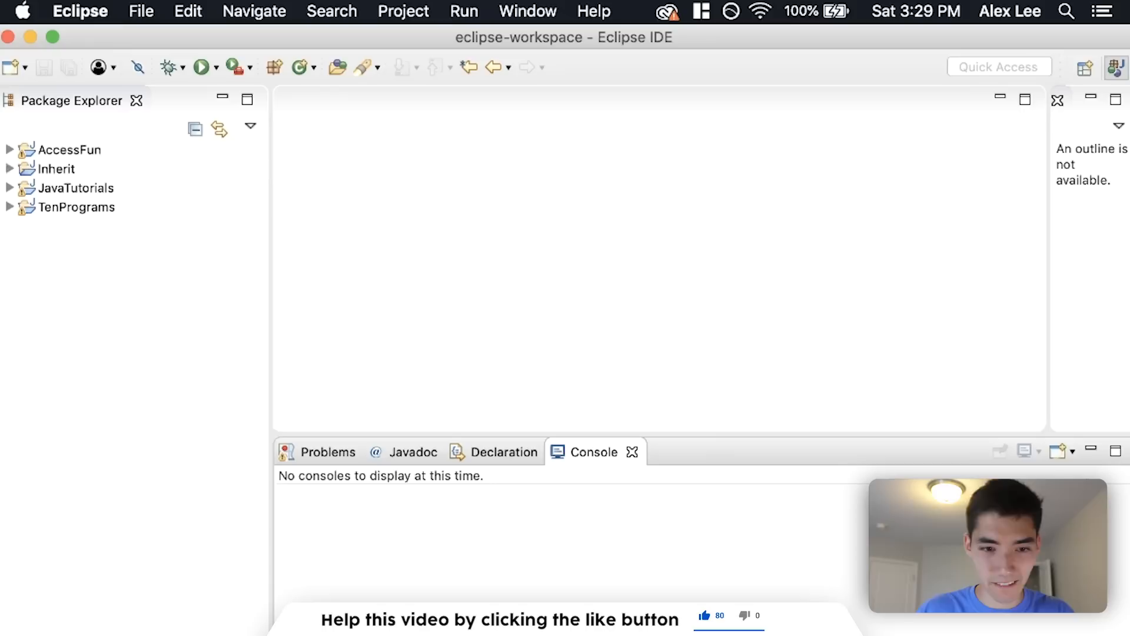
{"action": "left_click", "coordinate": [57, 169]}
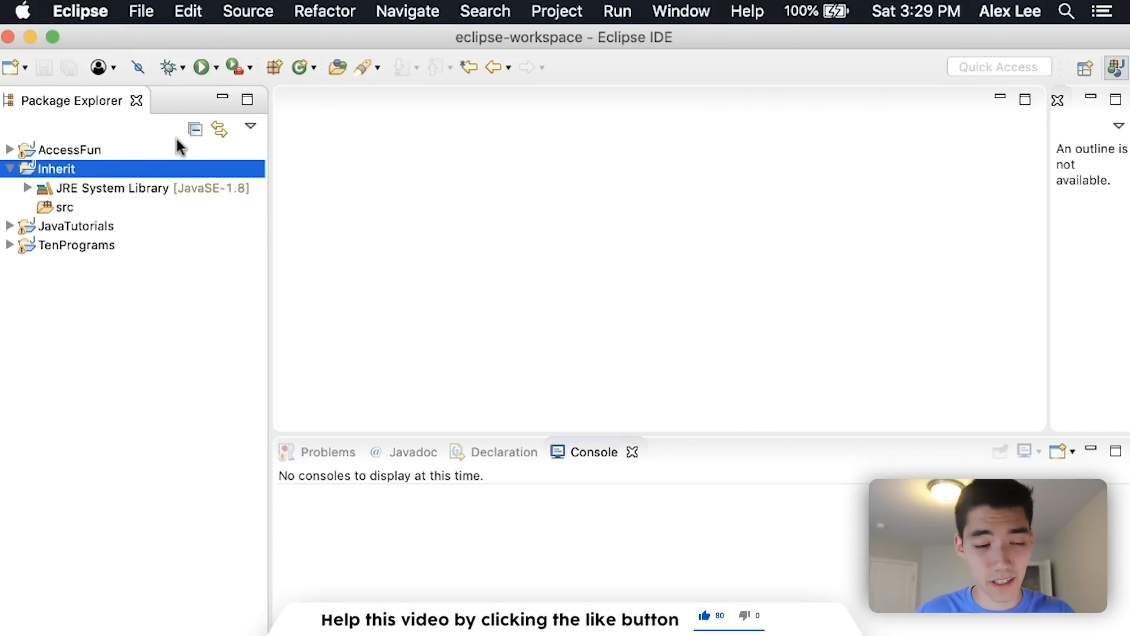
{"action": "mouse_move", "coordinate": [117, 414]}
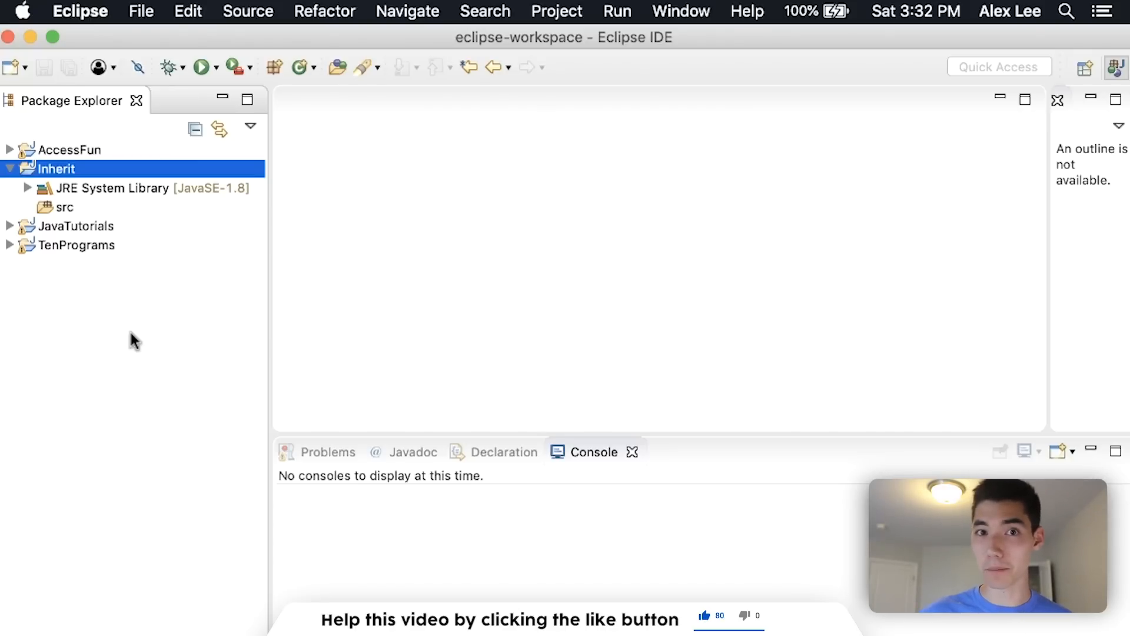
{"action": "mouse_move", "coordinate": [124, 352]}
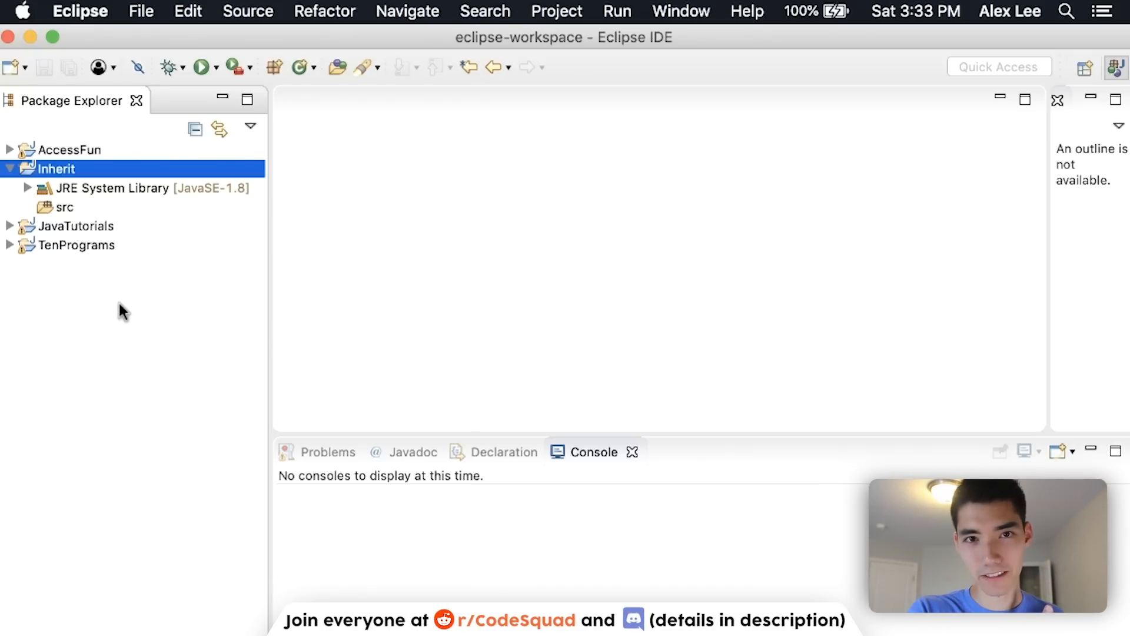
- Create empty classes Mouse1, Mouse2 and Mouse3 in the src folder
{"action": "right_click", "coordinate": [54, 167]}
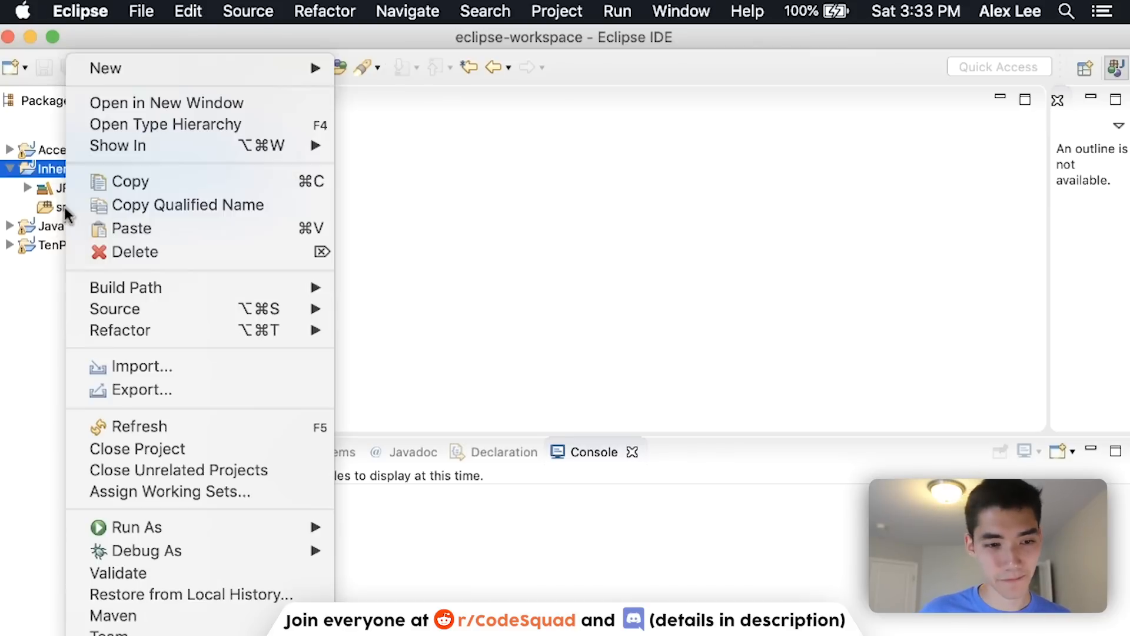
{"action": "mouse_move", "coordinate": [106, 68]}
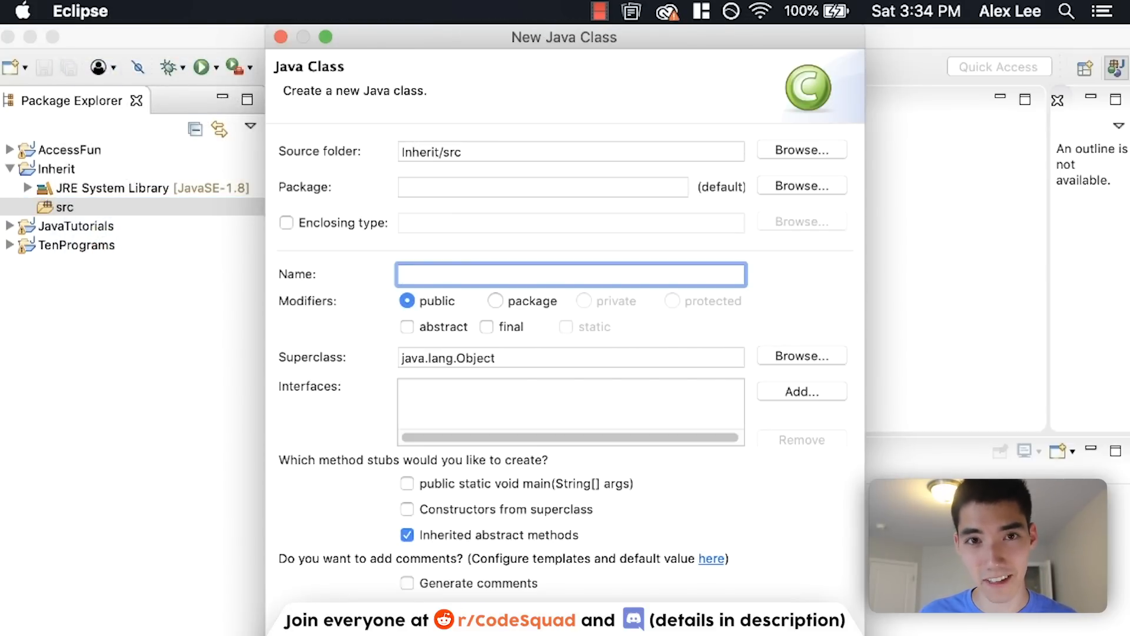
{"action": "type", "text": "M"}
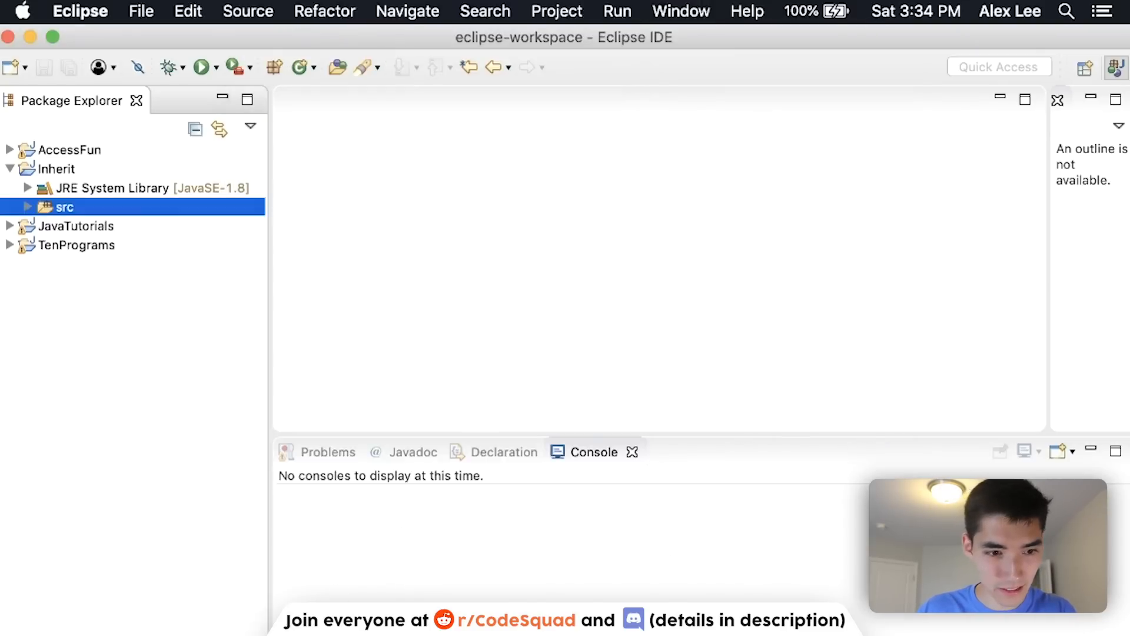
{"action": "right_click", "coordinate": [124, 225]}
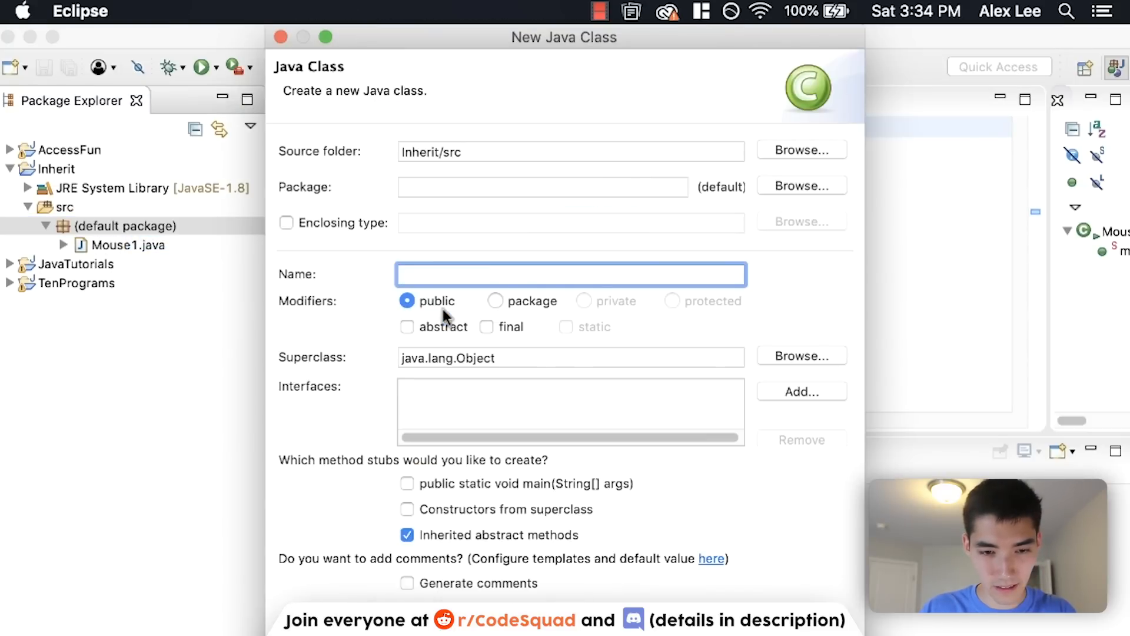
{"action": "type", "text": "Mouse2"}
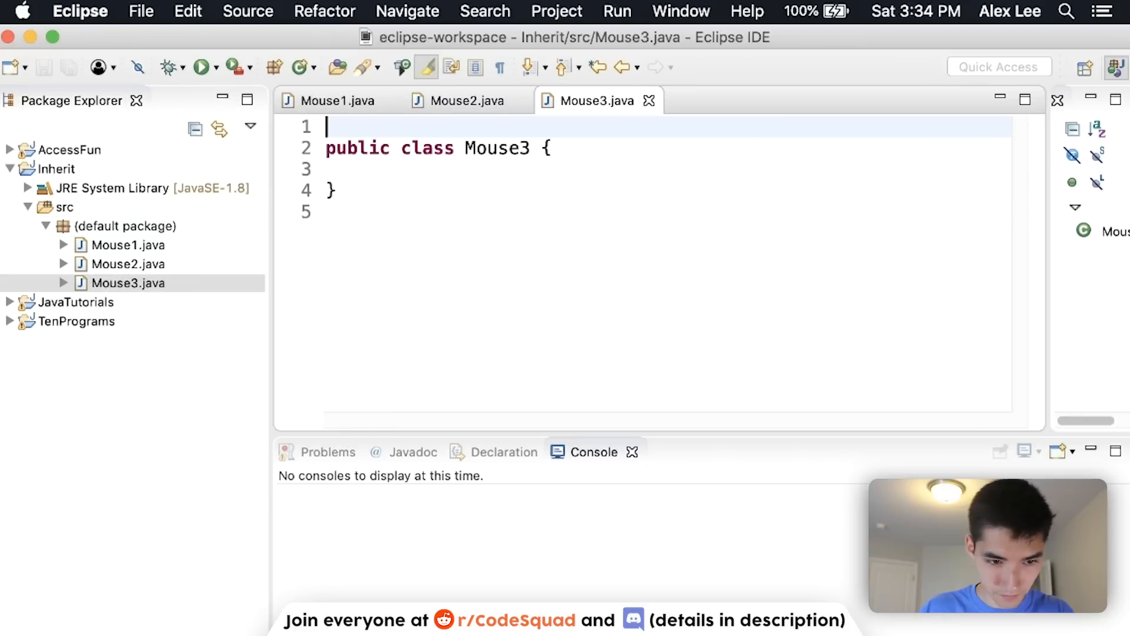
- Review Mouse2's source and switch to editing Mouse1
{"action": "left_click", "coordinate": [129, 245]}
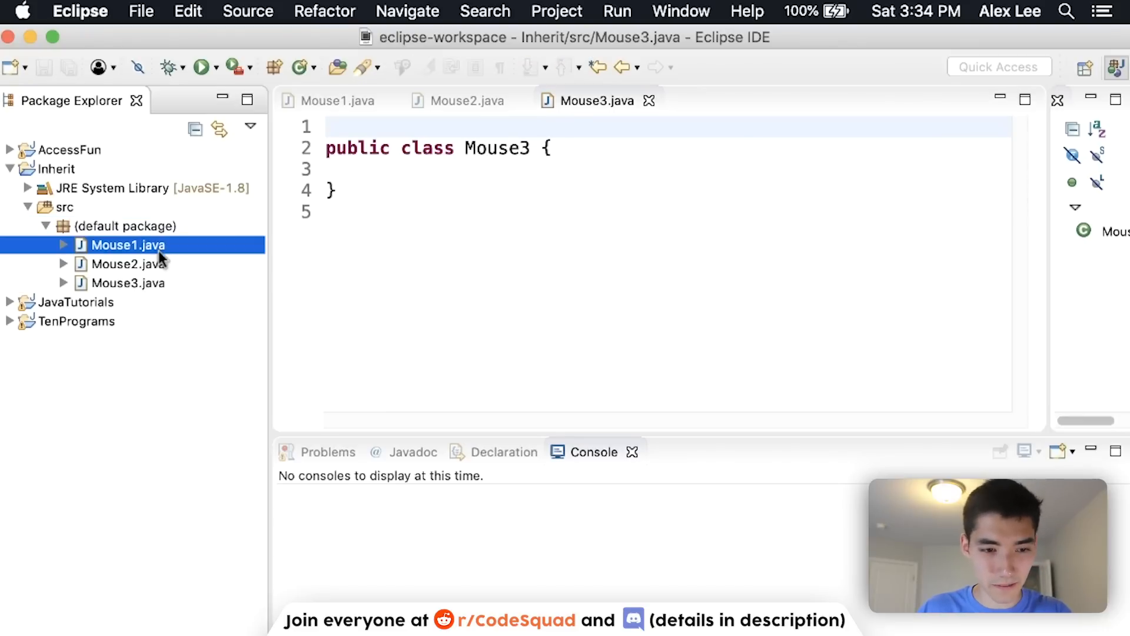
{"action": "left_click", "coordinate": [340, 100]}
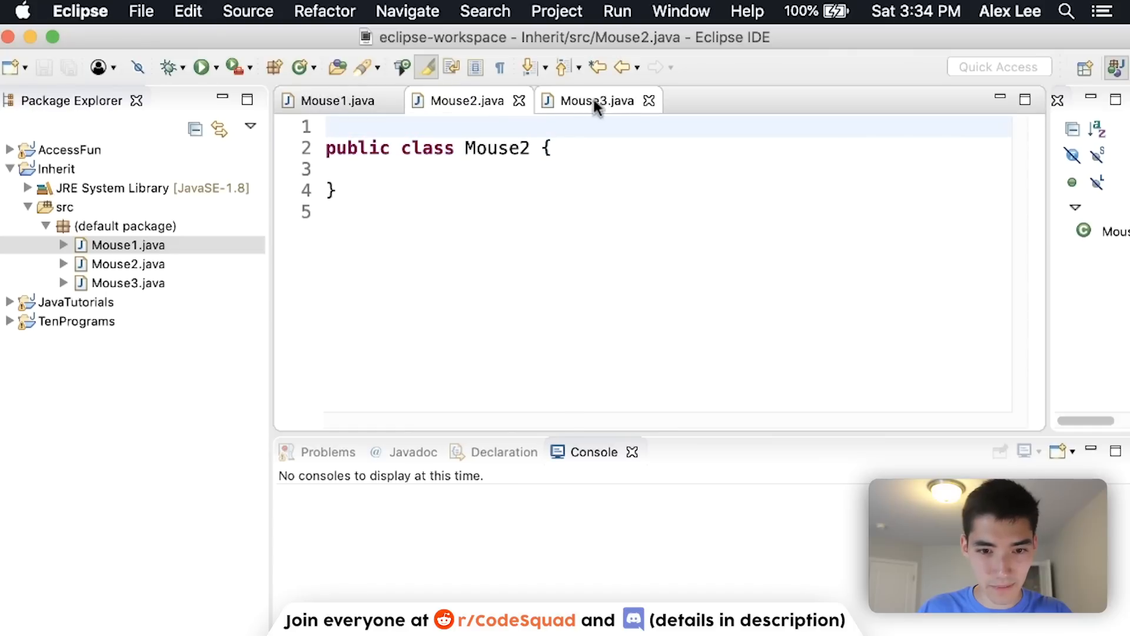
{"action": "left_click", "coordinate": [335, 100]}
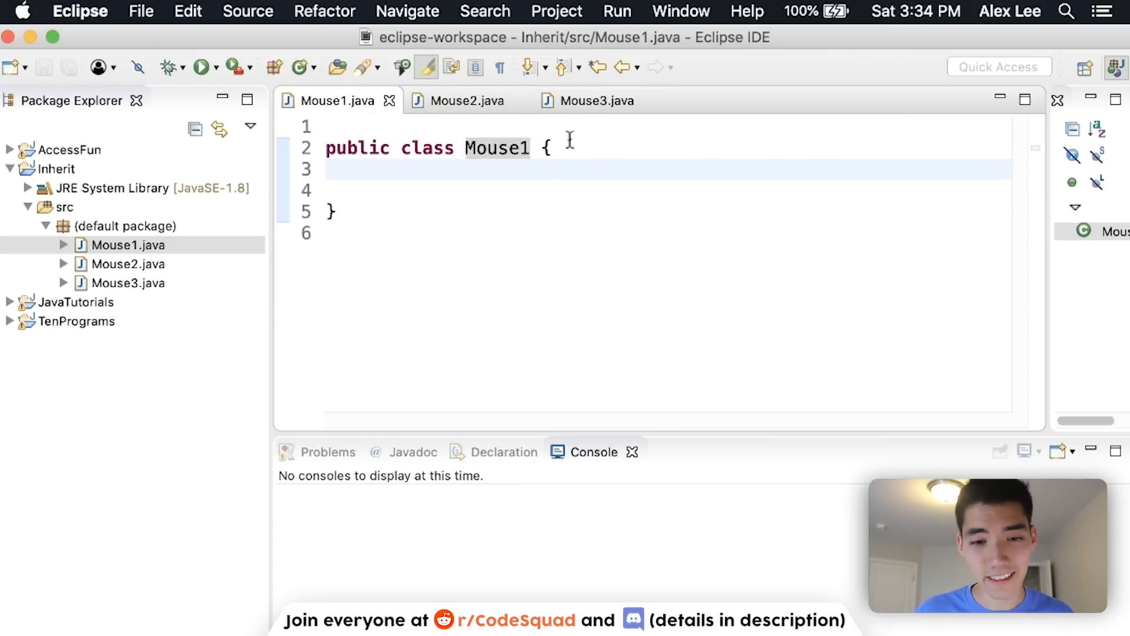
- Add a String texture field set to "Matte" inside Mouse1
{"action": "left_click", "coordinate": [558, 147]}
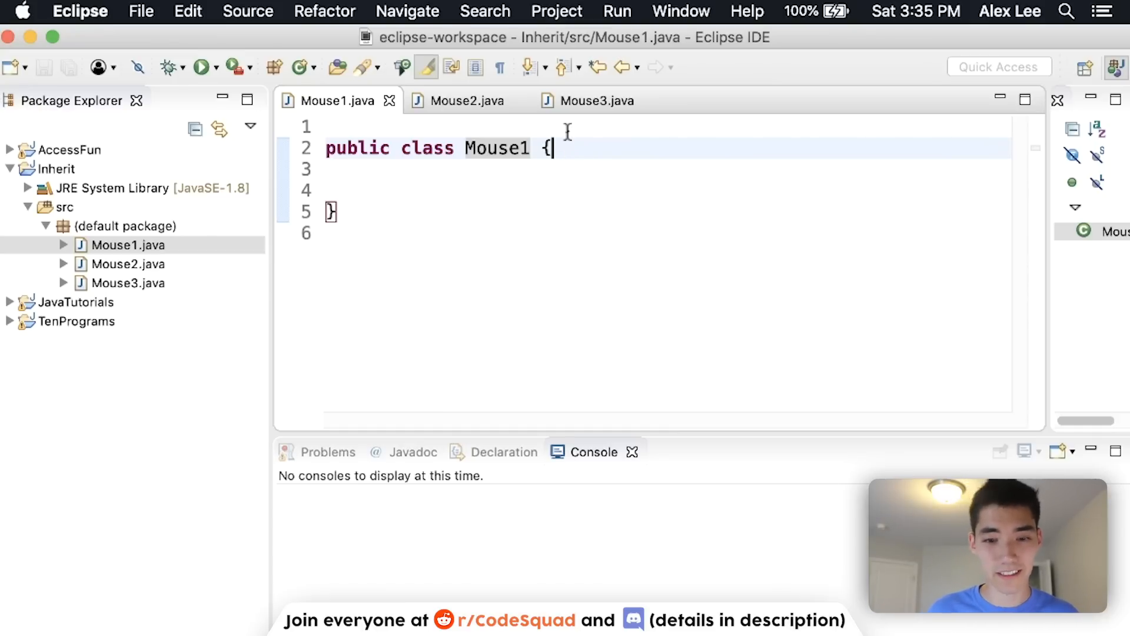
{"action": "key", "text": "enter"}
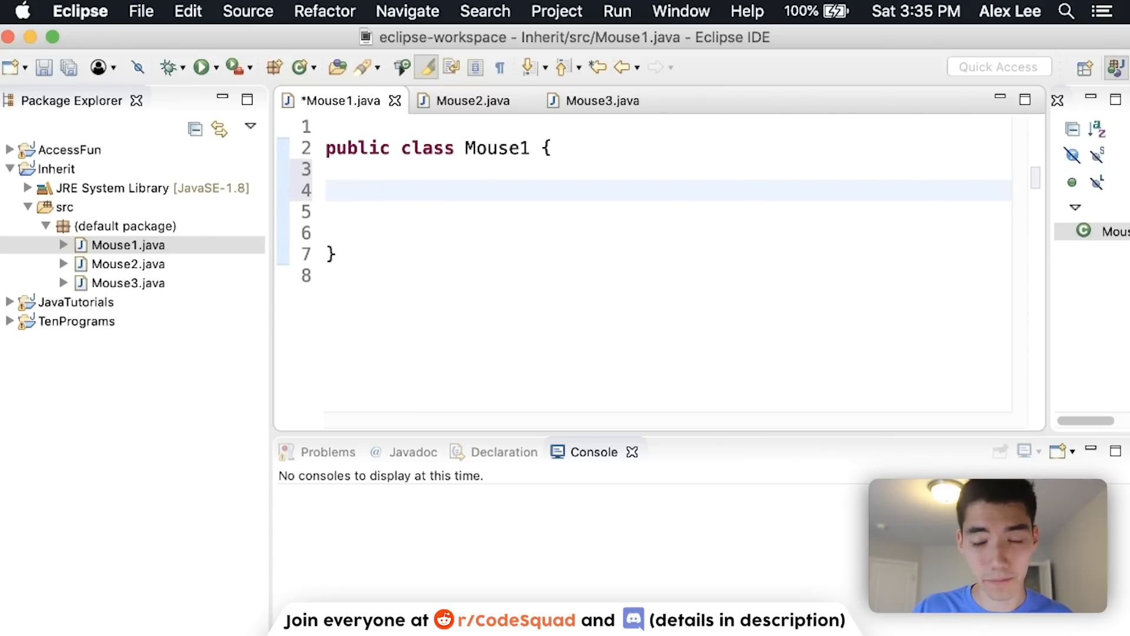
{"action": "type", "text": "String tes"}
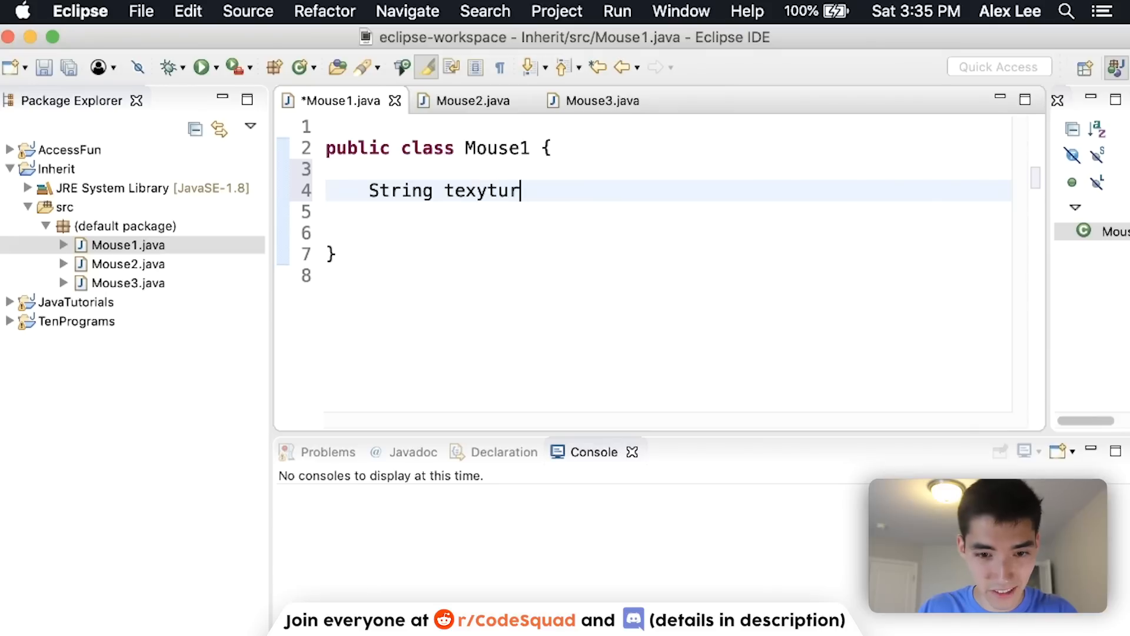
{"action": "key", "text": "Backspace"}
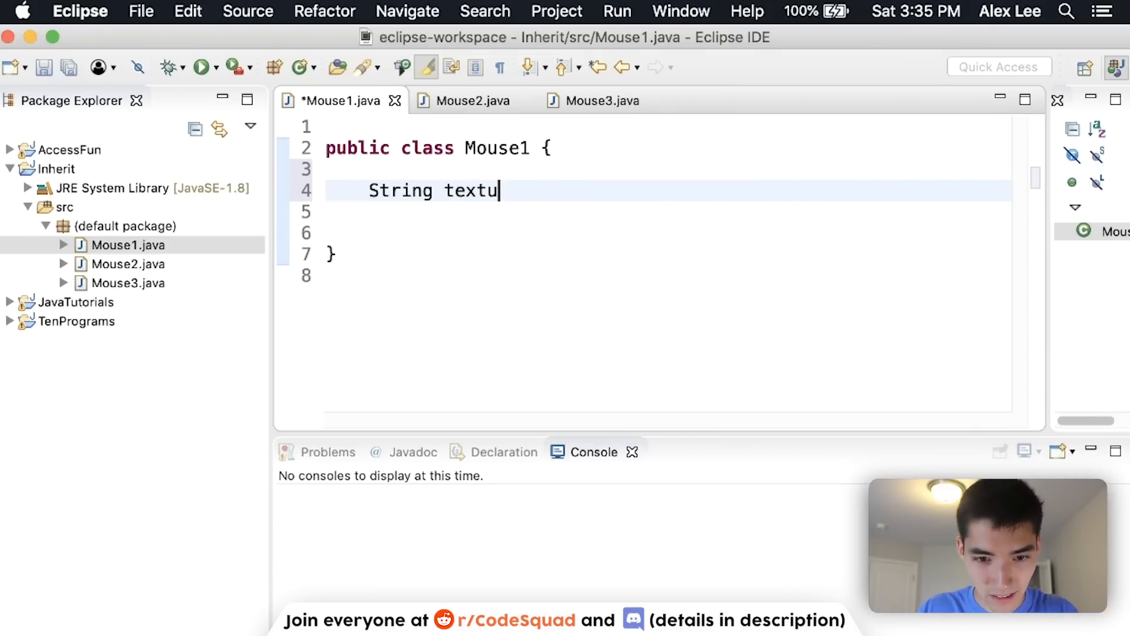
{"action": "type", "text": "re = \"Ma"}
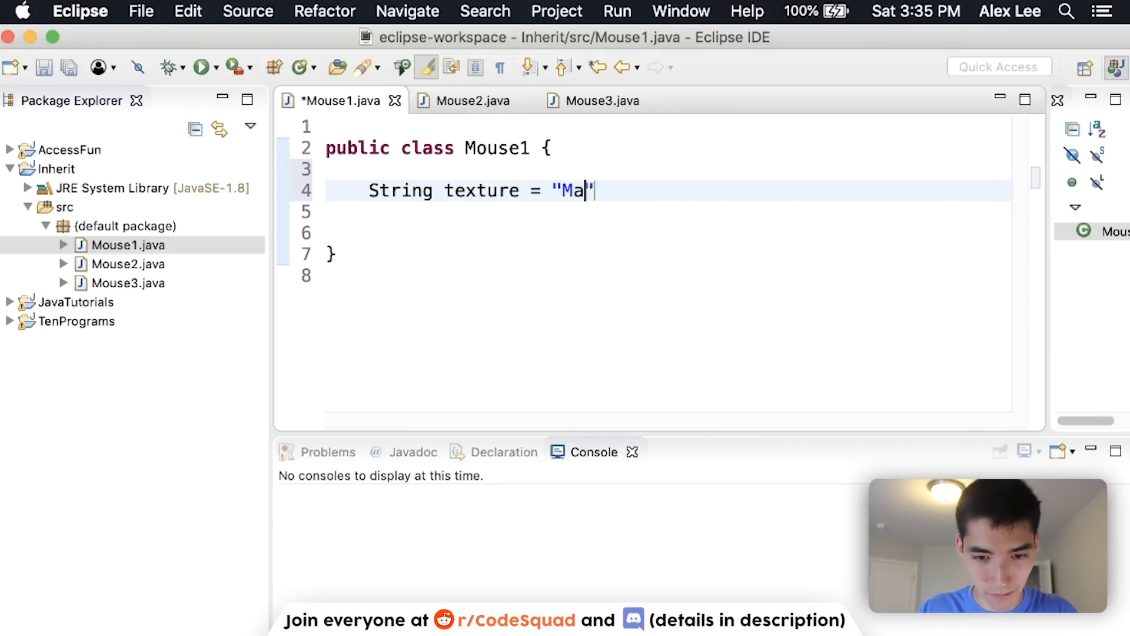
{"action": "type", "text": "tte\";"}
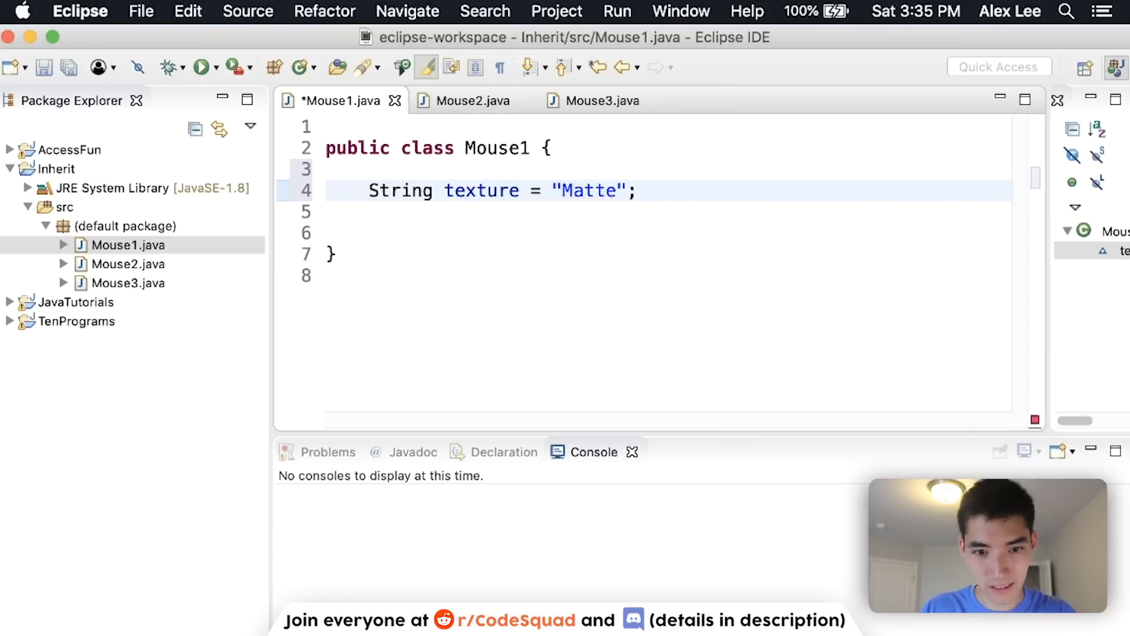
- Write static leftClick and rightClick methods printing "Click!"
{"action": "type", "text": "public"}
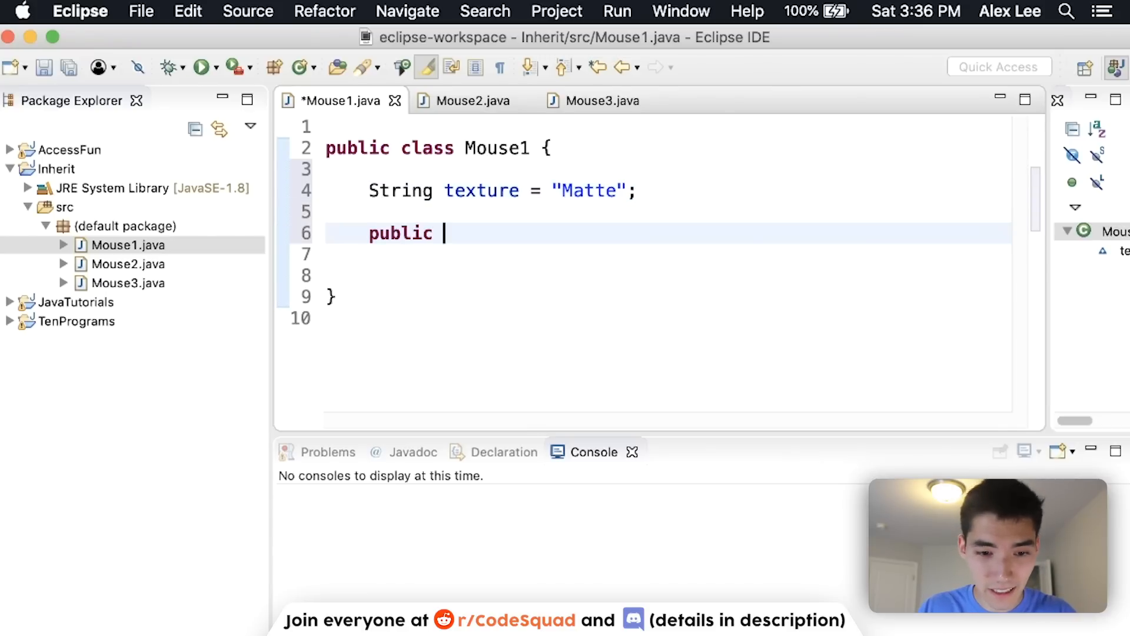
{"action": "type", "text": "static void"}
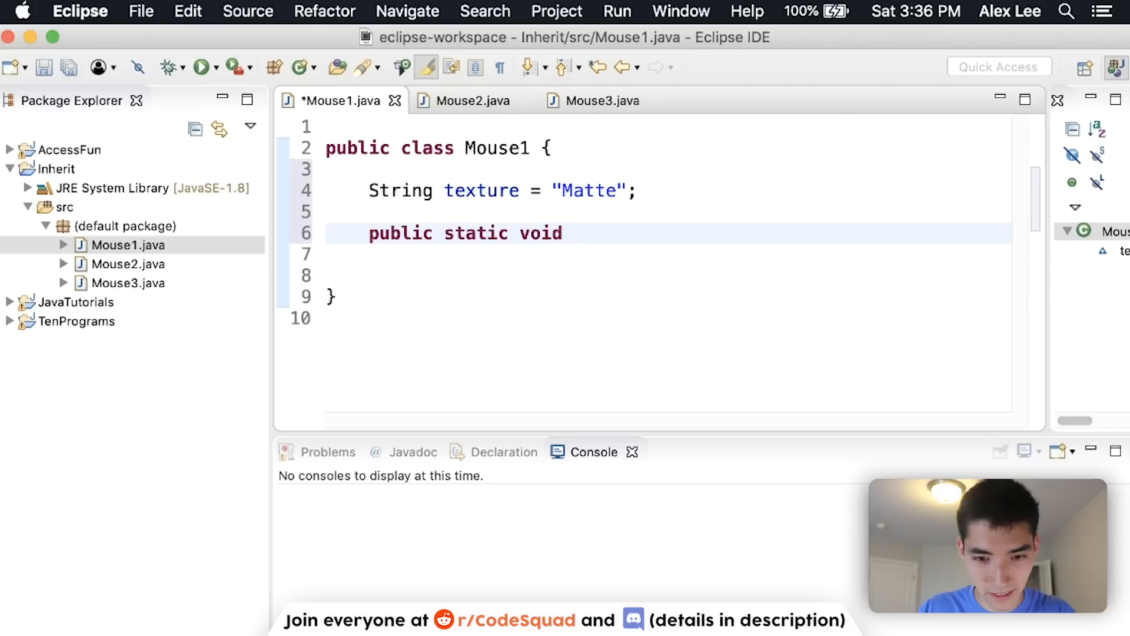
{"action": "type", "text": "leftClic"}
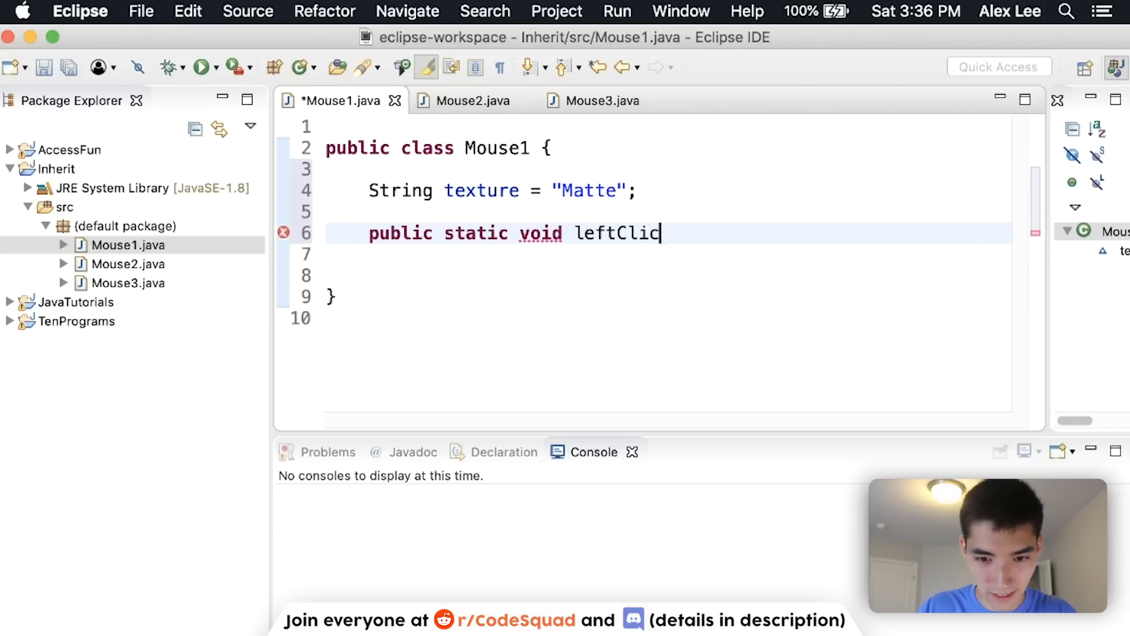
{"action": "type", "text": "k() {"}
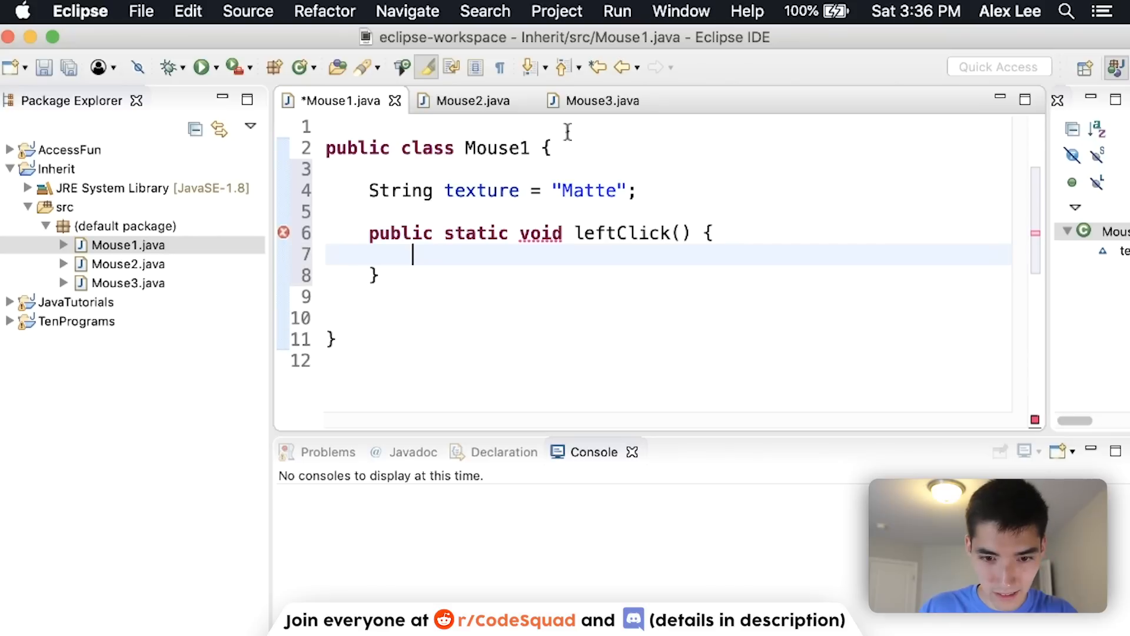
{"action": "type", "text": "publ"}
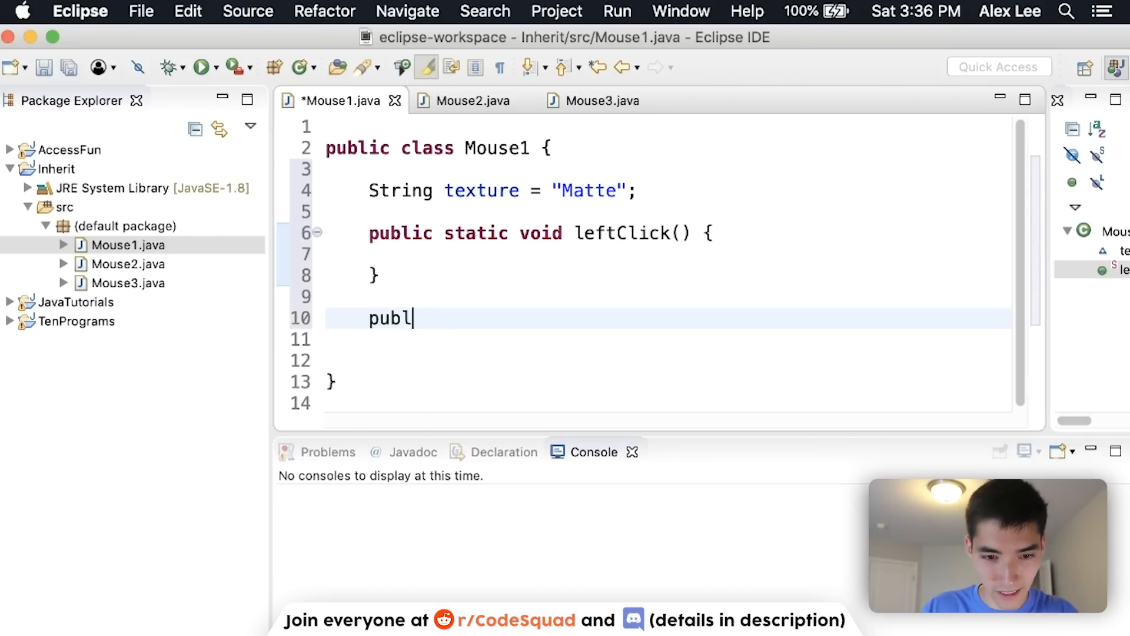
{"action": "type", "text": "ic static void"}
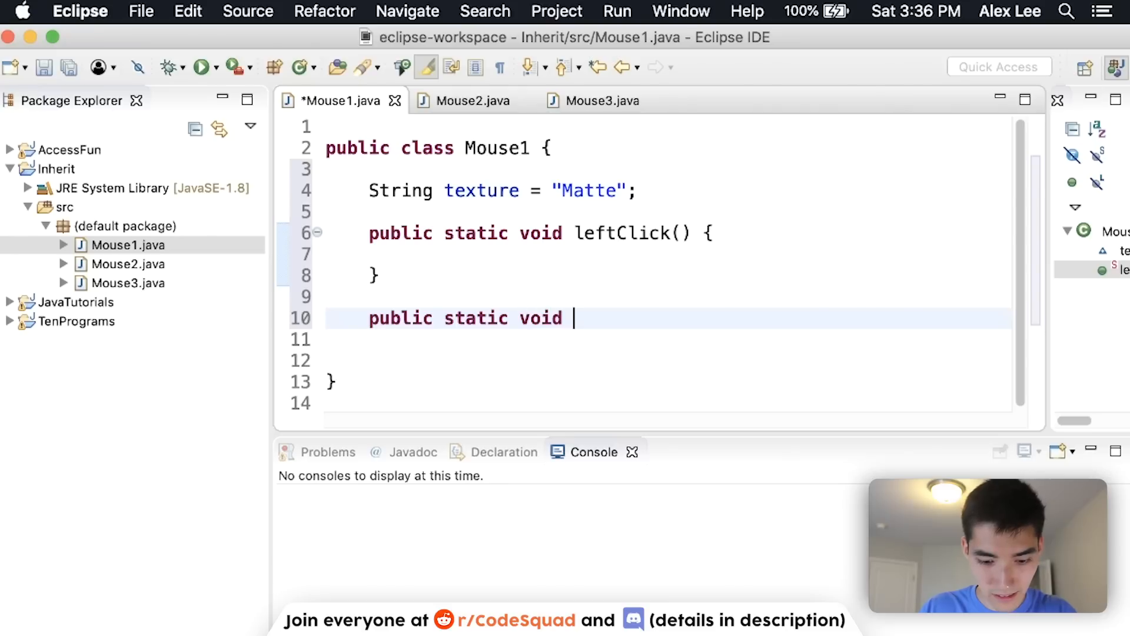
{"action": "type", "text": "rightClick("}
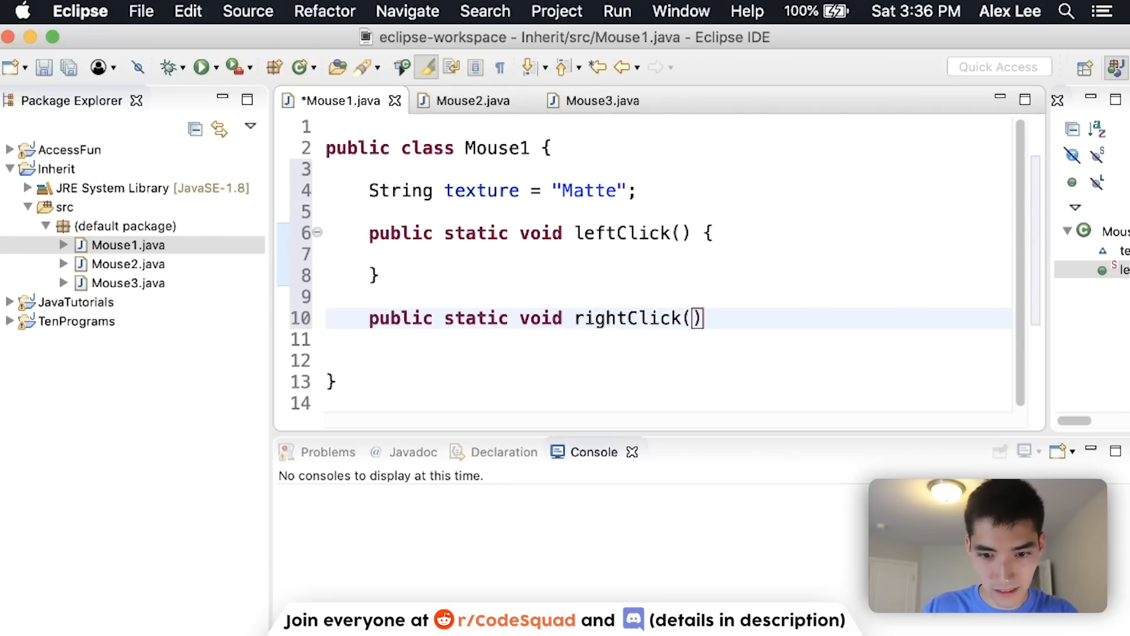
{"action": "type", "text": "Syst"}
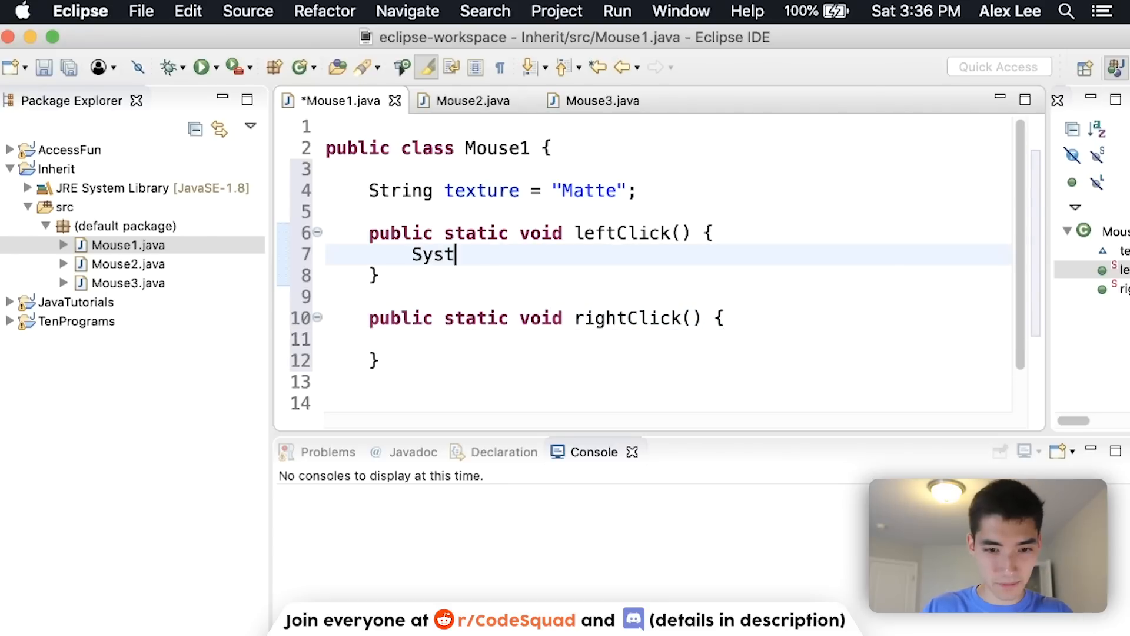
{"action": "type", "text": "em.out.println("}
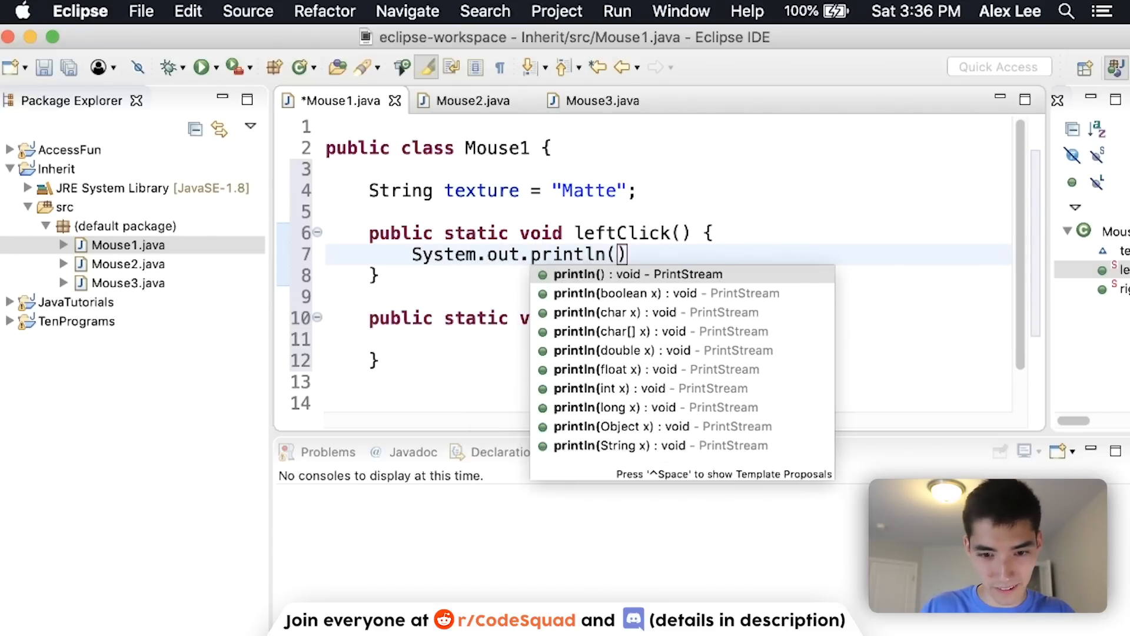
{"action": "type", "text": "\"Click!\""}
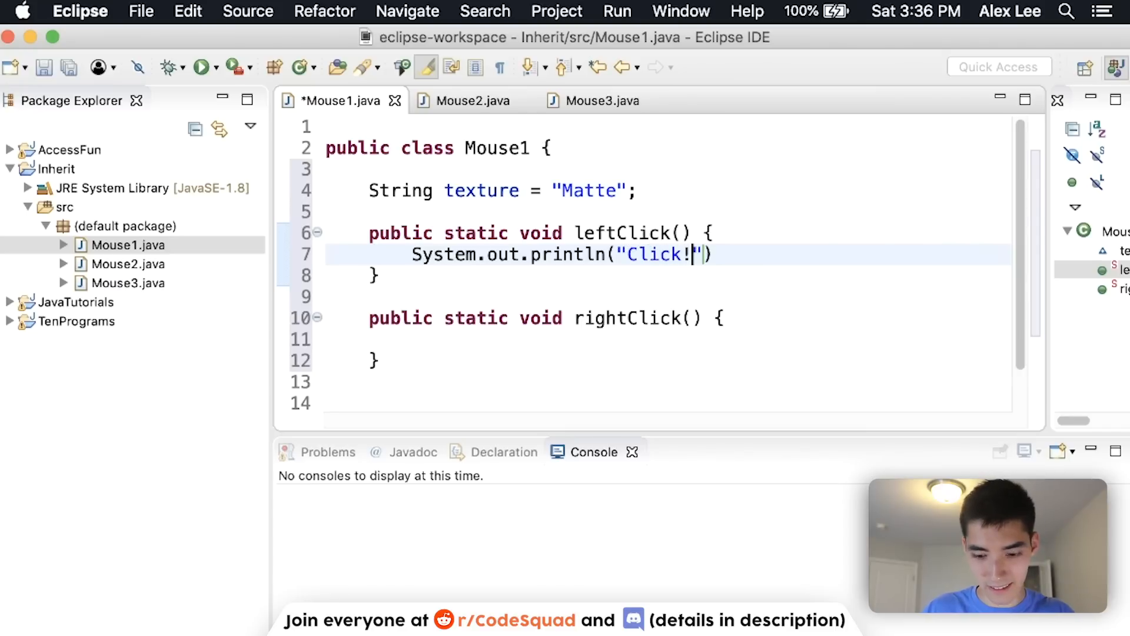
{"action": "type", "text": ";"}
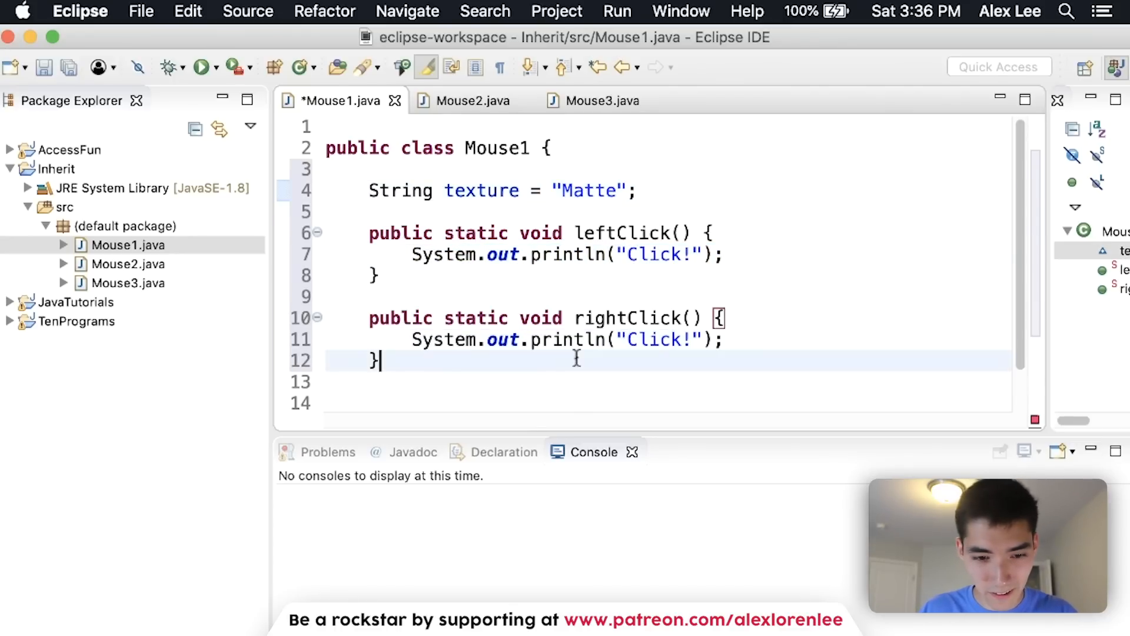
- Write a static setColor(String color) method that prints the color
{"action": "type", "text": "public stat"}
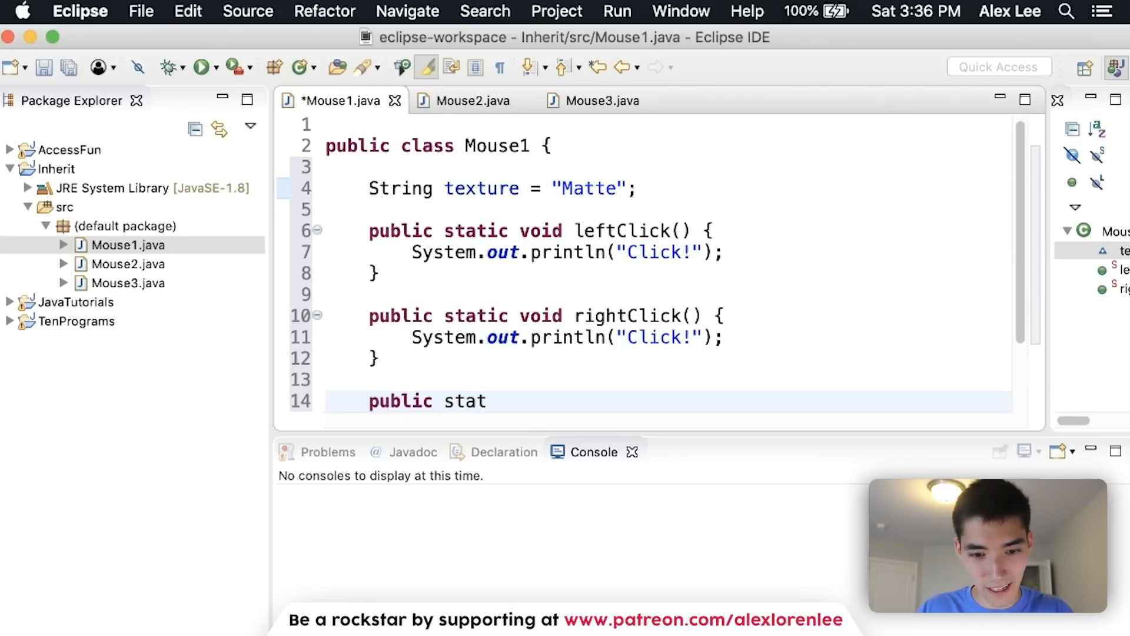
{"action": "type", "text": "ic void setC"}
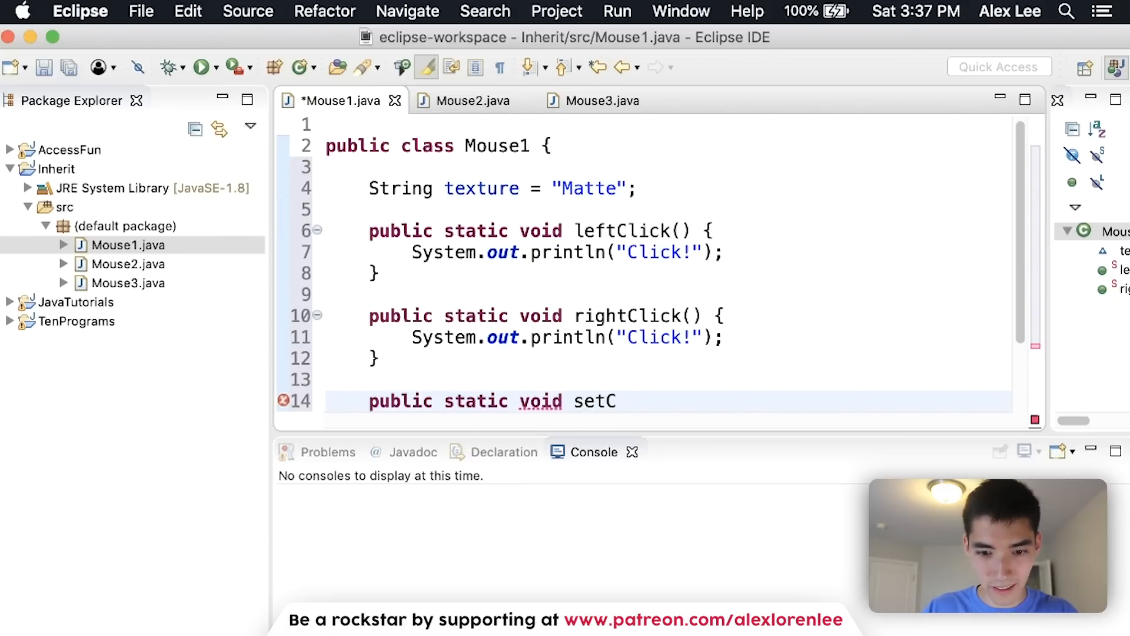
{"action": "type", "text": "olor"}
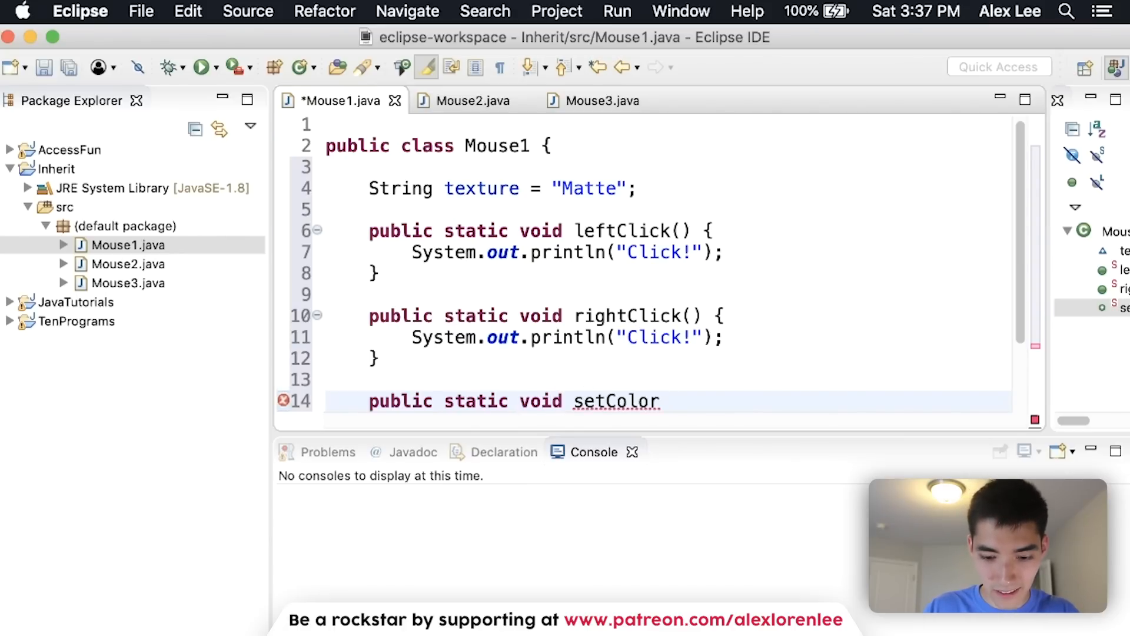
{"action": "type", "text": "(S)"}
{"action": "type", "text": "Sys"}
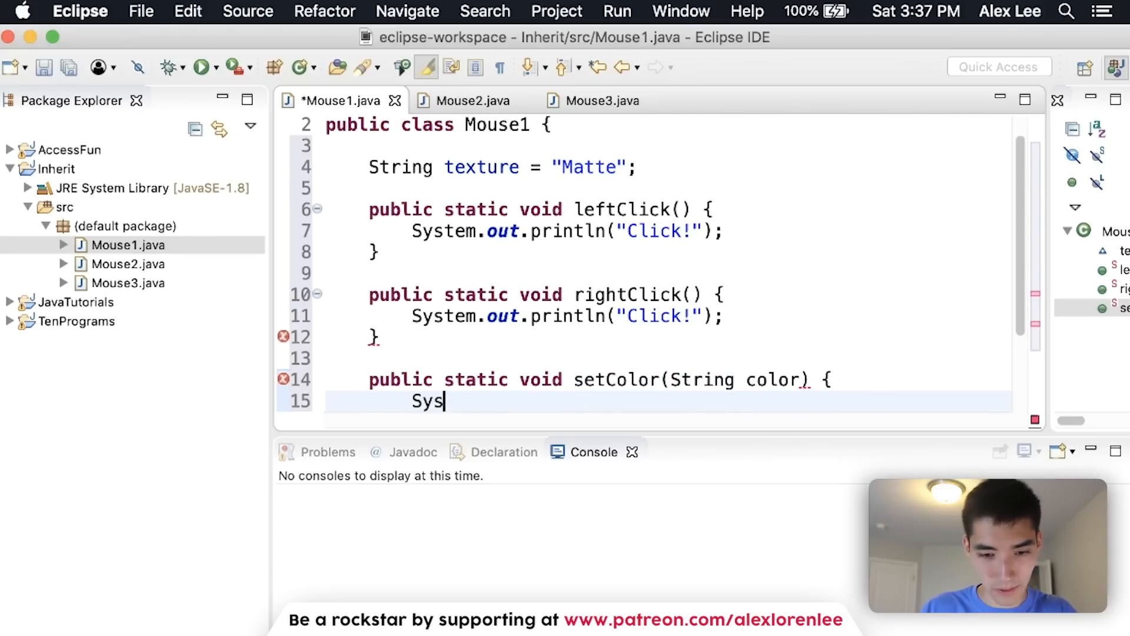
{"action": "type", "text": "tem.out.println(\""}
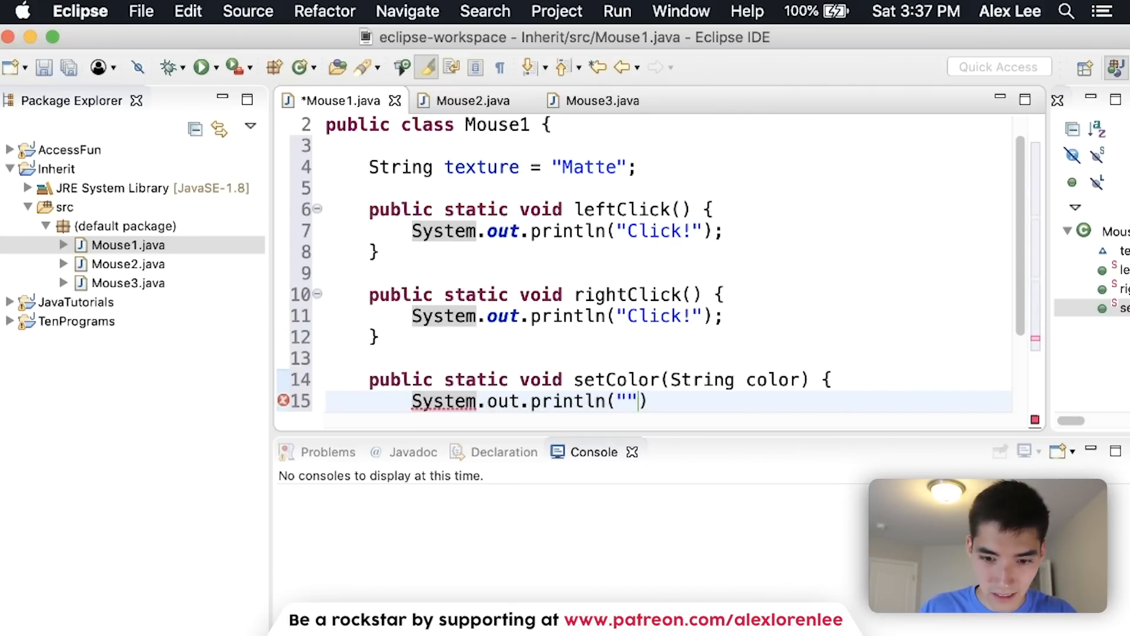
{"action": "type", "text": "color);"}
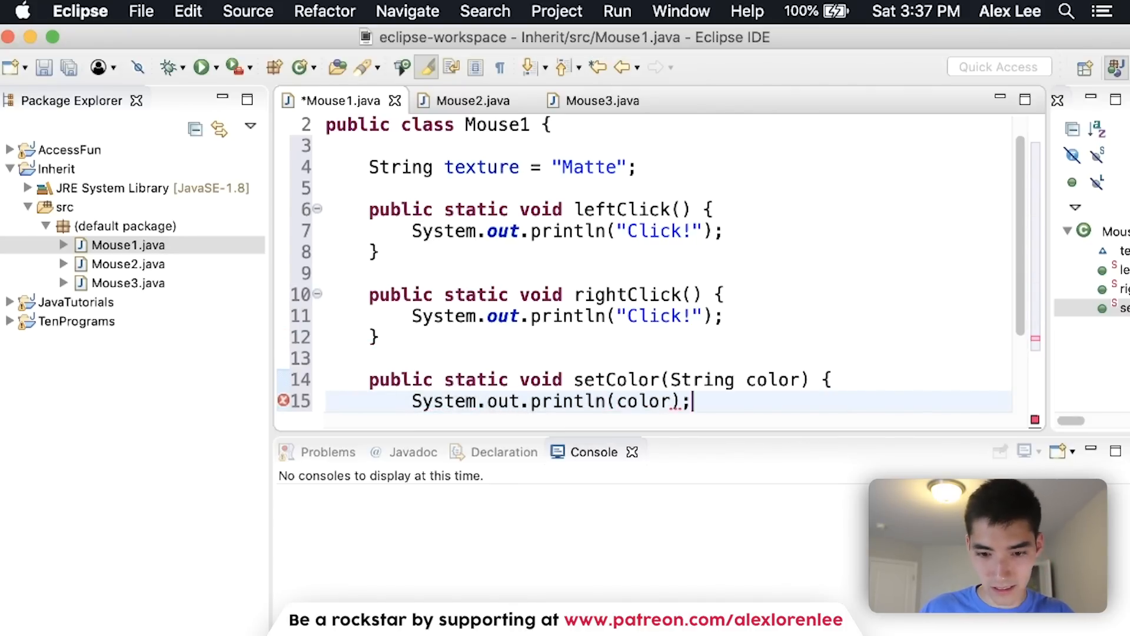
- Copy leftClick and rightClick from Mouse1 into Mouse2
{"action": "left_click", "coordinate": [466, 101]}
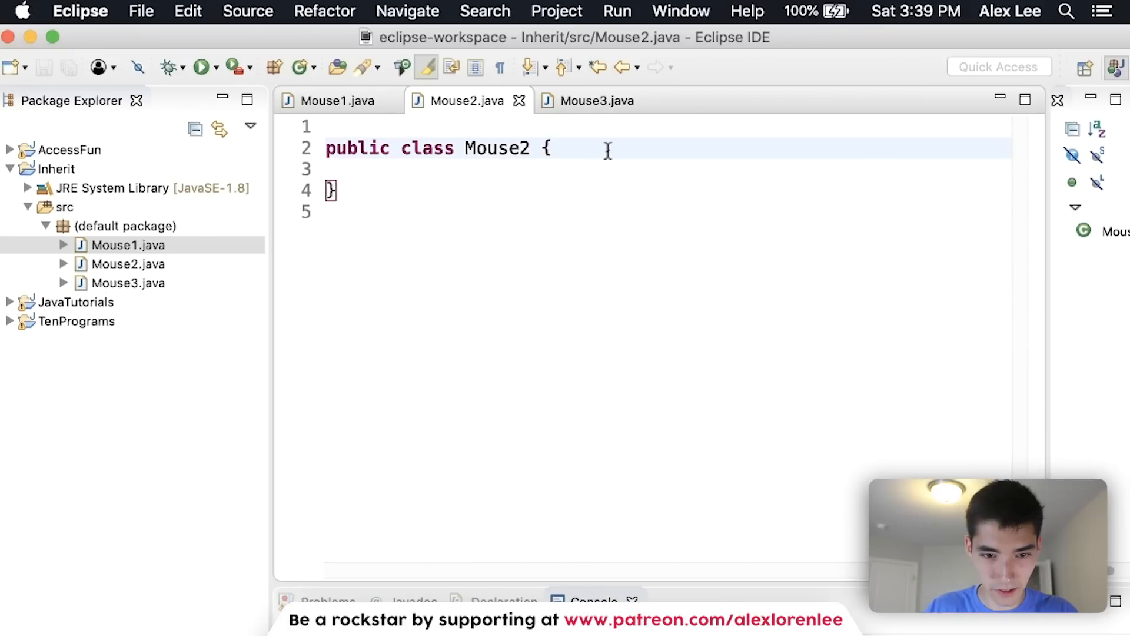
{"action": "left_click", "coordinate": [337, 100]}
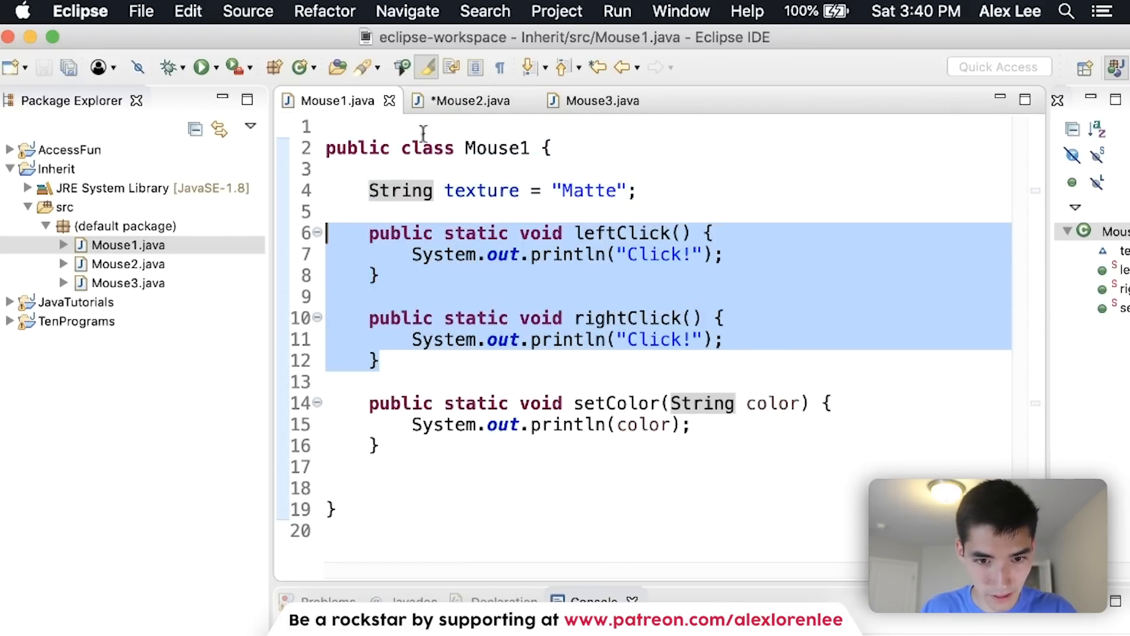
{"action": "left_click", "coordinate": [472, 100]}
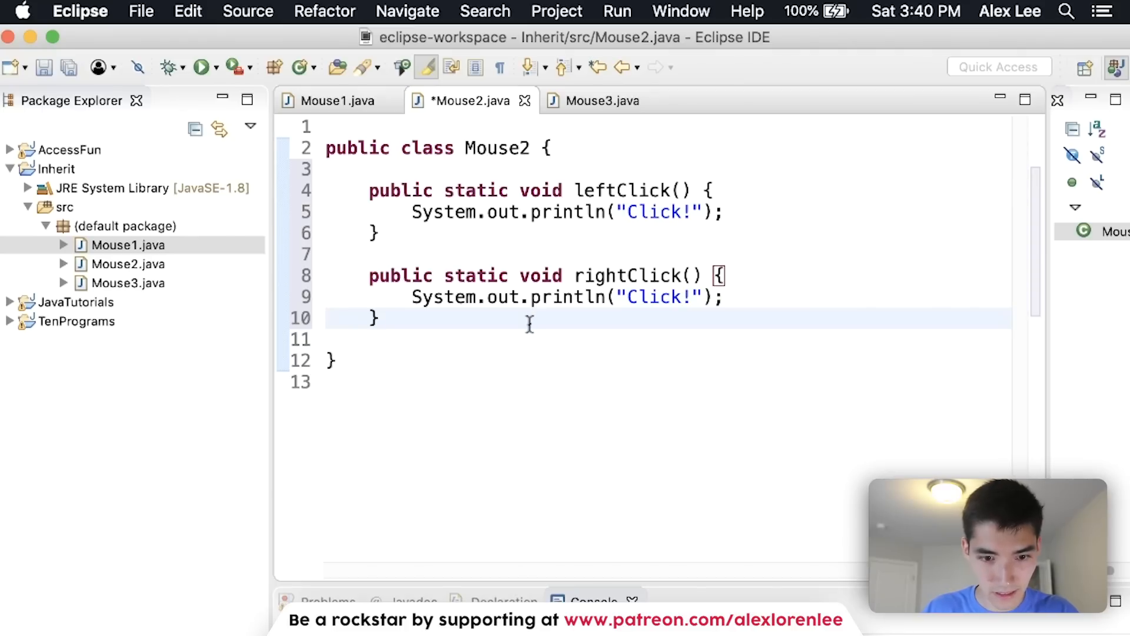
- Add a static connect() method to Mouse2 printing "connected!"
{"action": "type", "text": "p"}
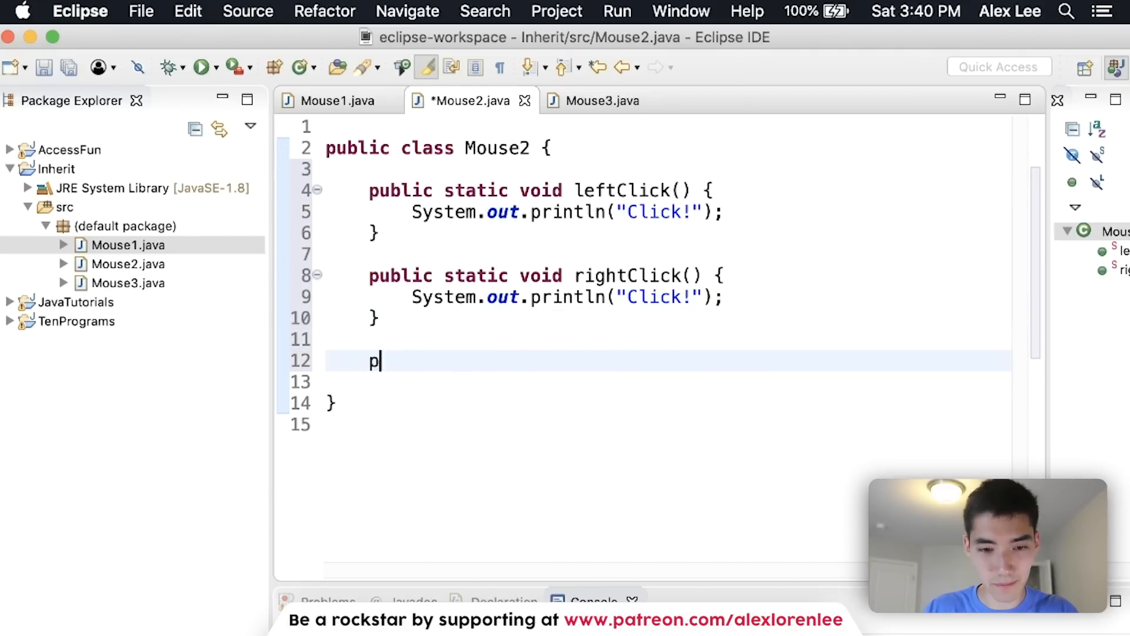
{"action": "type", "text": "ublic static"}
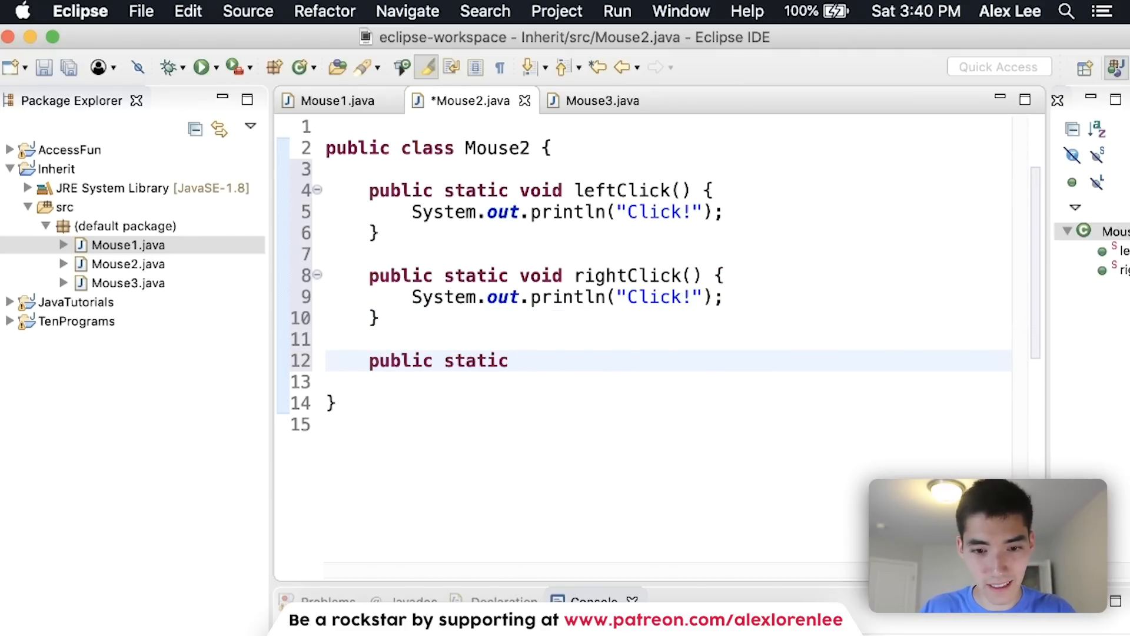
{"action": "type", "text": "void"}
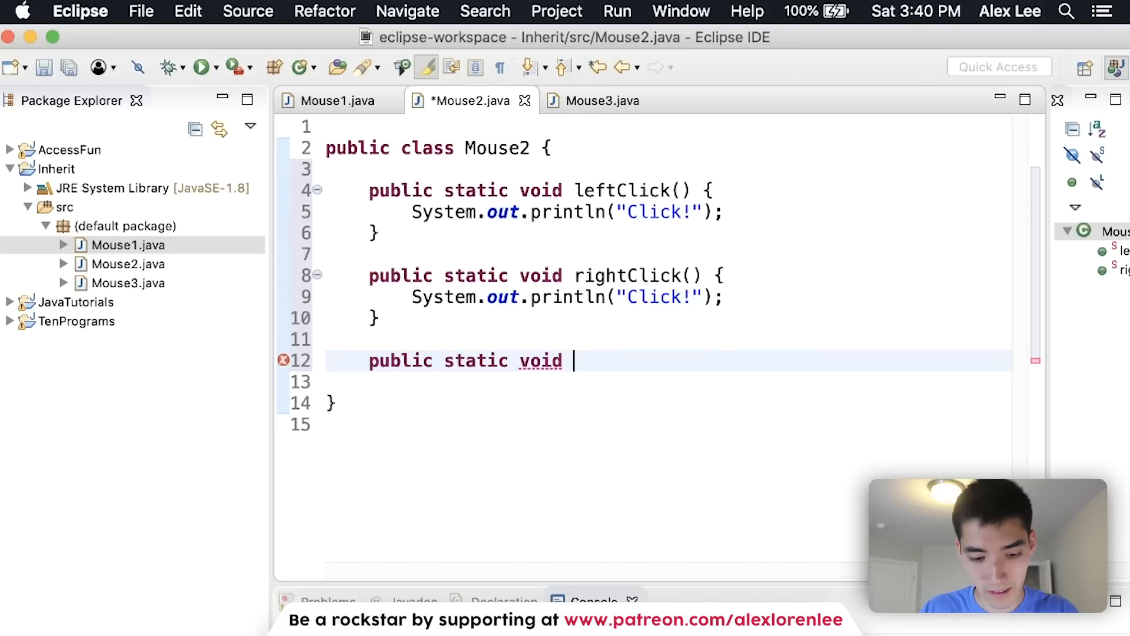
{"action": "type", "text": "connect"}
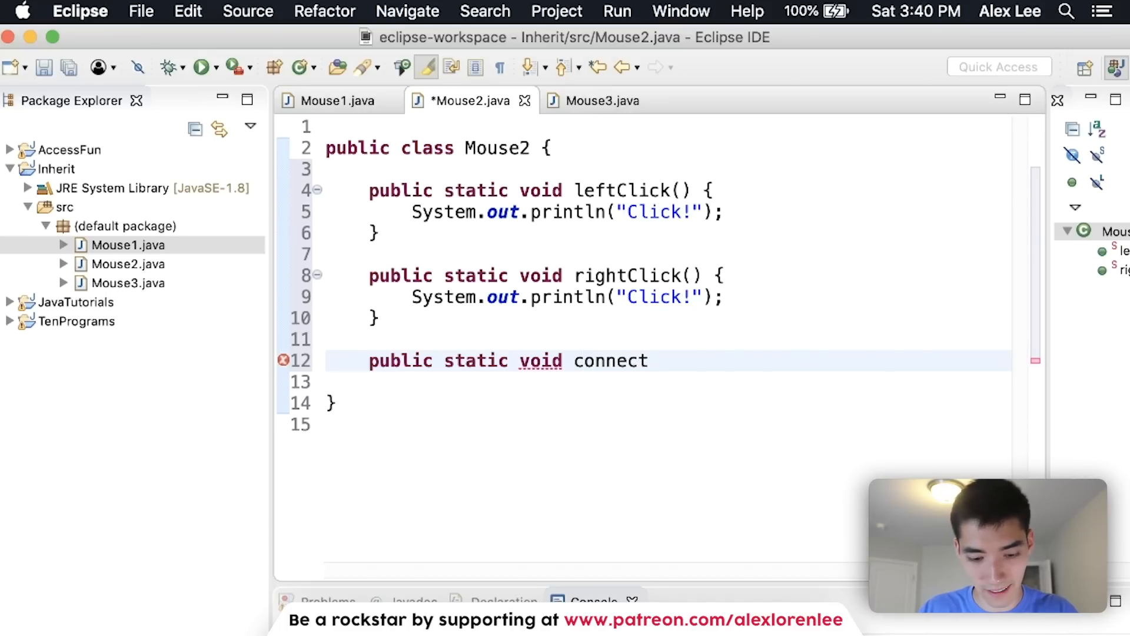
{"action": "type", "text": "()"}
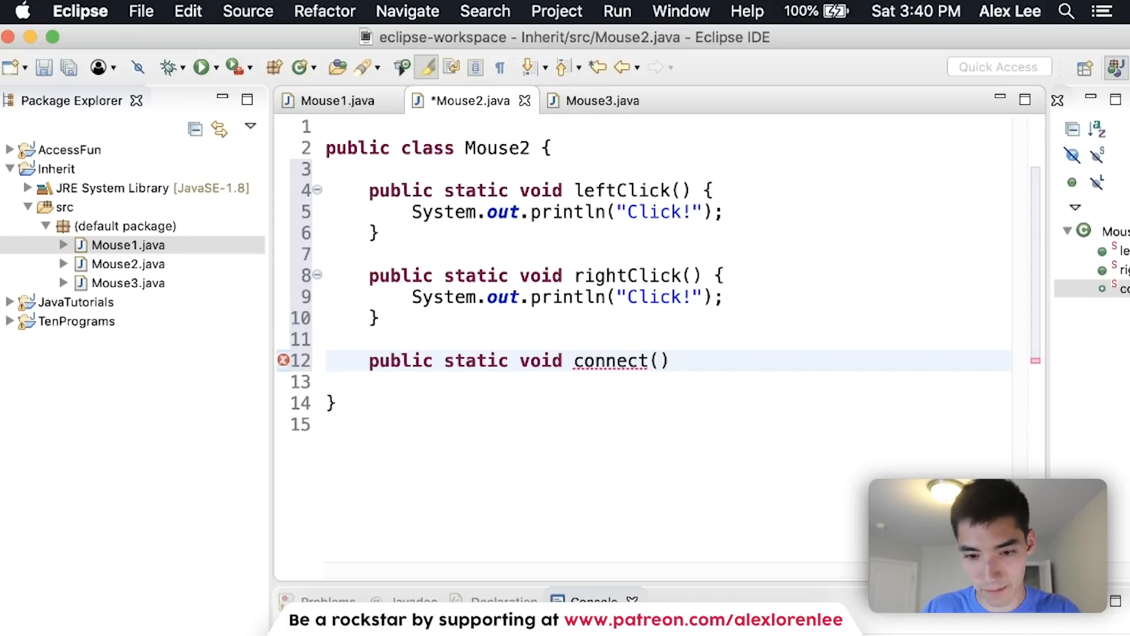
{"action": "type", "text": "System.out.println("}
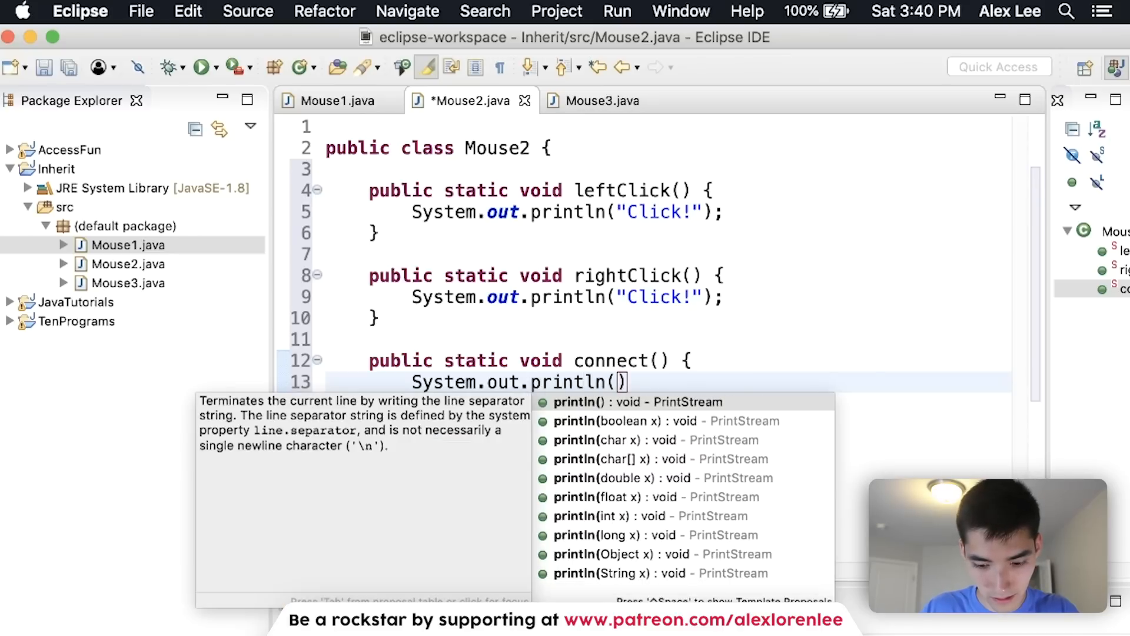
{"action": "type", "text": "\"connecte\""}
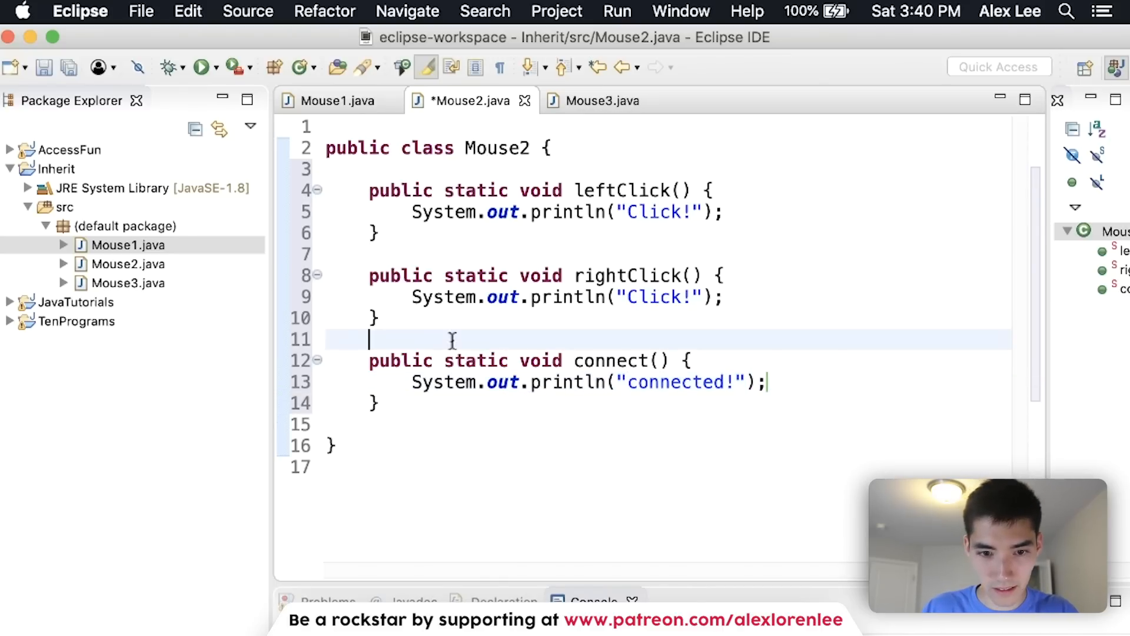
- Copy the click methods from Mouse2 into Mouse3
{"action": "left_click", "coordinate": [596, 100]}
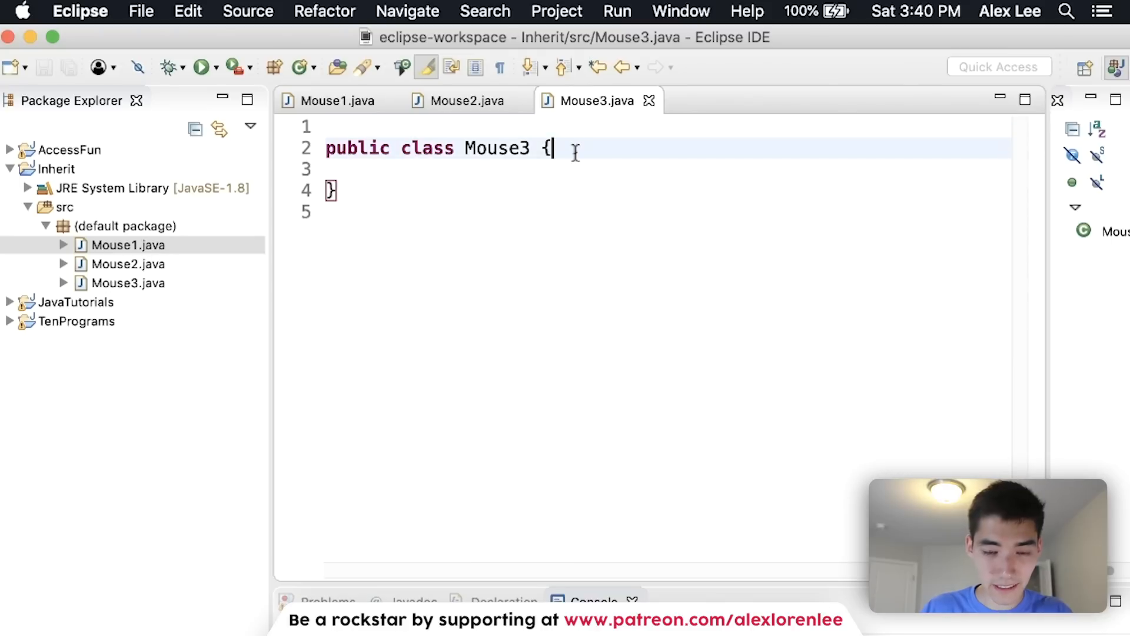
{"action": "left_click", "coordinate": [462, 100]}
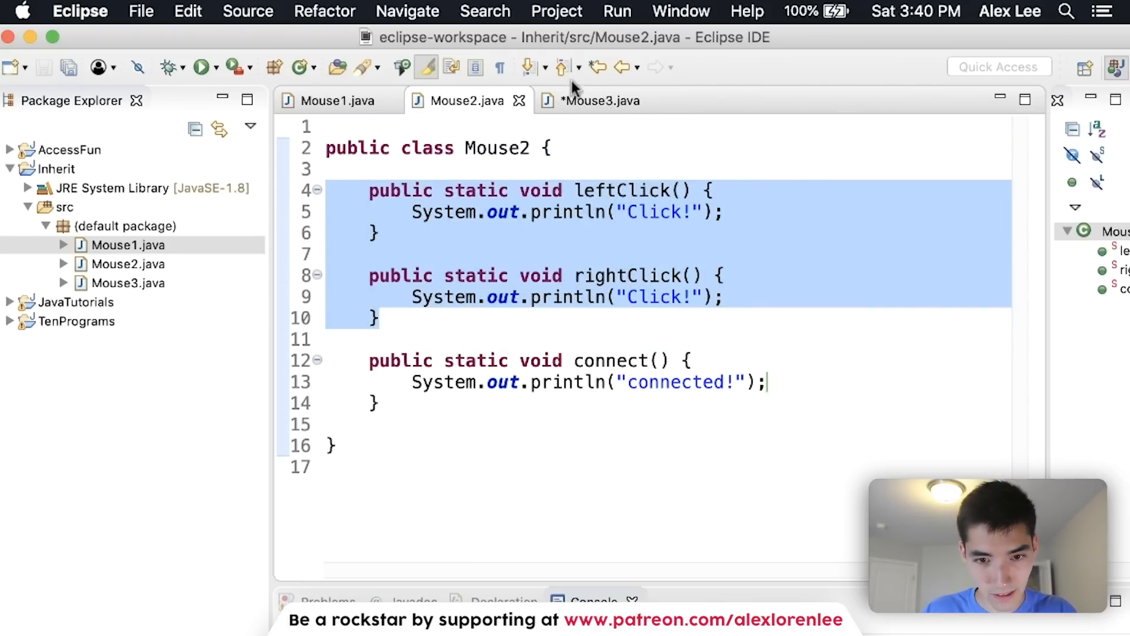
{"action": "left_click", "coordinate": [599, 100]}
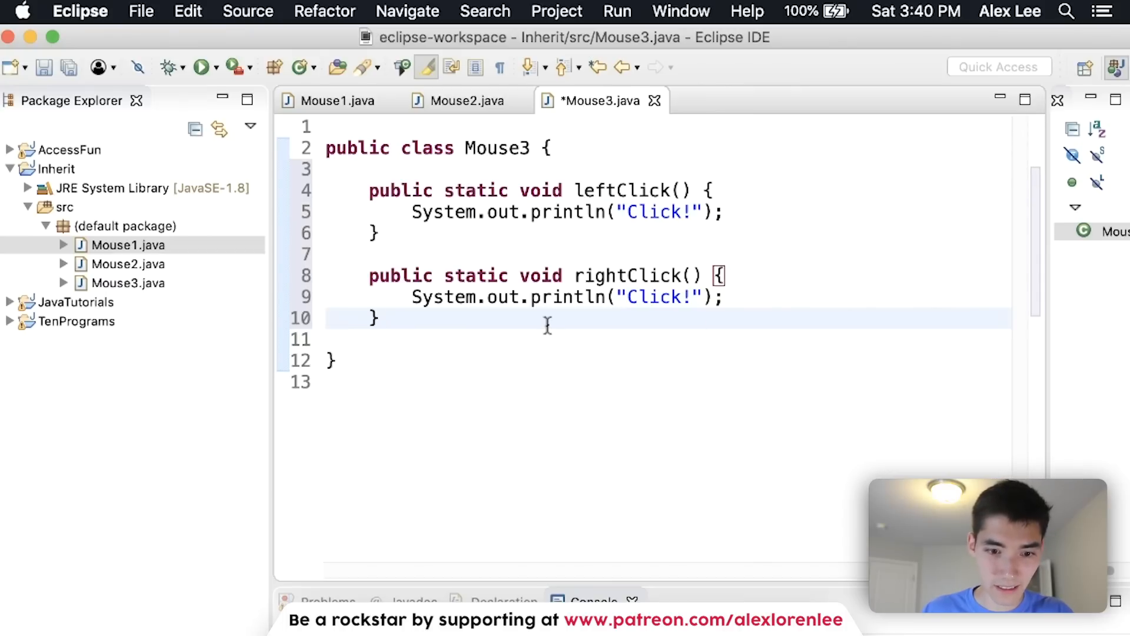
- Add a static boolean ambidextrous field set to true in Mouse3 and save
{"action": "type", "text": "public"}
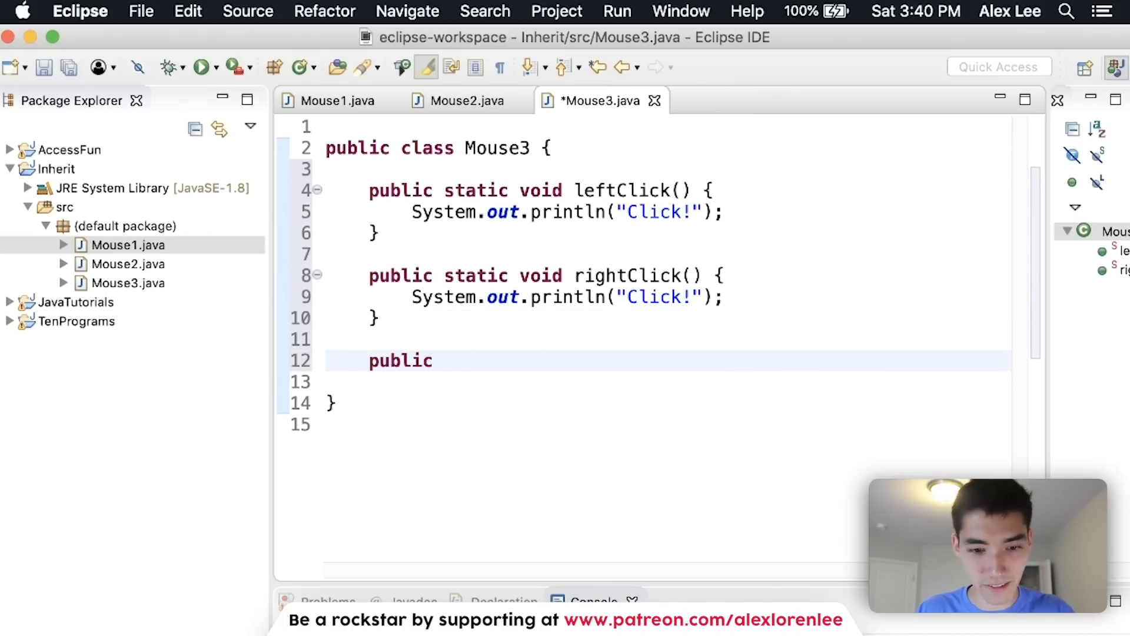
{"action": "type", "text": "static"}
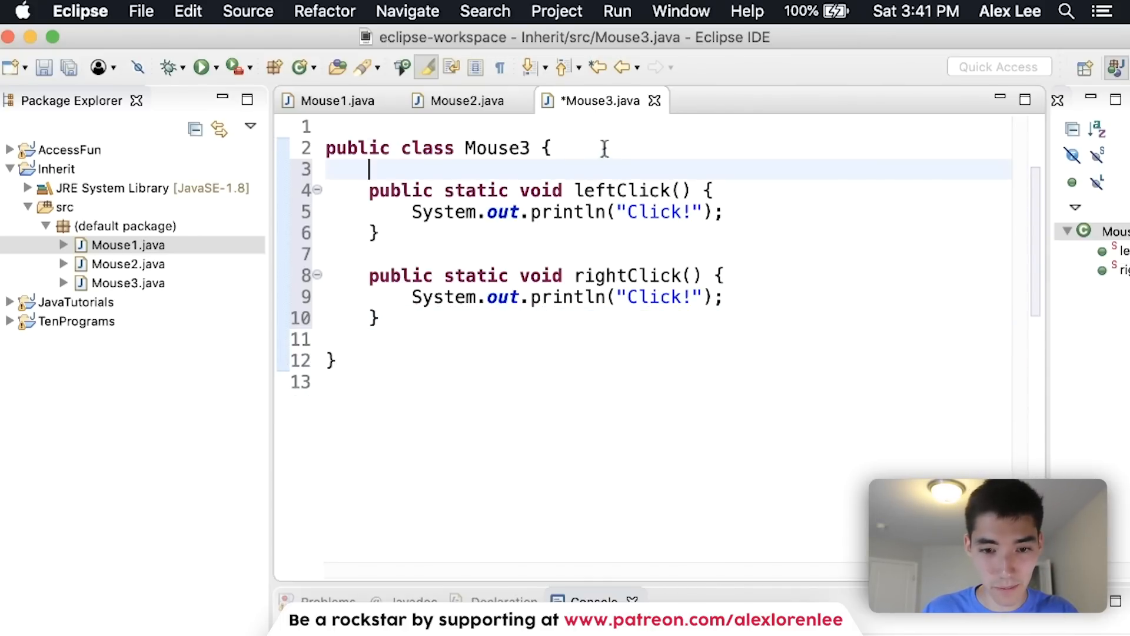
{"action": "type", "text": "boo"}
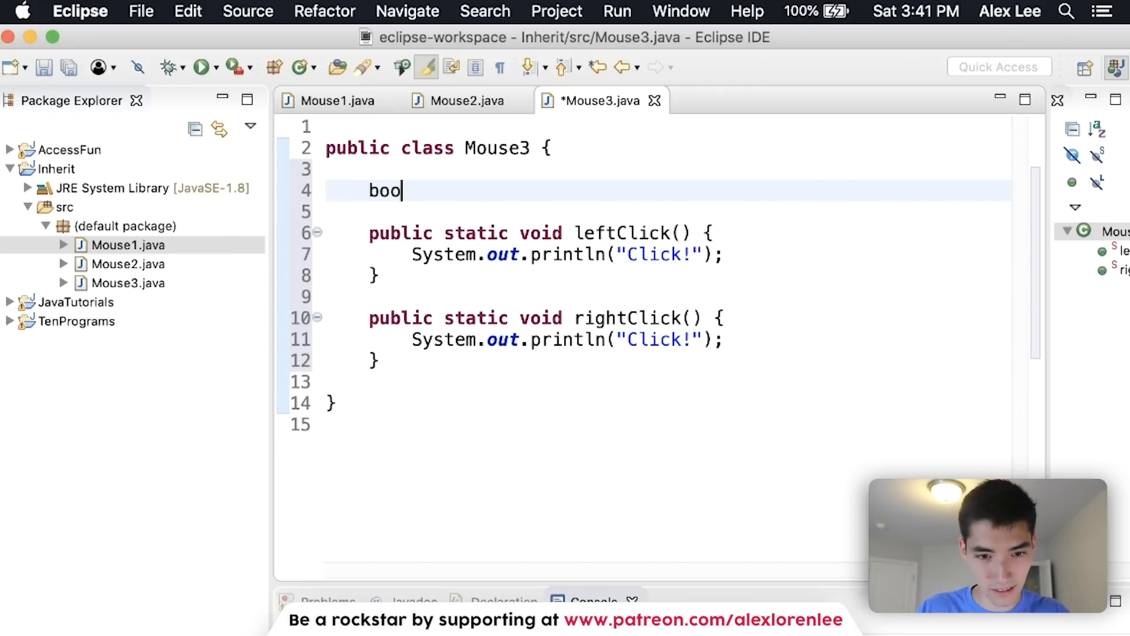
{"action": "type", "text": "lean"}
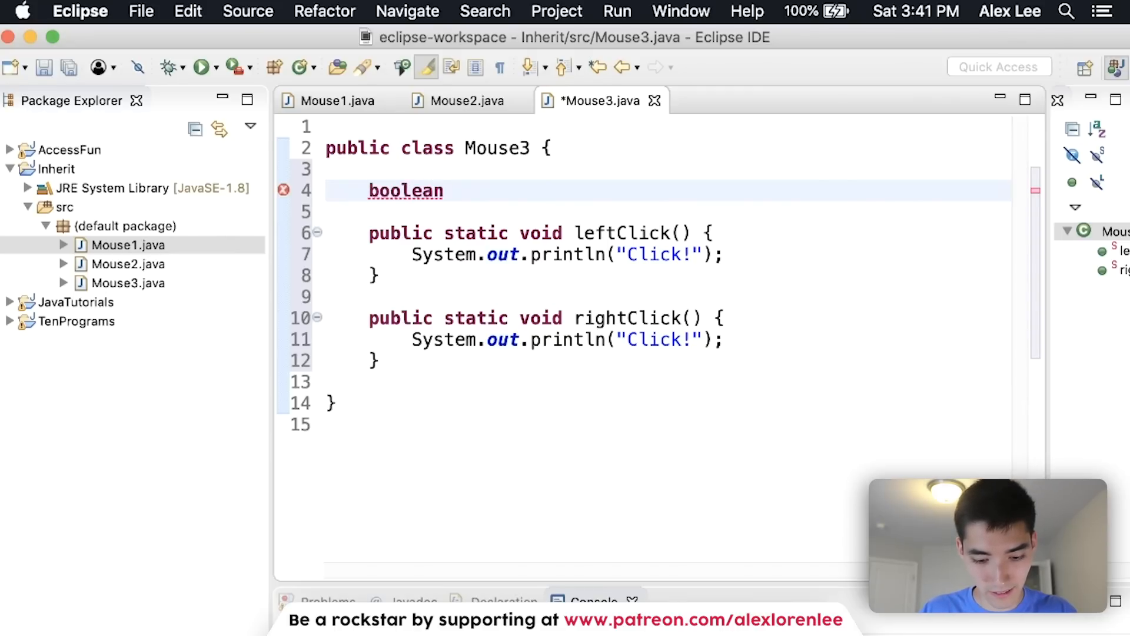
{"action": "type", "text": "ambidextrous = t"}
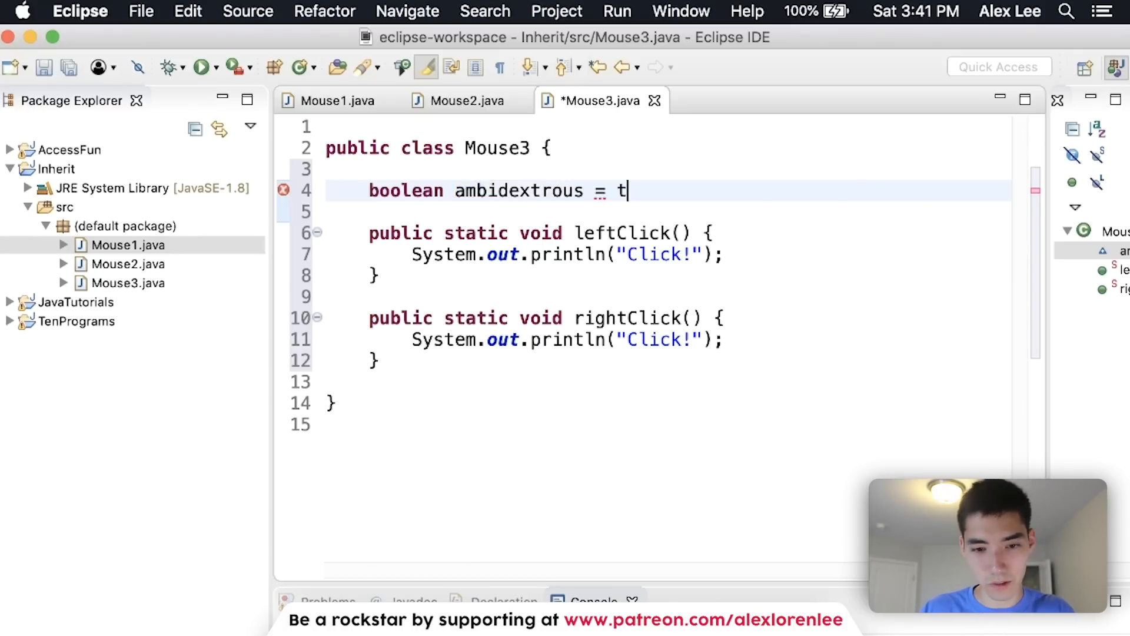
{"action": "type", "text": "rue;"}
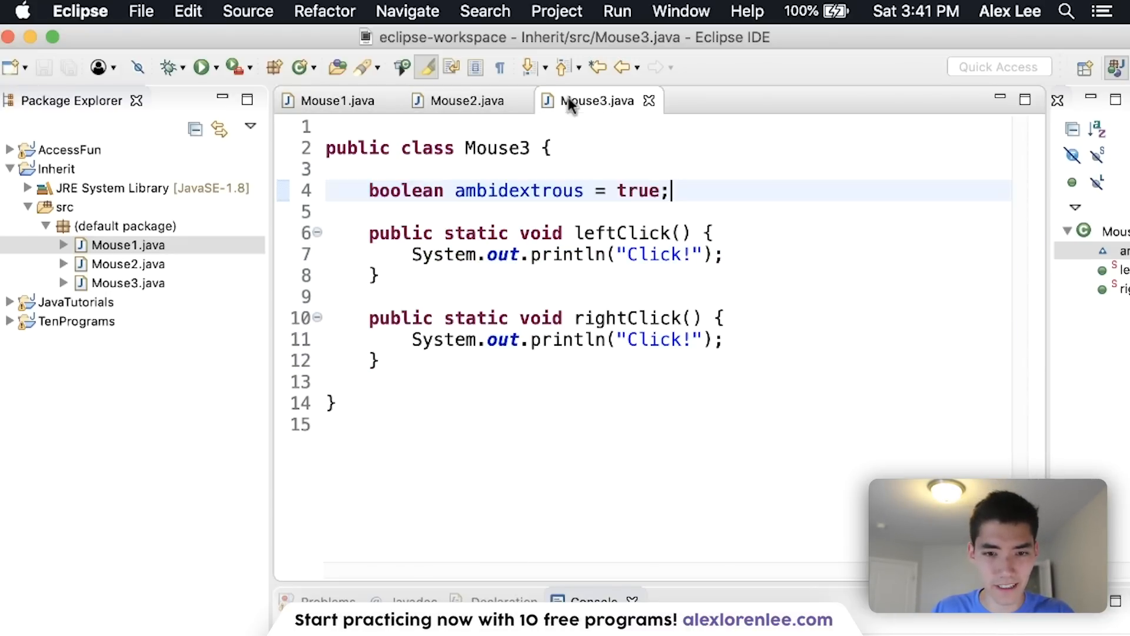
- Compare the duplicated leftClick and rightClick methods across Mouse1, Mouse2 and Mouse3
{"action": "left_click", "coordinate": [338, 100]}
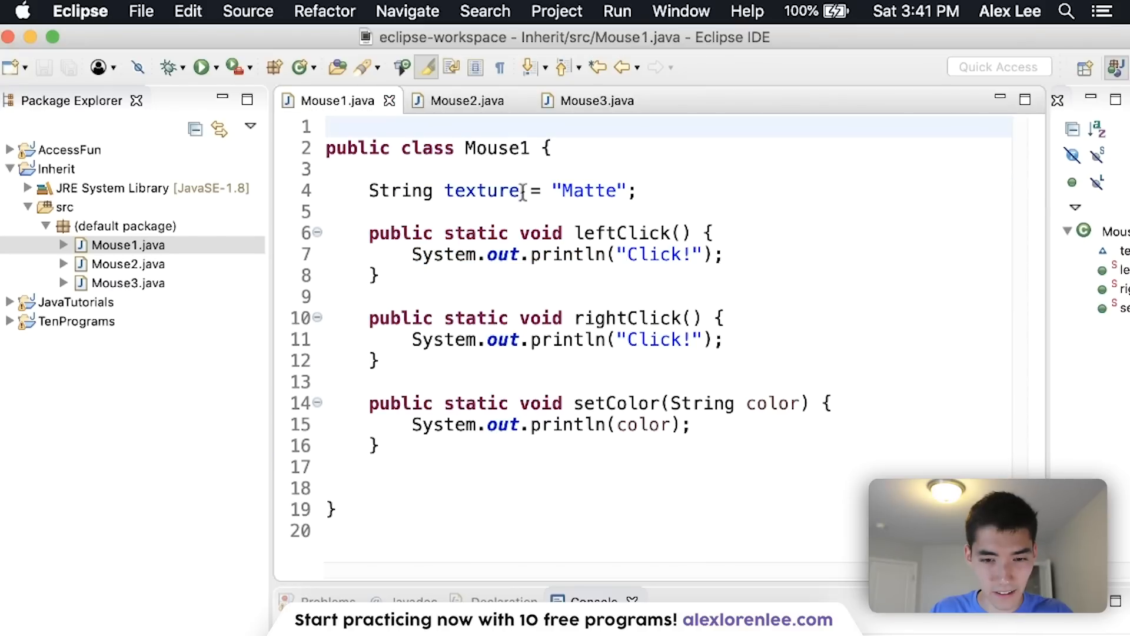
{"action": "left_click_drag", "start_coordinate": [317, 233], "coordinate": [317, 360]}
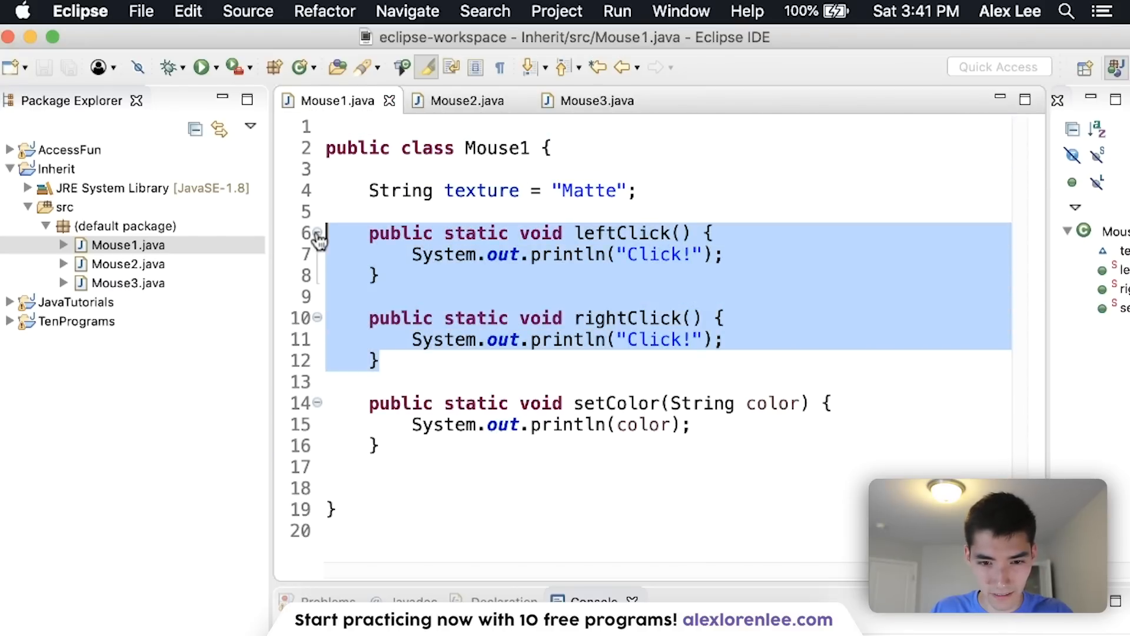
{"action": "left_click", "coordinate": [465, 100]}
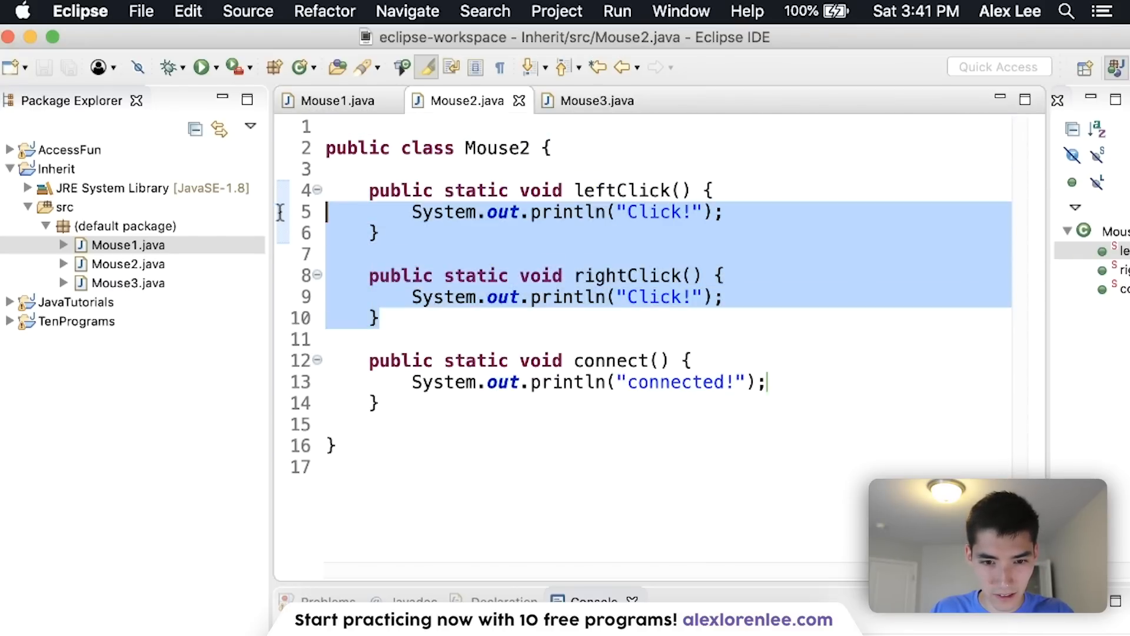
{"action": "left_click", "coordinate": [597, 101]}
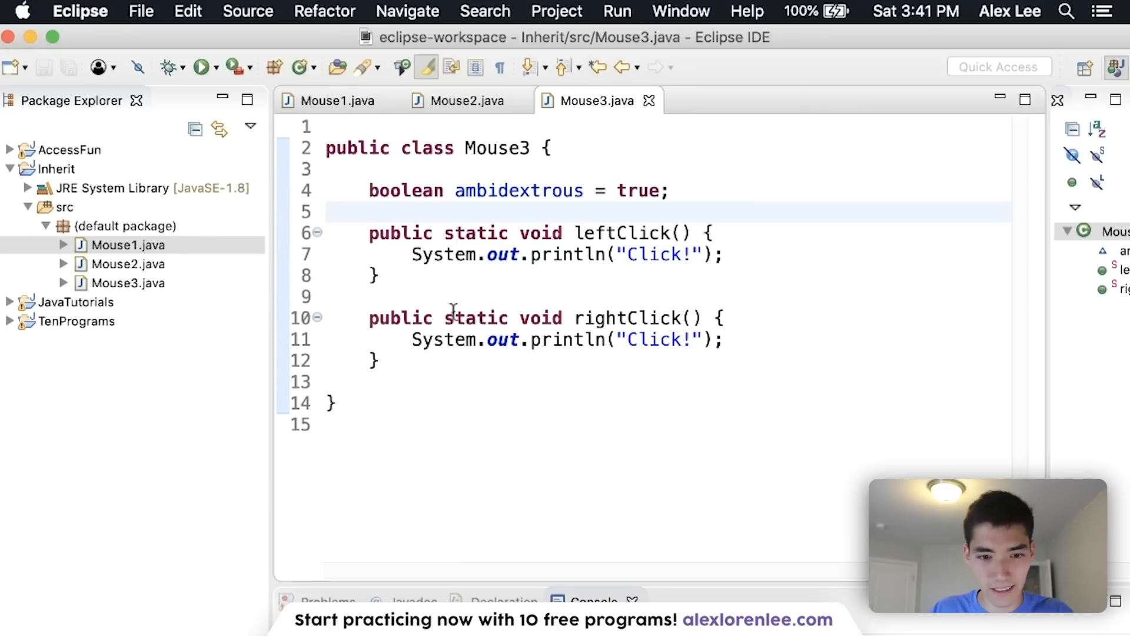
{"action": "left_click", "coordinate": [382, 276]}
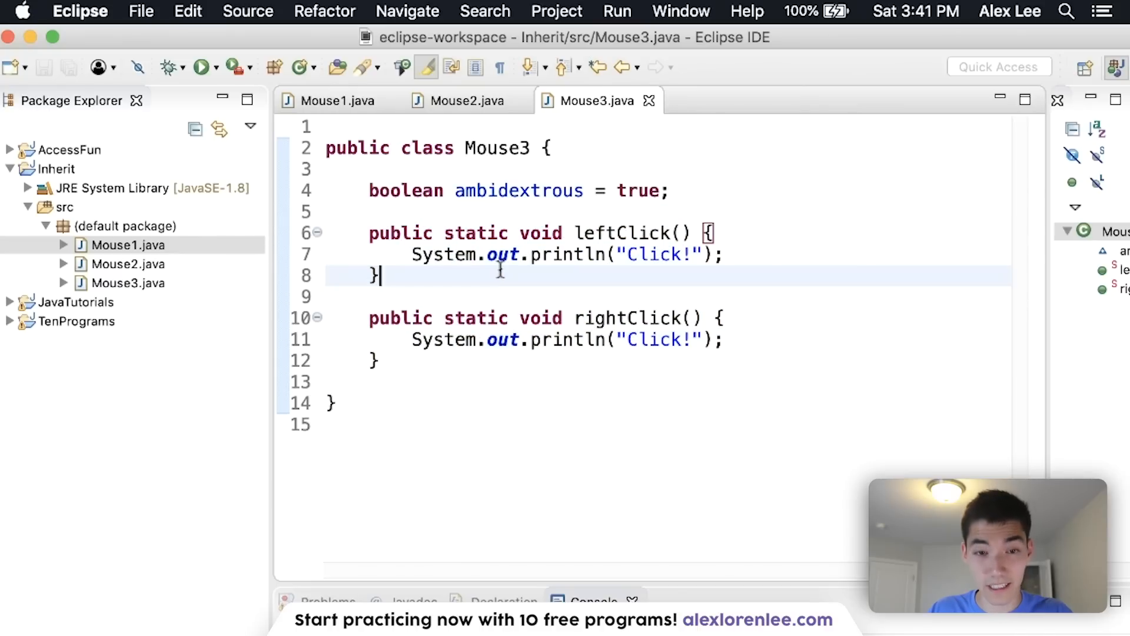
{"action": "left_click", "coordinate": [339, 101]}
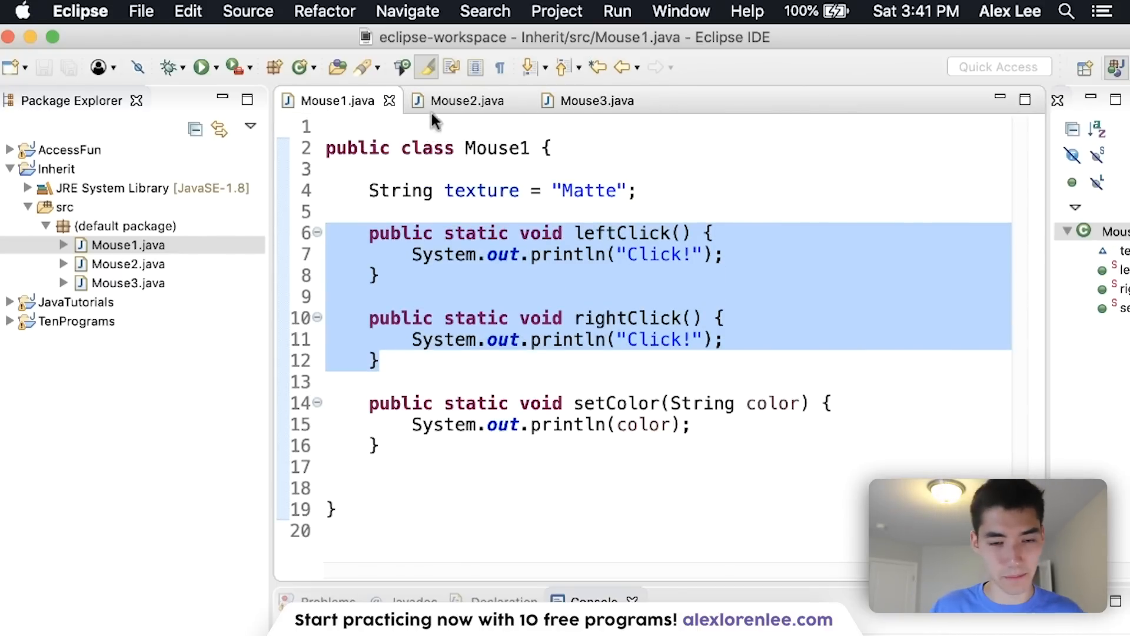
{"action": "left_click", "coordinate": [465, 100]}
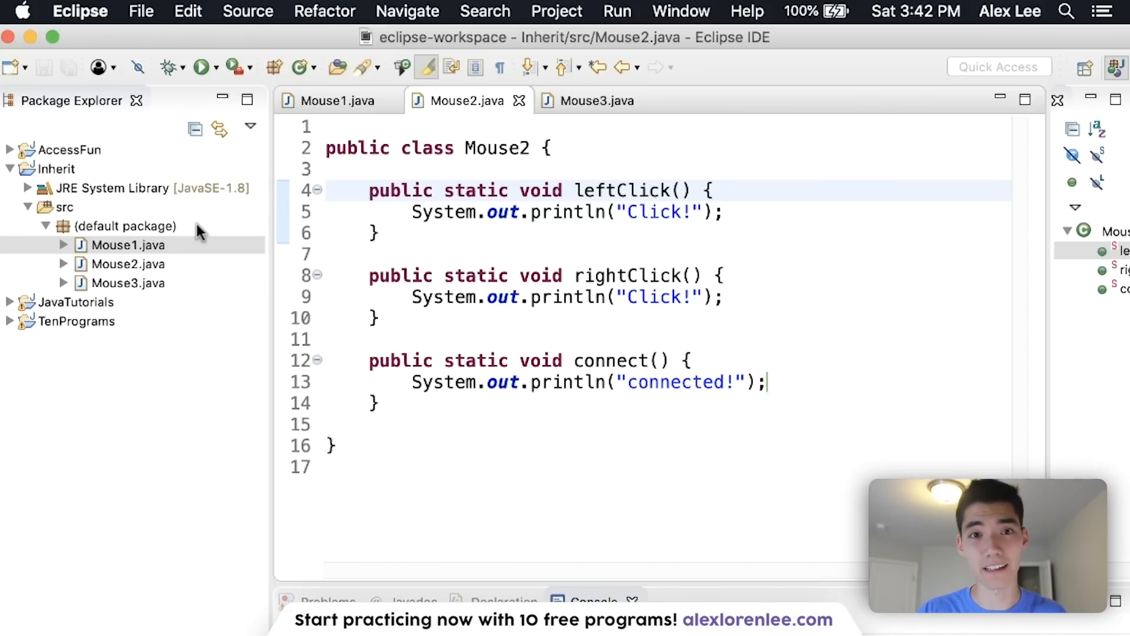
- Create a new empty class named Mouse in the default package
{"action": "right_click", "coordinate": [124, 226]}
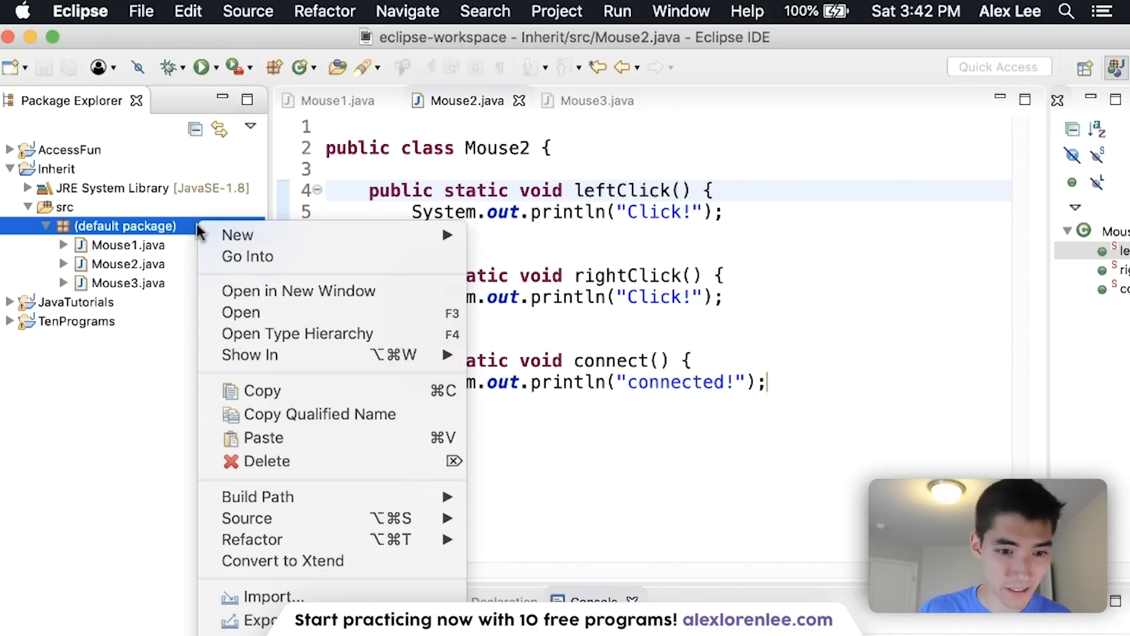
{"action": "left_click", "coordinate": [237, 235]}
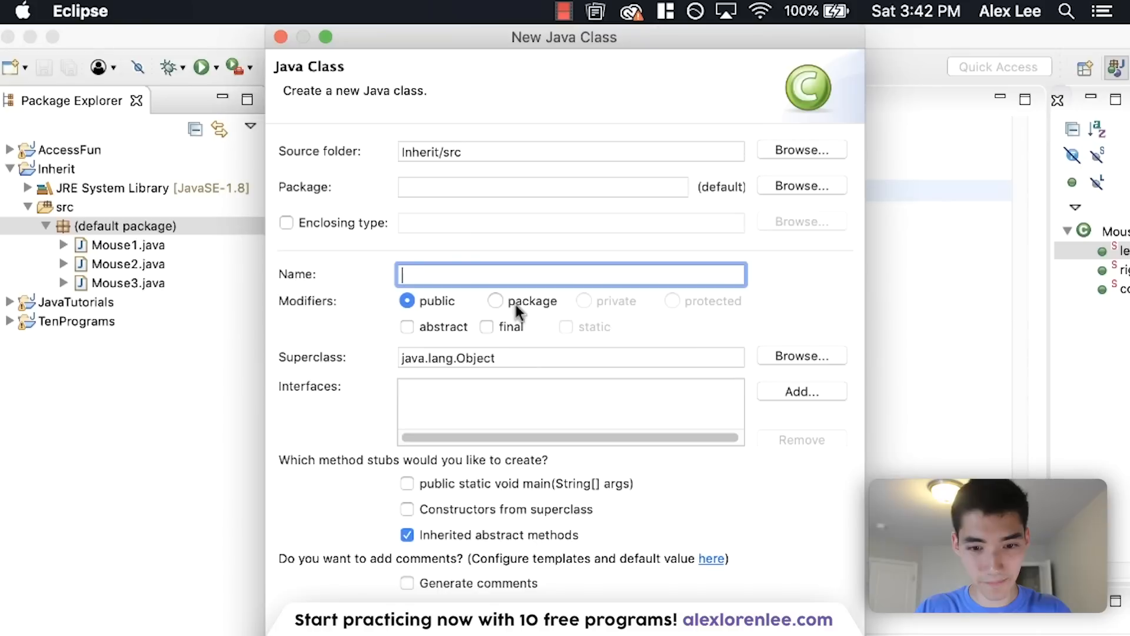
{"action": "type", "text": "Mouse"}
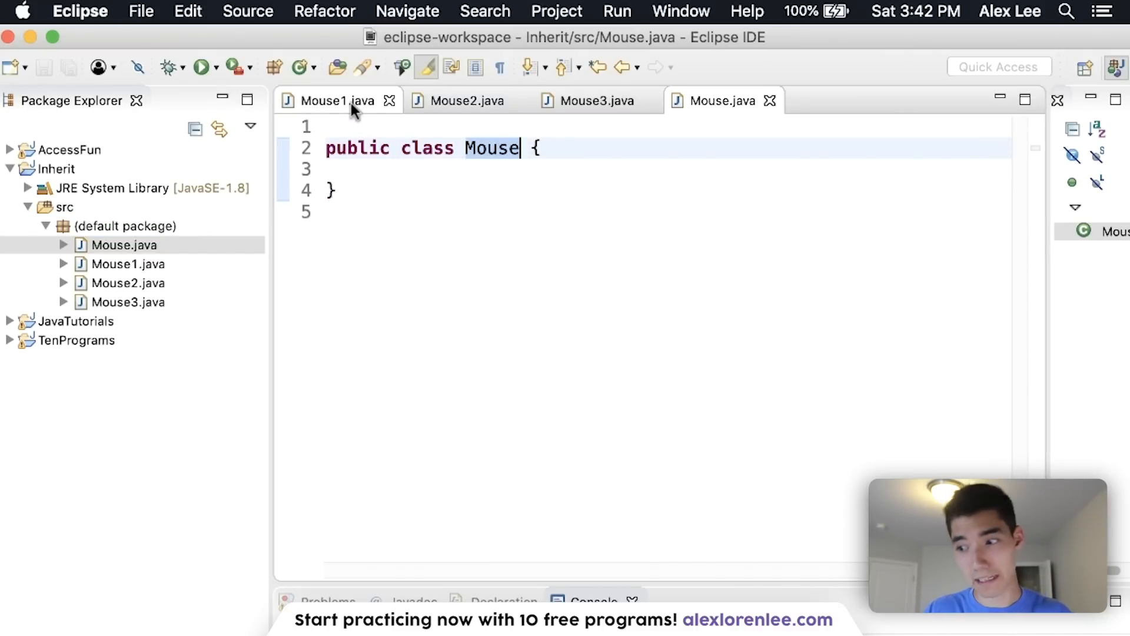
- Move leftClick and rightClick into Mouse and cut them from Mouse1, Mouse2 and Mouse3
{"action": "left_click", "coordinate": [332, 100]}
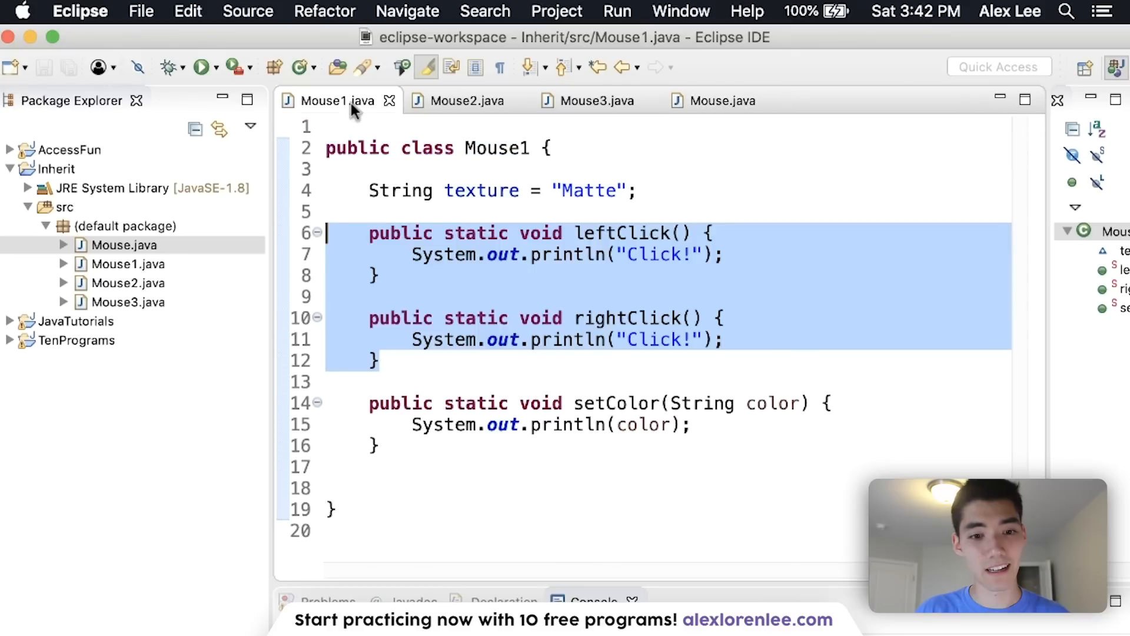
{"action": "mouse_move", "coordinate": [466, 343]}
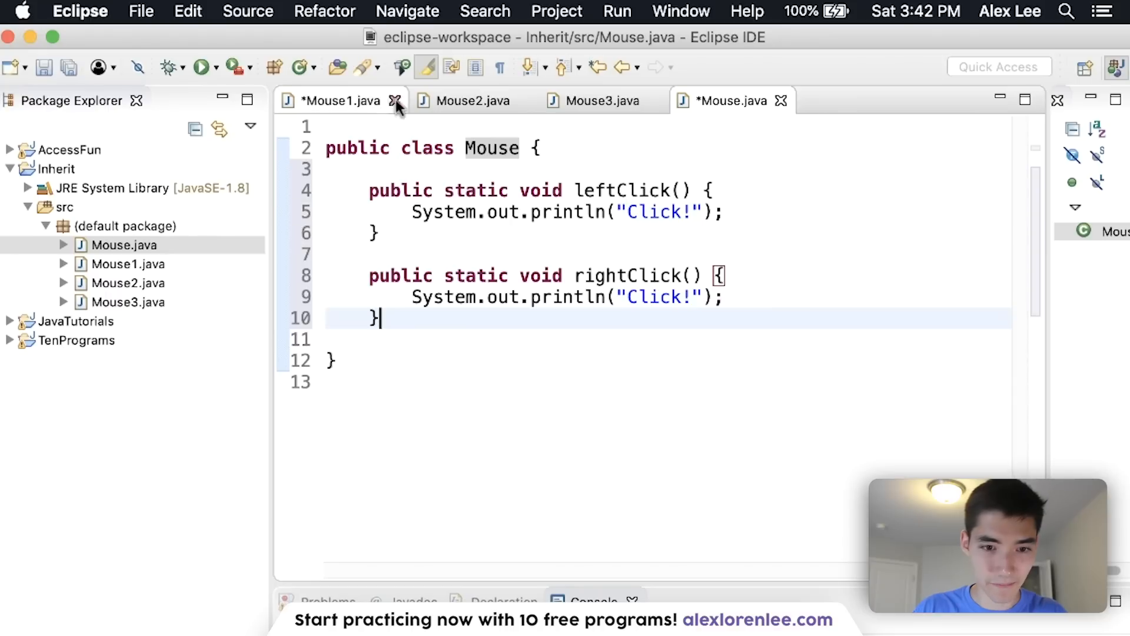
{"action": "left_click", "coordinate": [339, 100]}
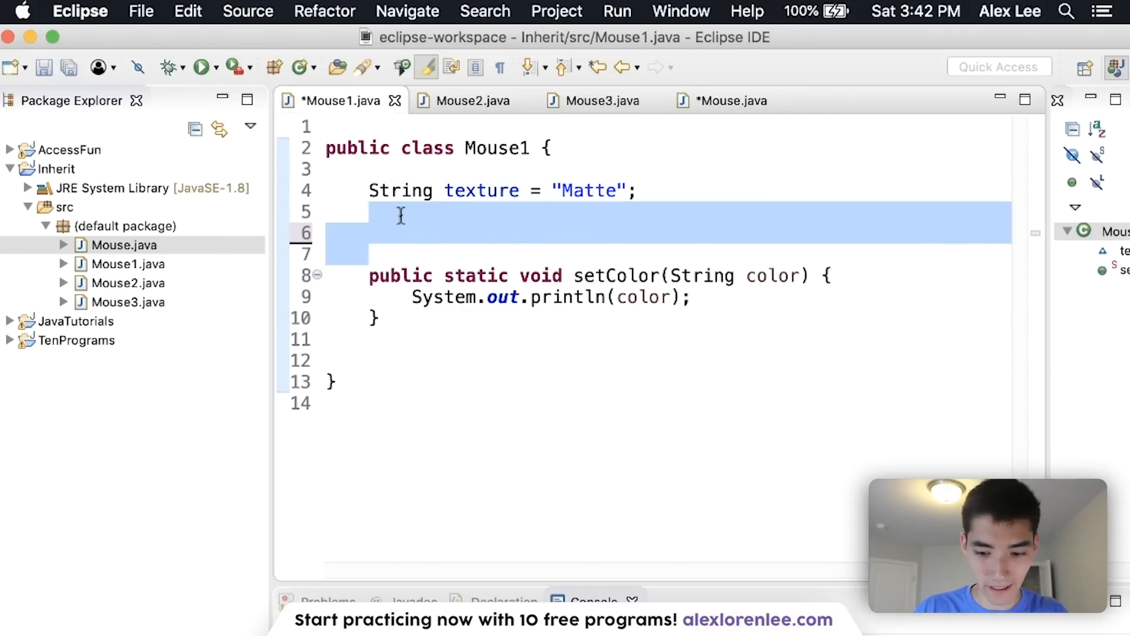
{"action": "left_click", "coordinate": [473, 100]}
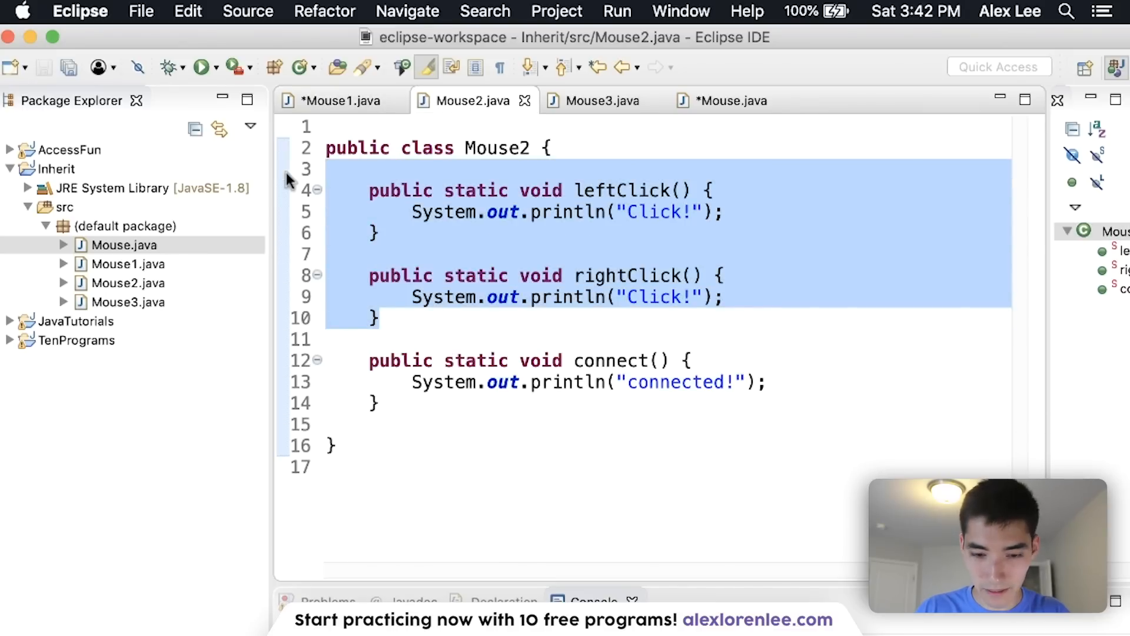
{"action": "left_click", "coordinate": [601, 100]}
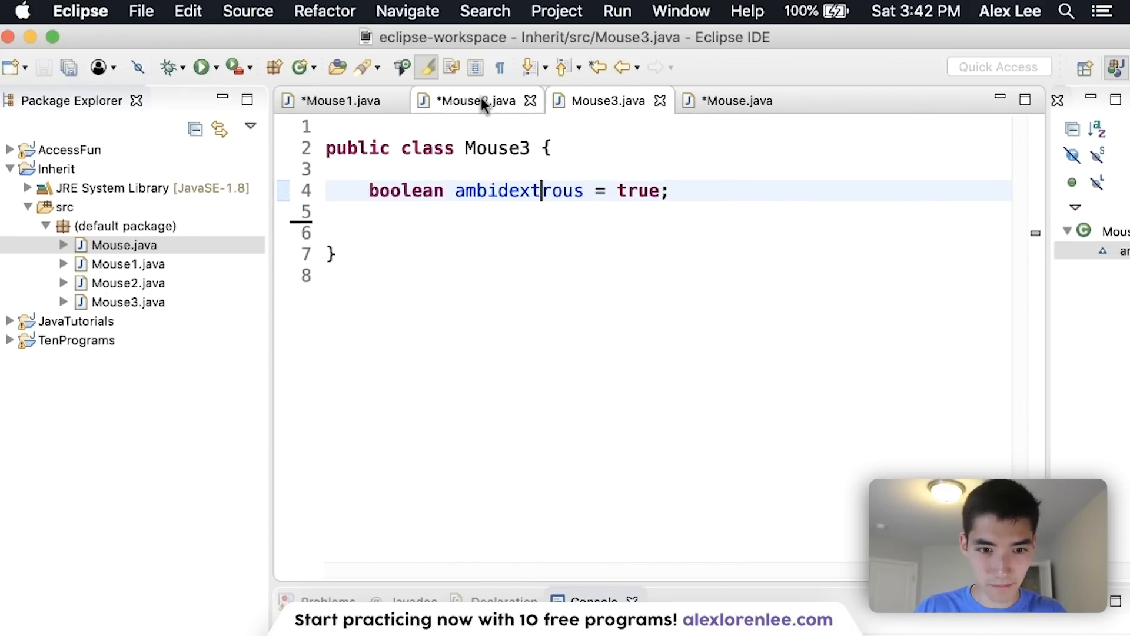
{"action": "left_click", "coordinate": [339, 100]}
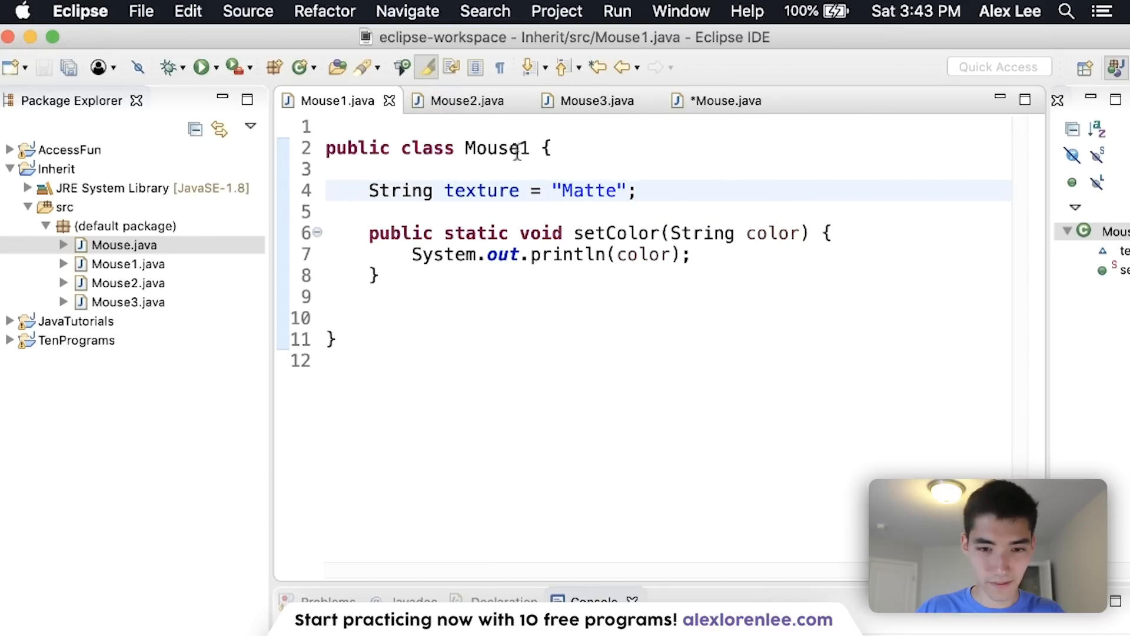
- Add scrollUp and scrollDown methods printing "Scrolled up!" and "Scrolled down!" to Mouse and save
{"action": "left_click", "coordinate": [723, 100]}
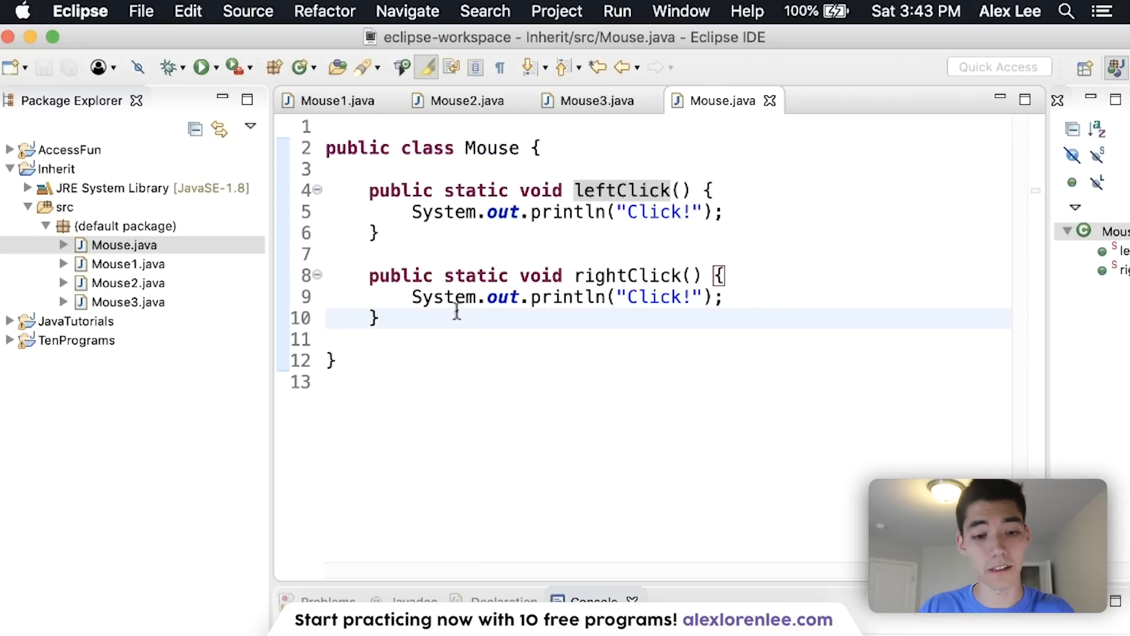
{"action": "type", "text": "public static void"}
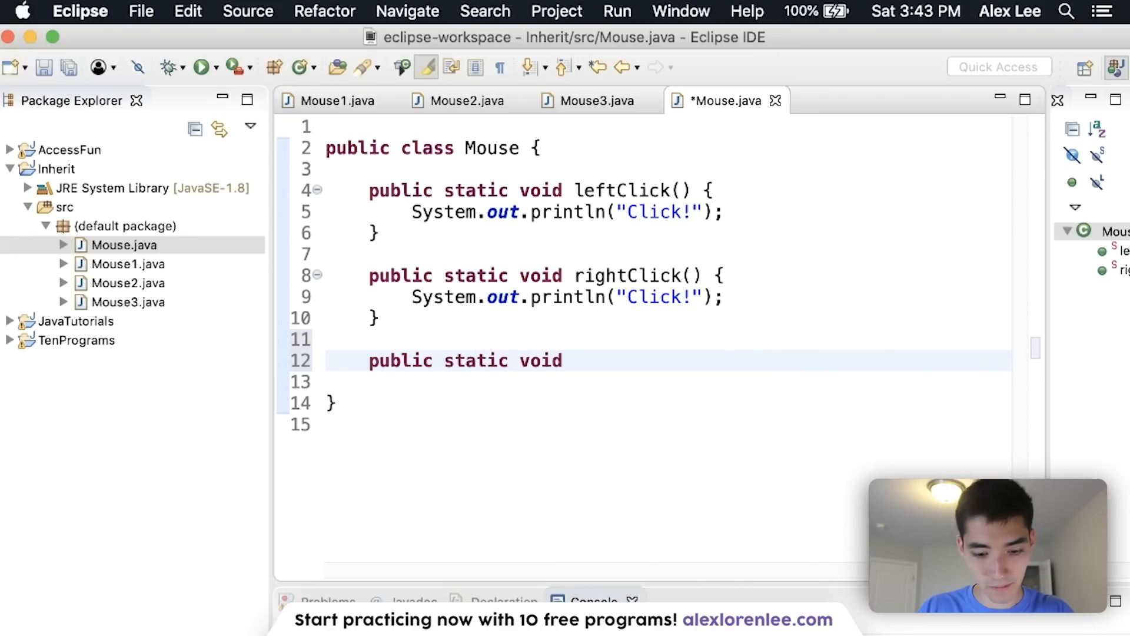
{"action": "type", "text": "scrollUp() {"}
{"action": "left_click", "coordinate": [665, 381]}
{"action": "type", "text": "System.out.println(\"Scrolled up!\");"}
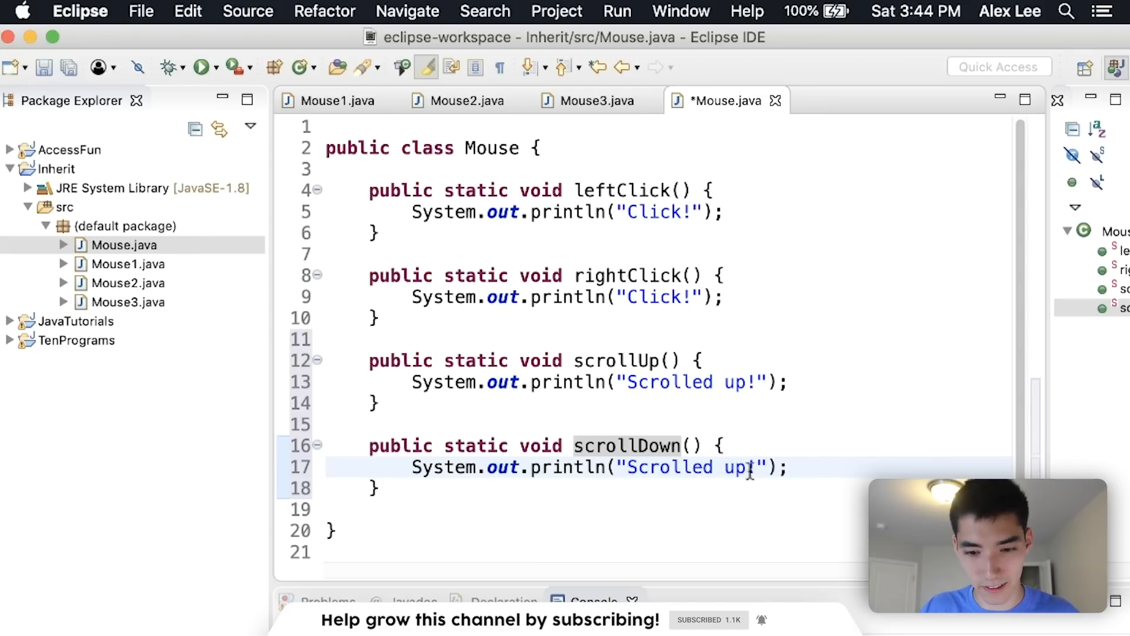
{"action": "type", "text": "dow"}
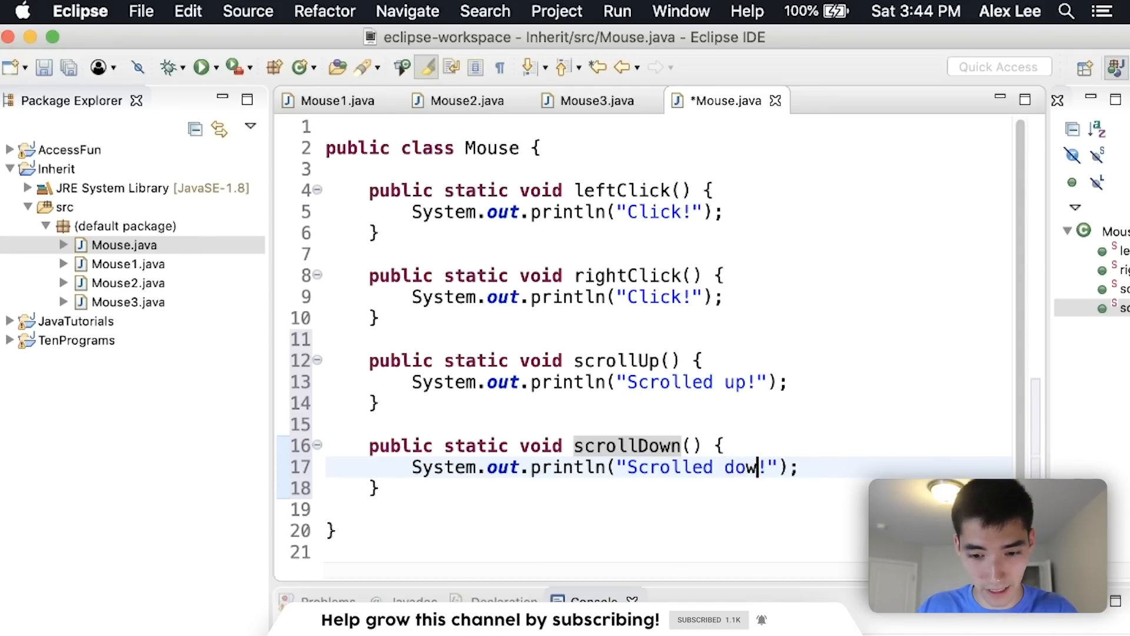
{"action": "key", "text": "cmd+s"}
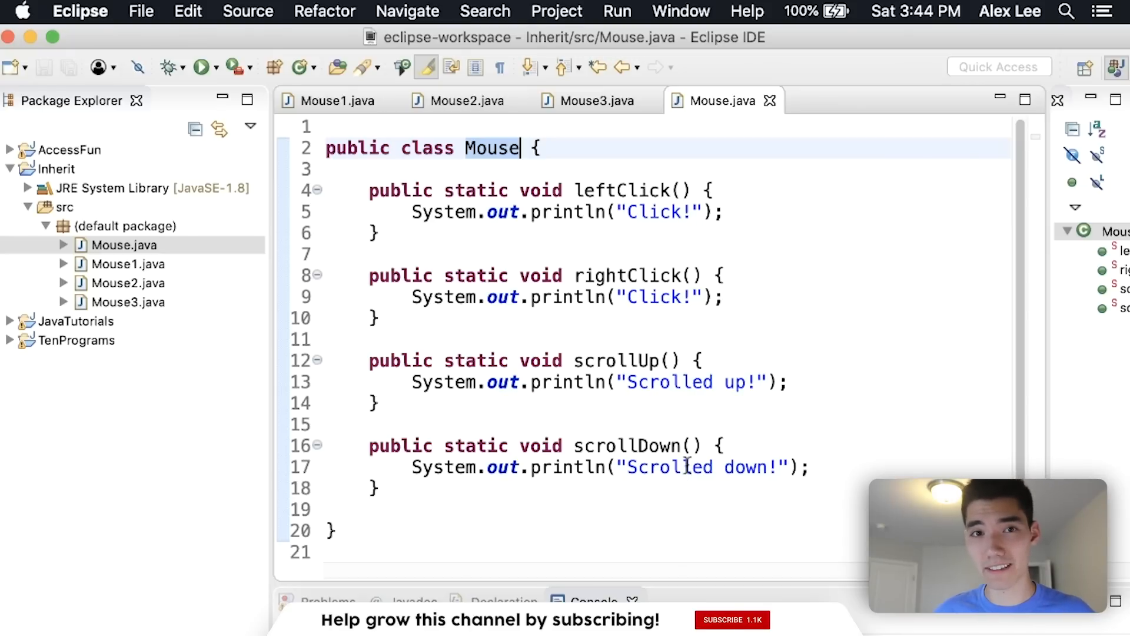
{"action": "left_click", "coordinate": [732, 620]}
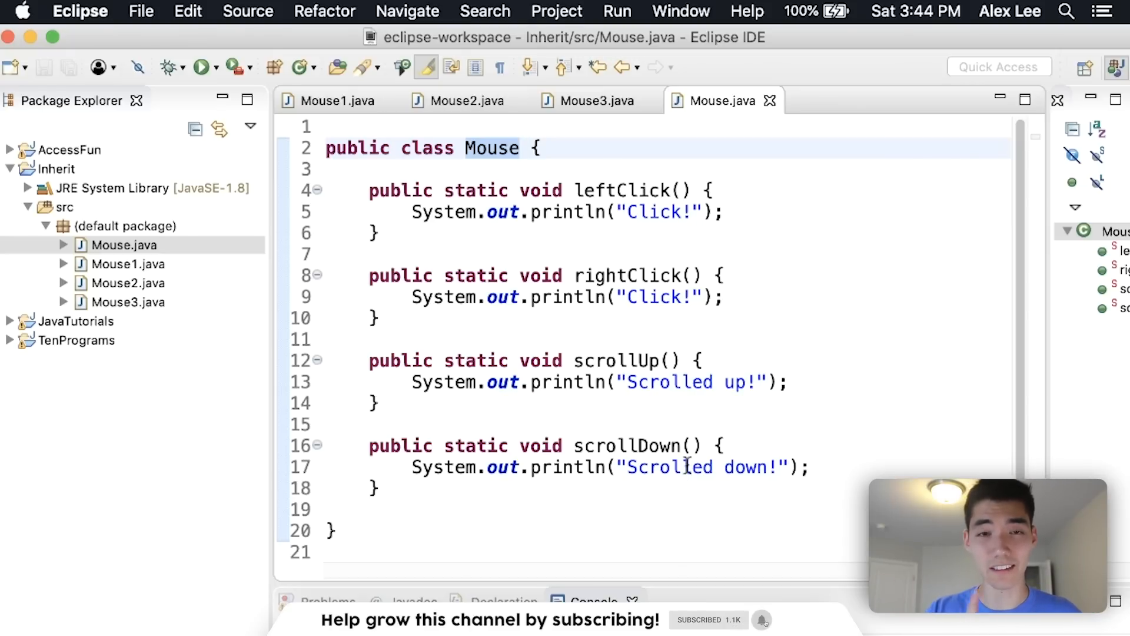
- Declare 'extends Mouse' on Mouse1, Mouse2 and Mouse3 and save each
{"action": "left_click", "coordinate": [339, 100]}
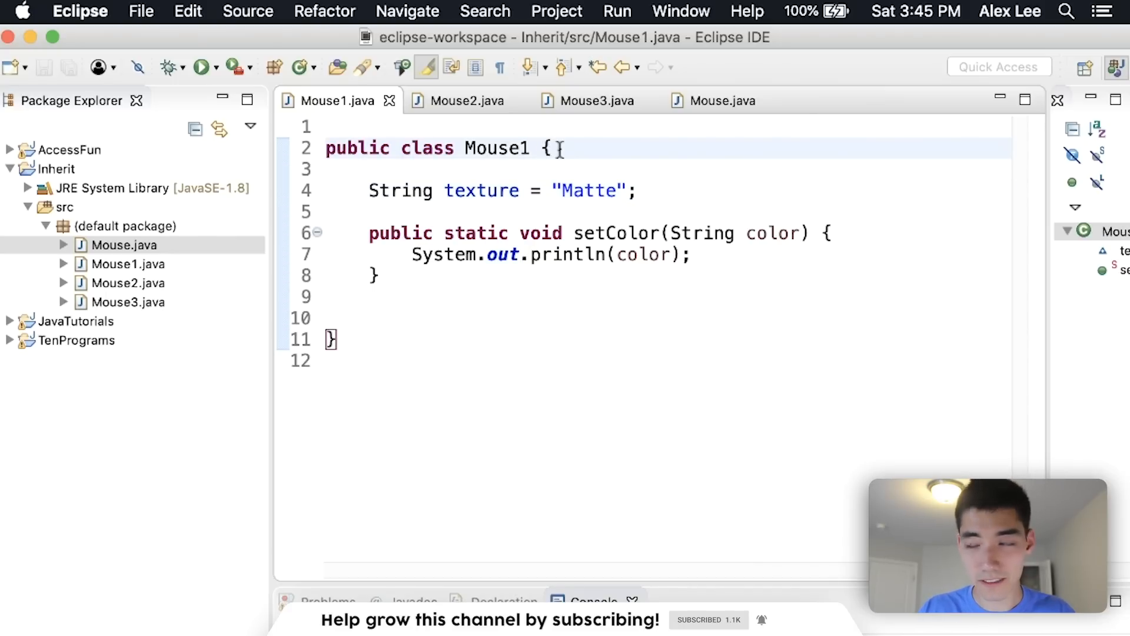
{"action": "type", "text": "extends Mouse"}
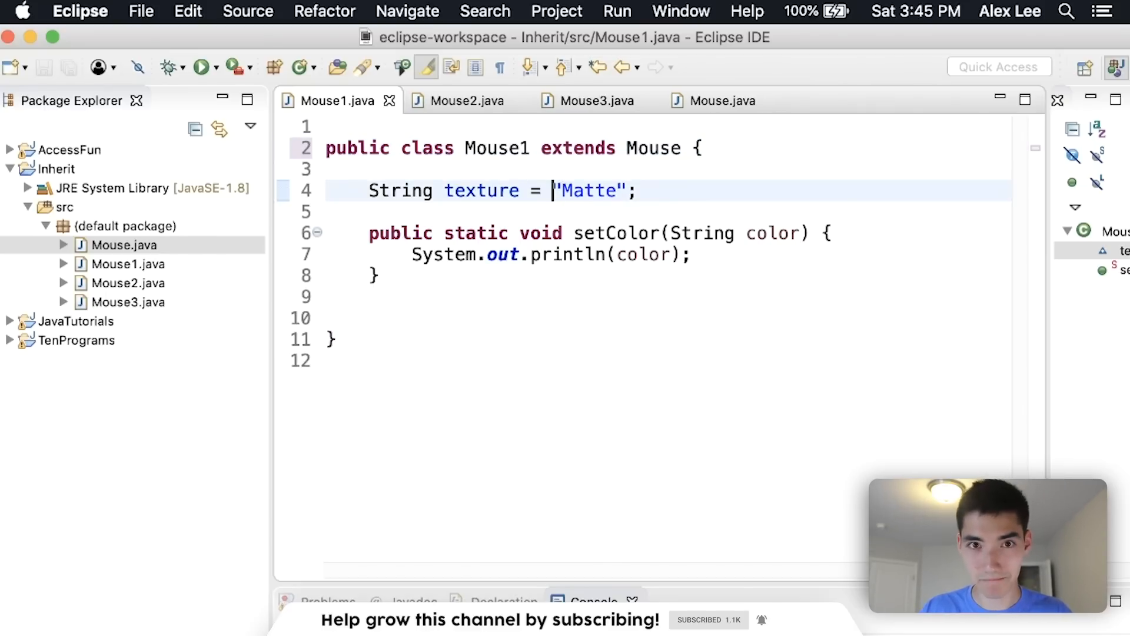
{"action": "left_click", "coordinate": [466, 100]}
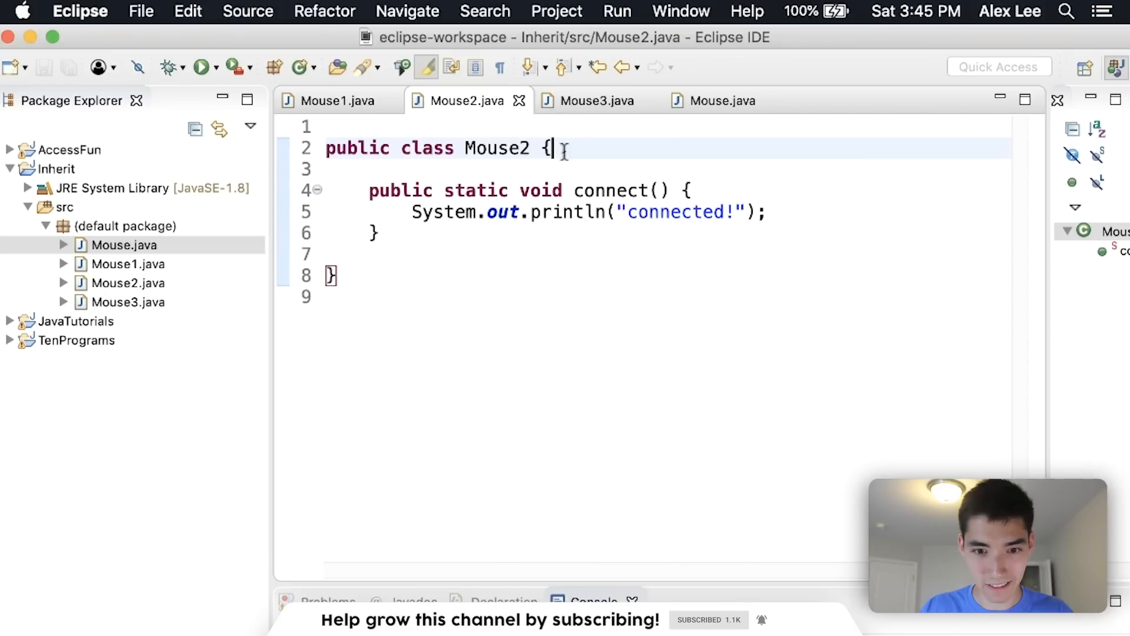
{"action": "type", "text": "extends"}
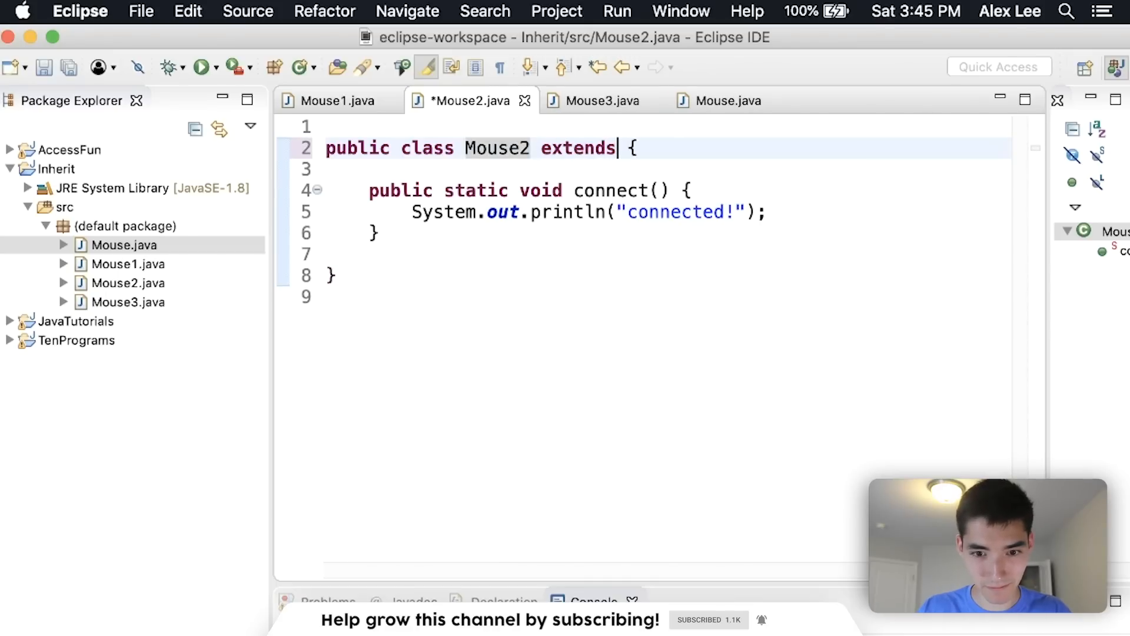
{"action": "type", "text": "Mouse"}
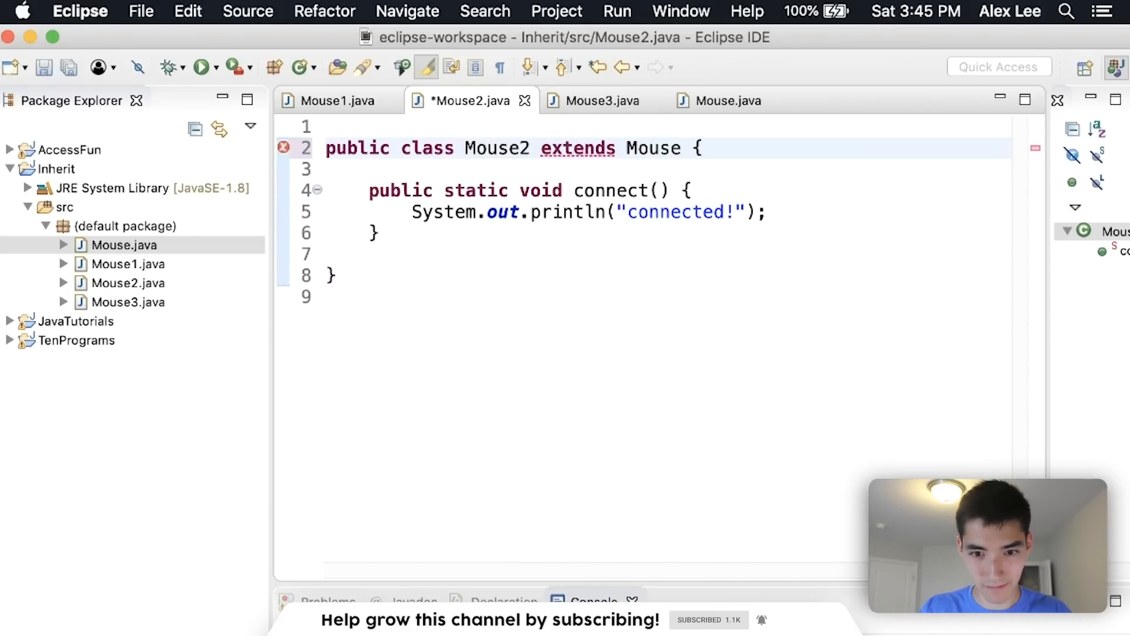
{"action": "left_click", "coordinate": [597, 100]}
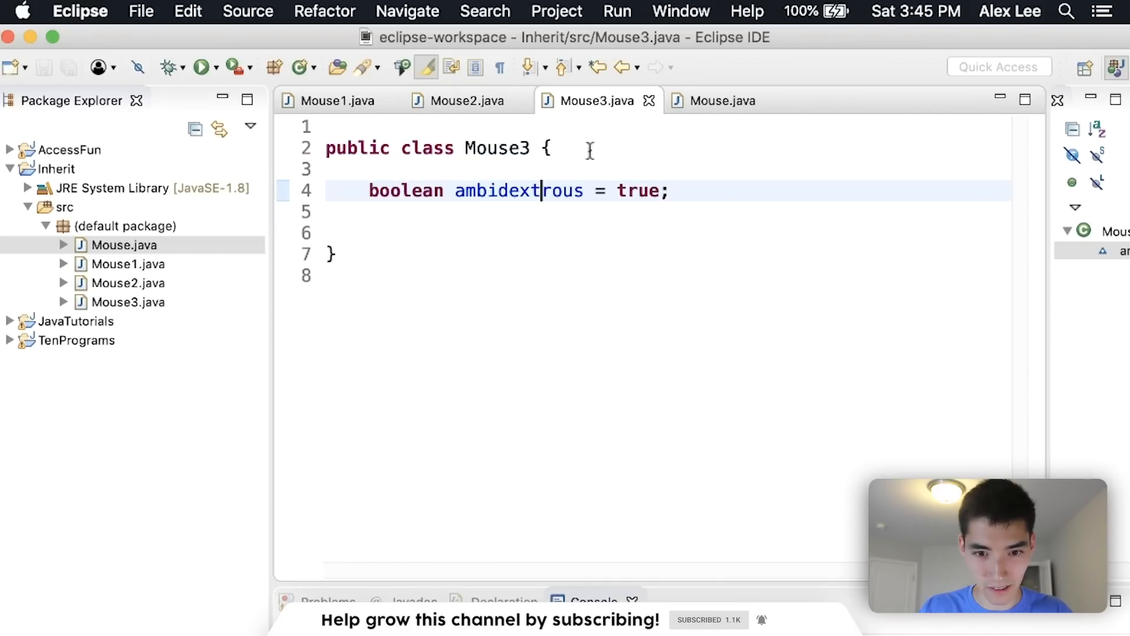
{"action": "type", "text": "extends"}
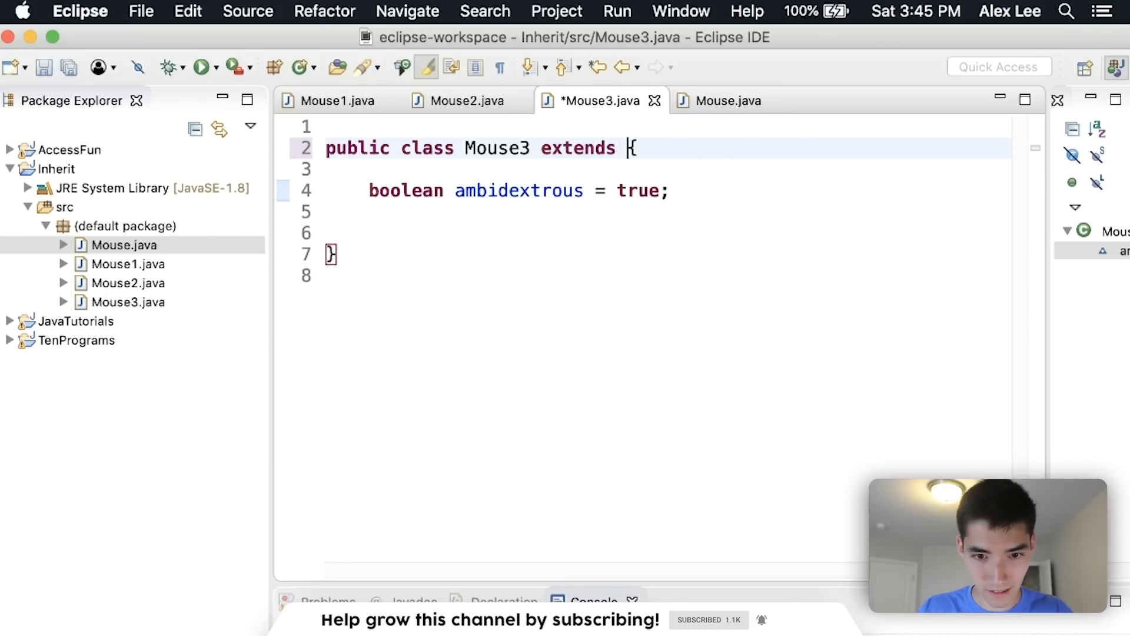
{"action": "type", "text": "Mouse"}
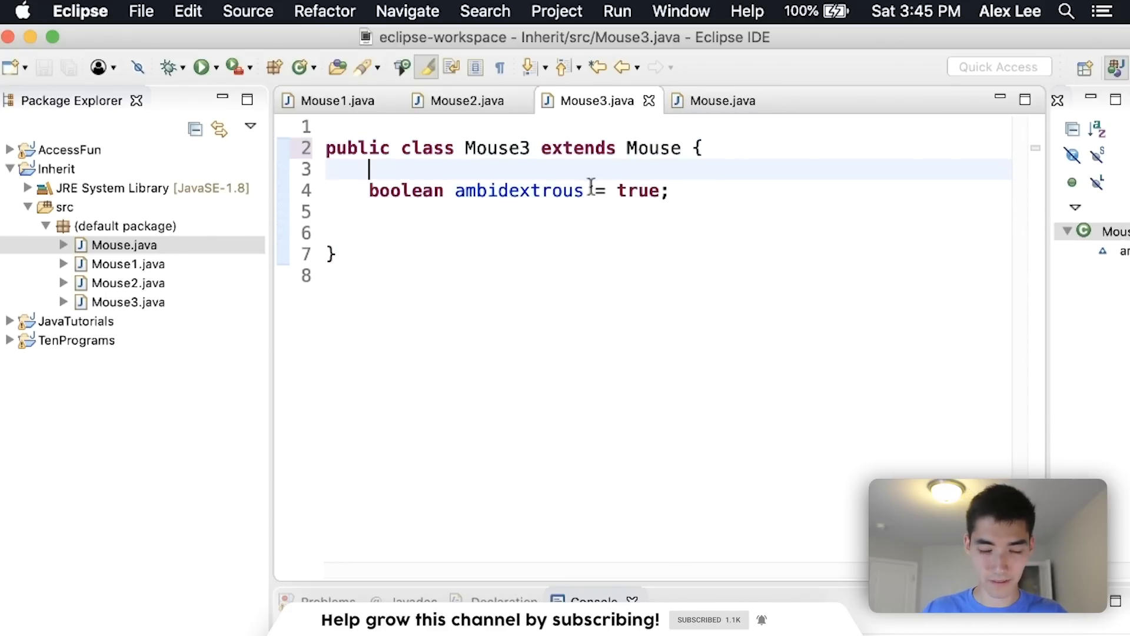
- Create a new class named Main with a main method stub in the default package
{"action": "right_click", "coordinate": [122, 226]}
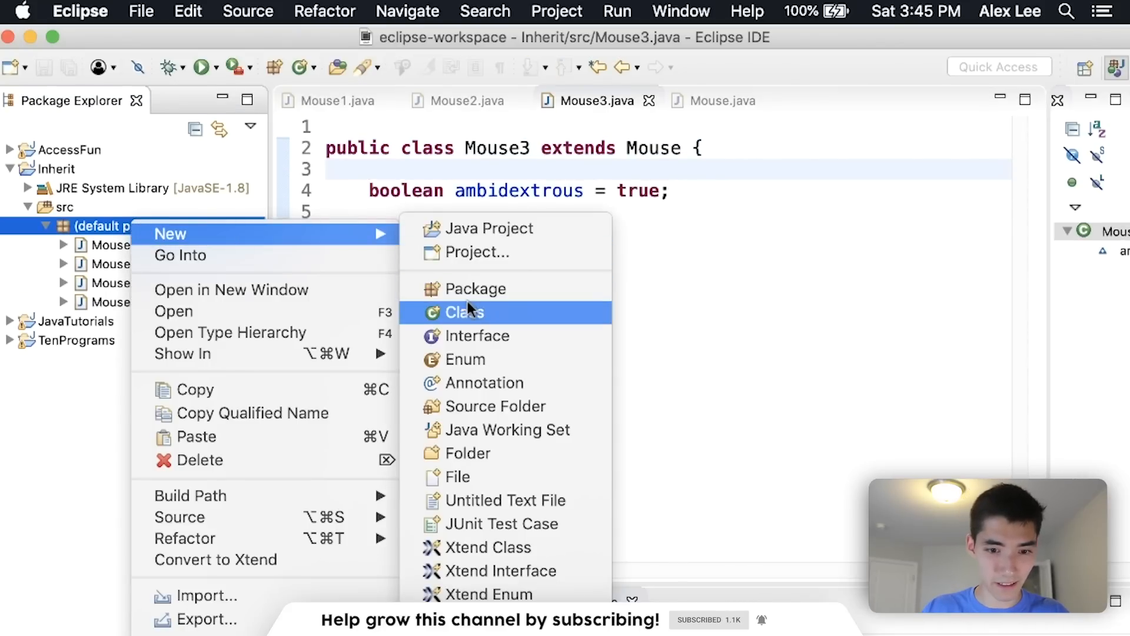
{"action": "left_click", "coordinate": [465, 311]}
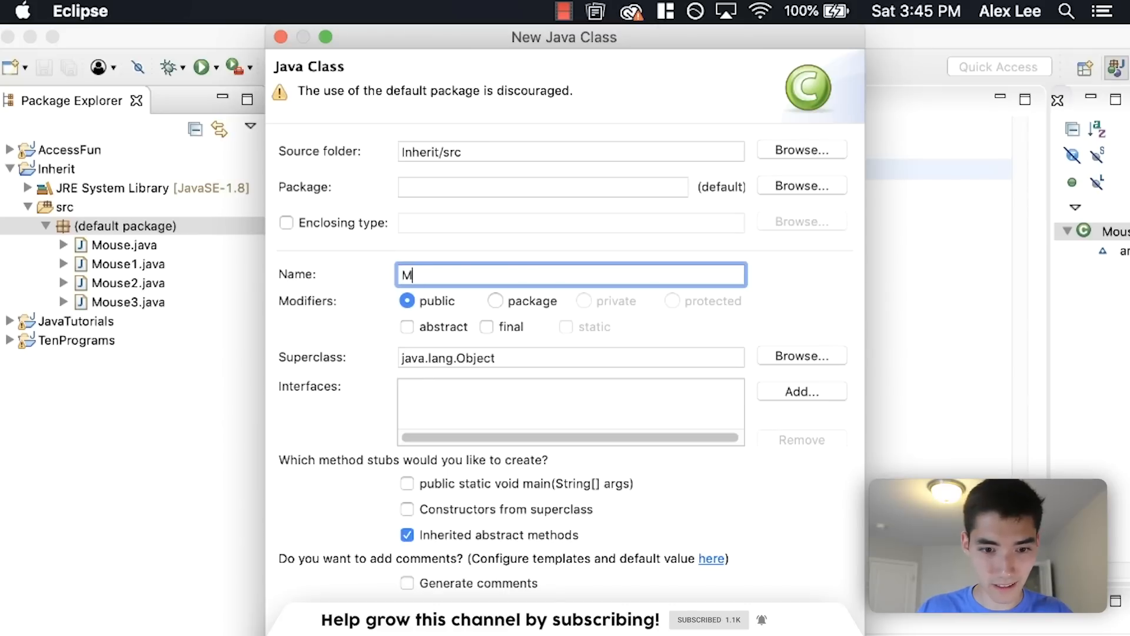
{"action": "type", "text": "ain"}
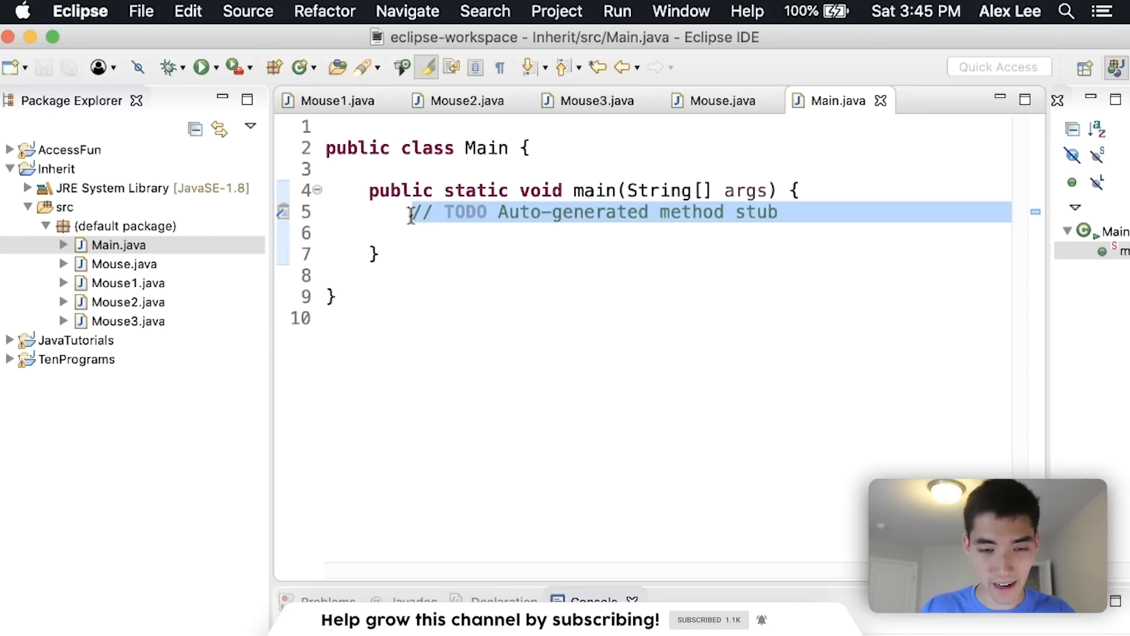
- In main, declare Mouse1 m1 = new Mouse1(); and call m1.leftClick();, then view Mouse1.java
{"action": "type", "text": "Mouse1"}
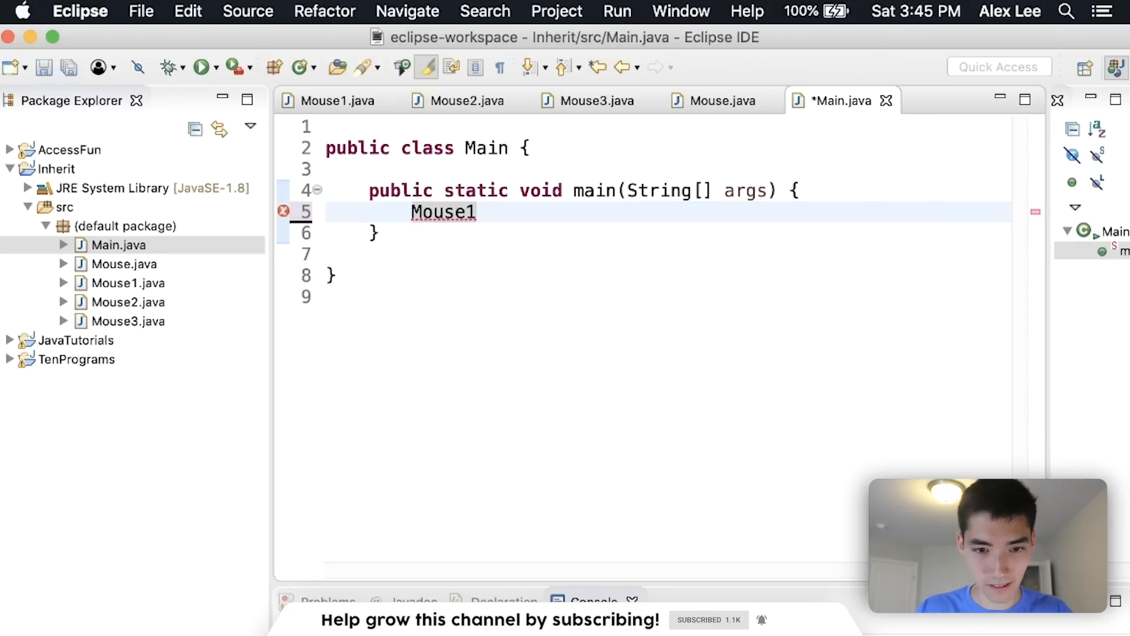
{"action": "type", "text": "m1 = new Mouse"}
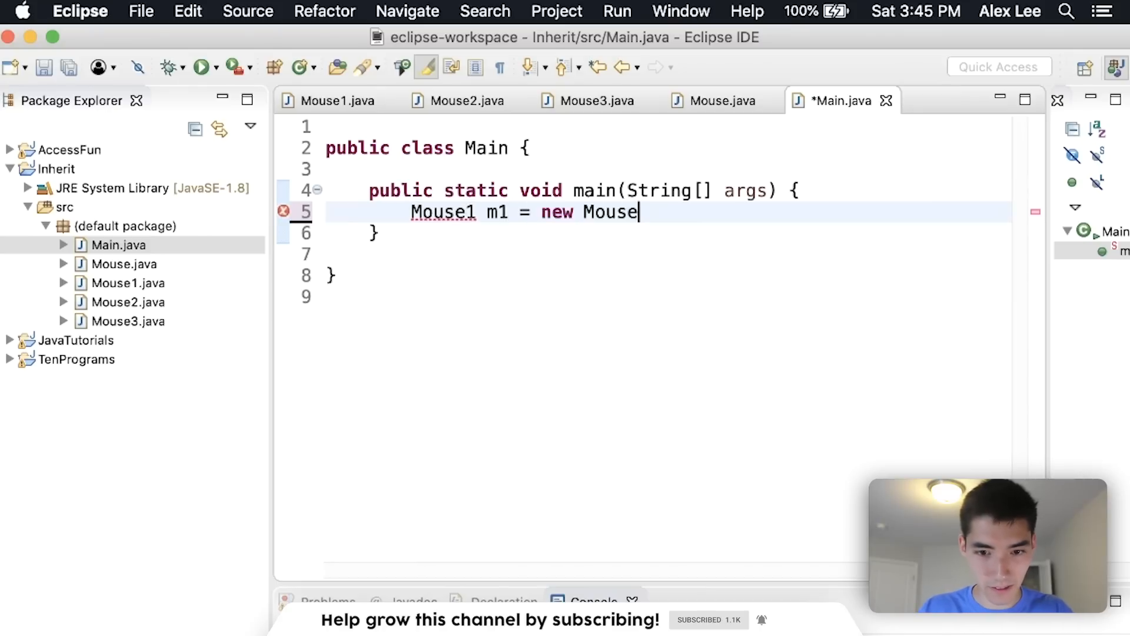
{"action": "type", "text": "1();"}
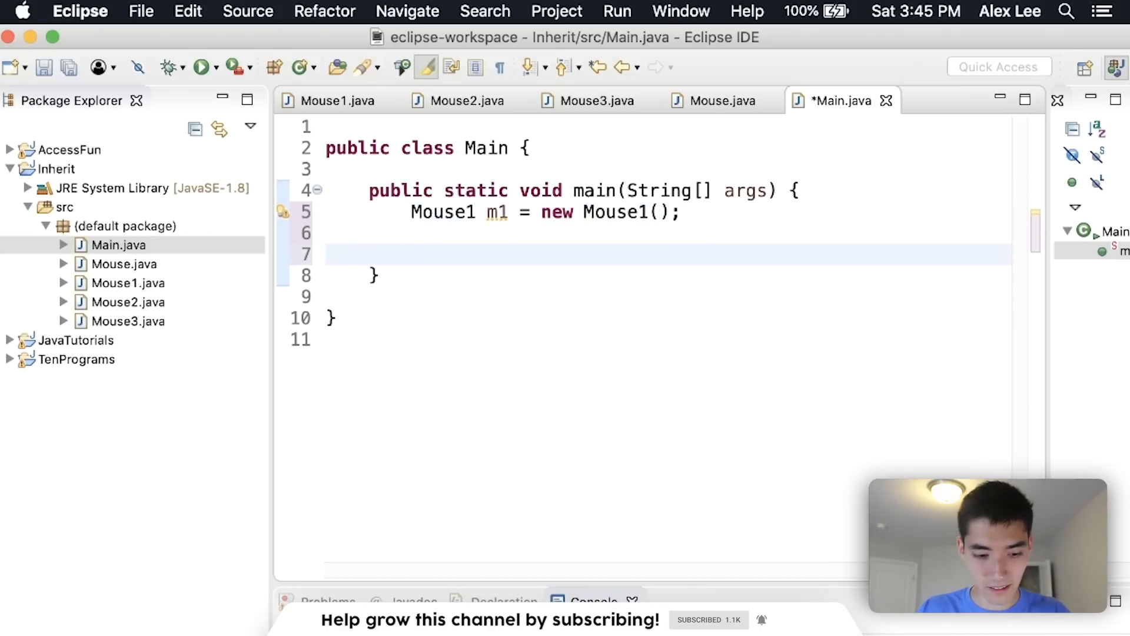
{"action": "type", "text": "m1."}
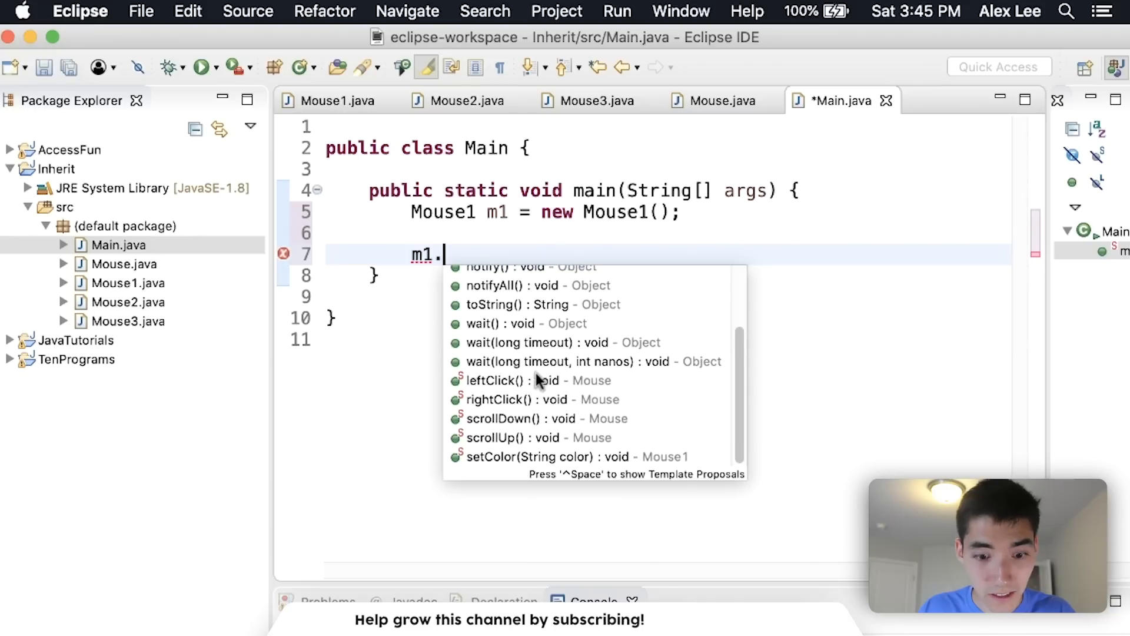
{"action": "mouse_move", "coordinate": [527, 418]}
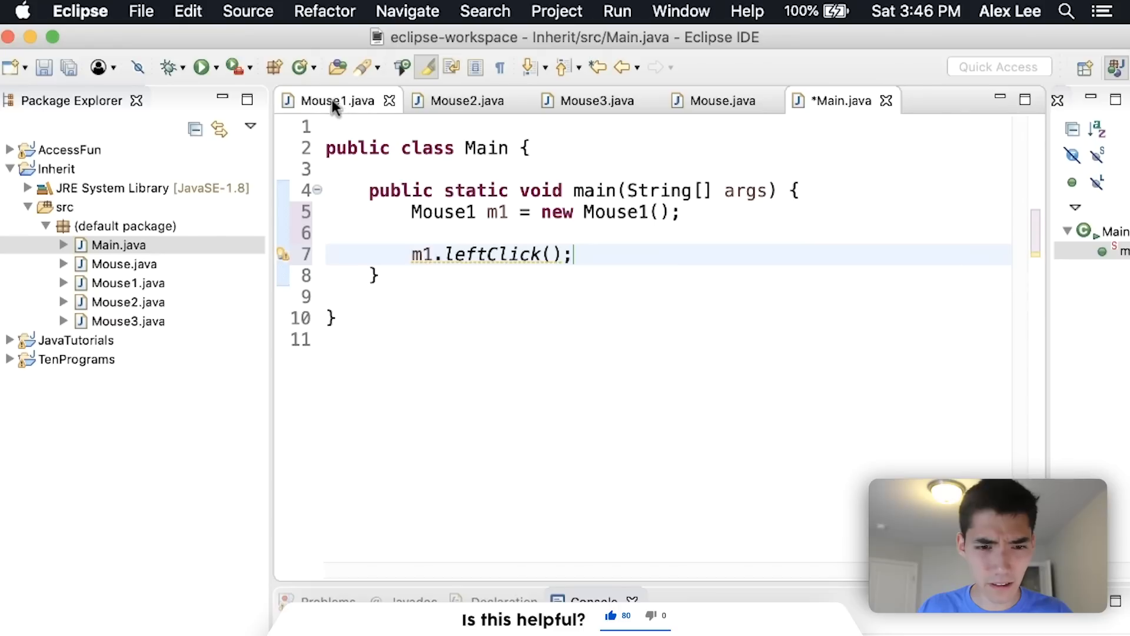
{"action": "left_click", "coordinate": [335, 100]}
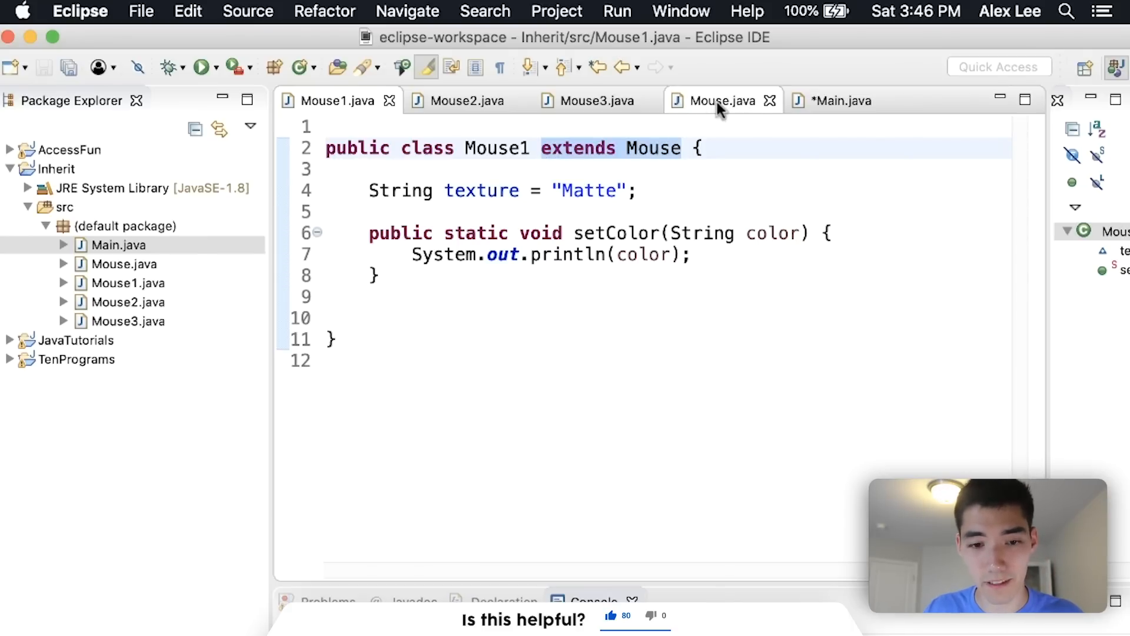
- Add m1.rightClick(), m1.scrollDown() and m1.scrollUp() calls after leftClick and save Main.java
{"action": "left_click", "coordinate": [723, 100]}
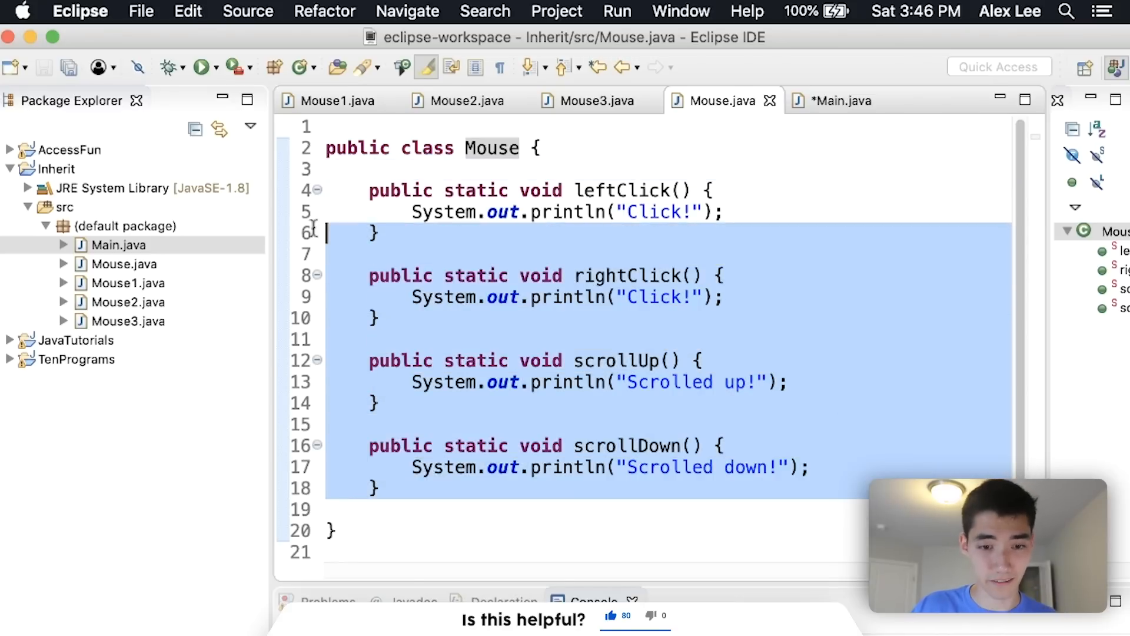
{"action": "left_click", "coordinate": [841, 100]}
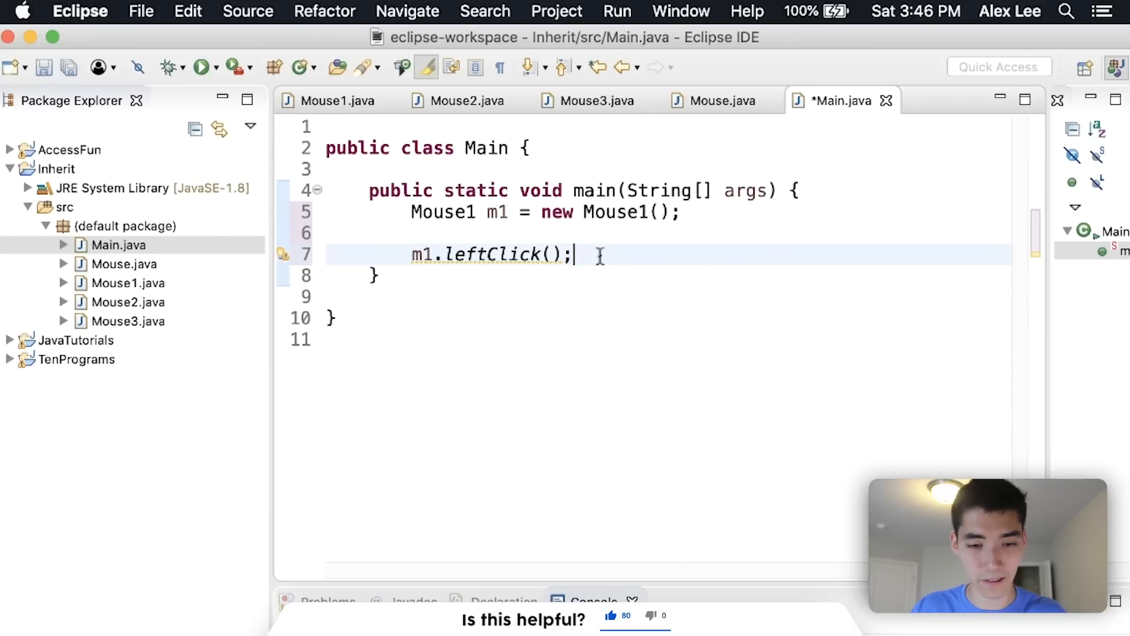
{"action": "double_click", "coordinate": [492, 253]}
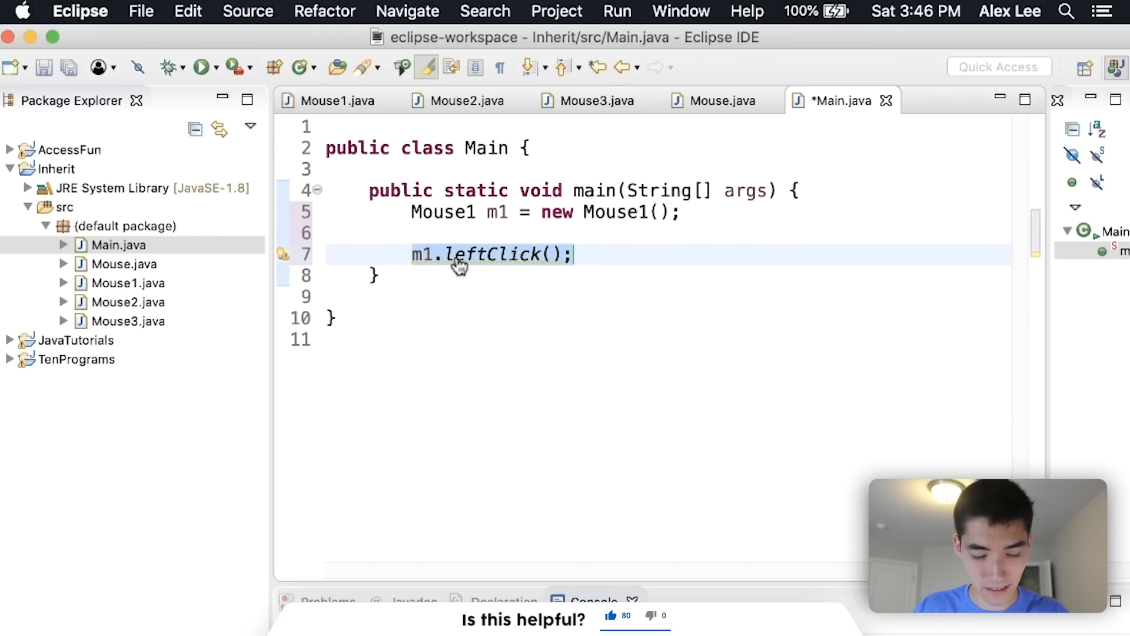
{"action": "type", "text": "m1.leftClick();"}
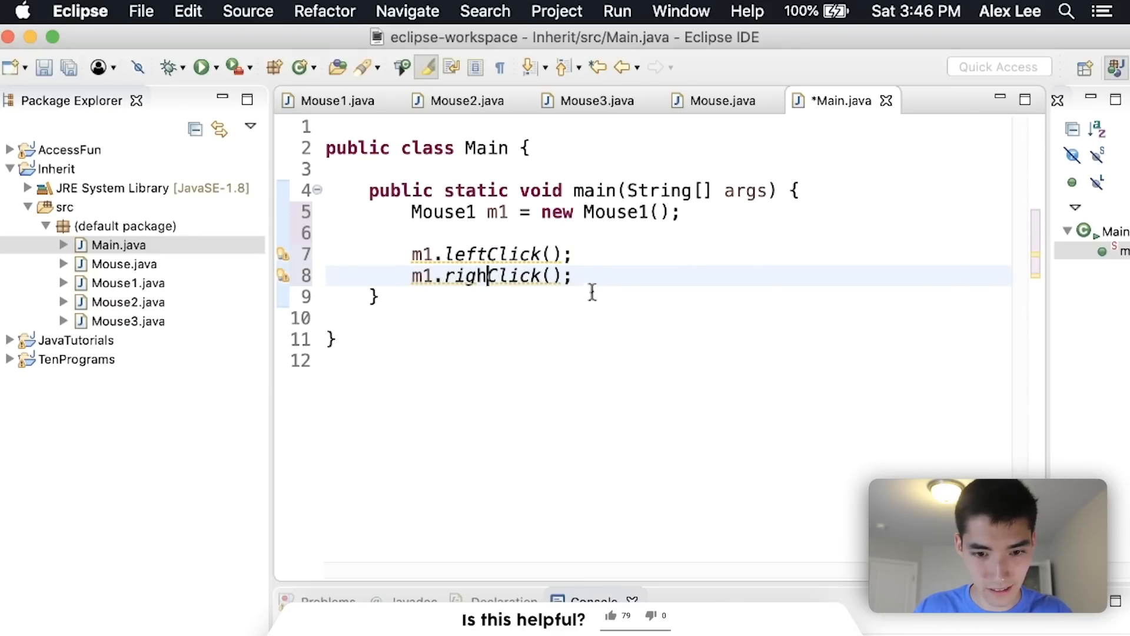
{"action": "type", "text": "m1."}
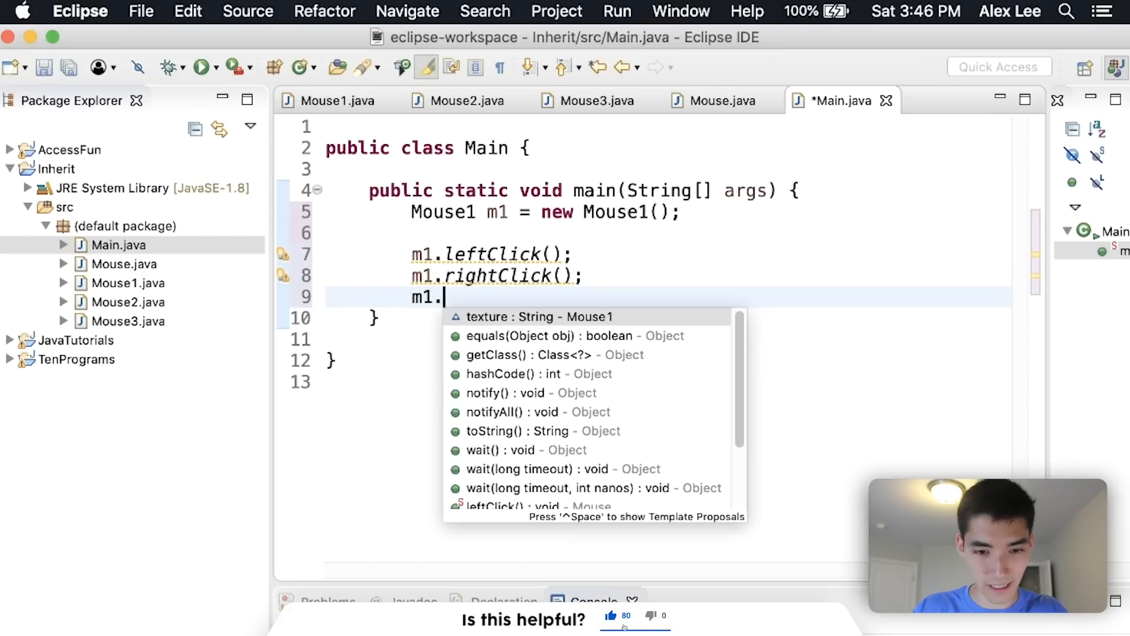
{"action": "type", "text": "scrollDown();"}
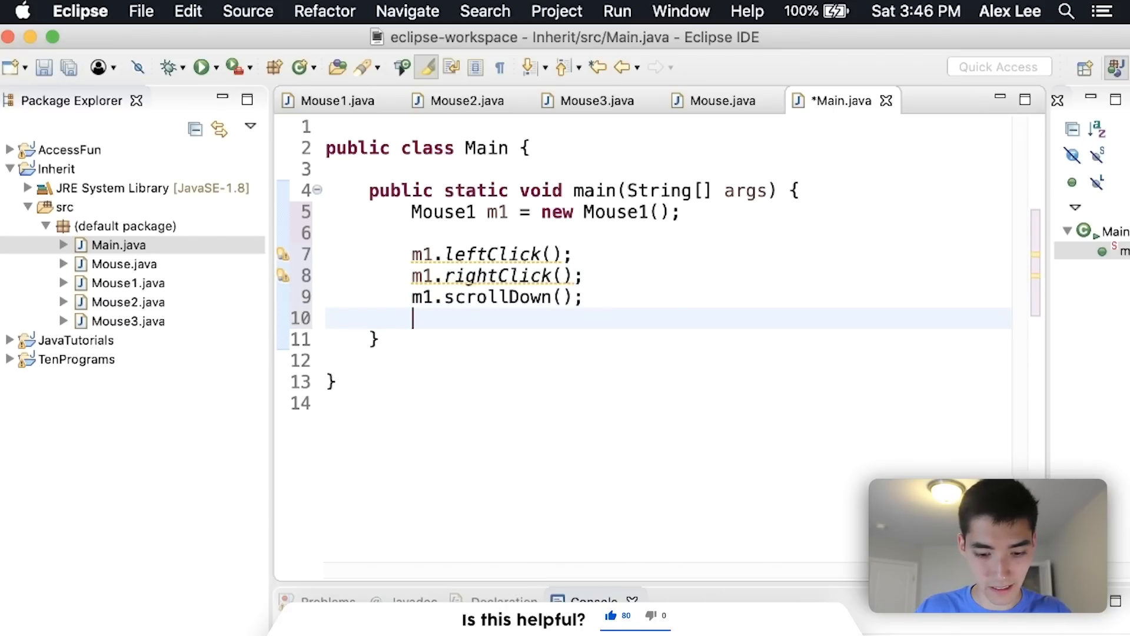
{"action": "type", "text": "m1.scrollDown();"}
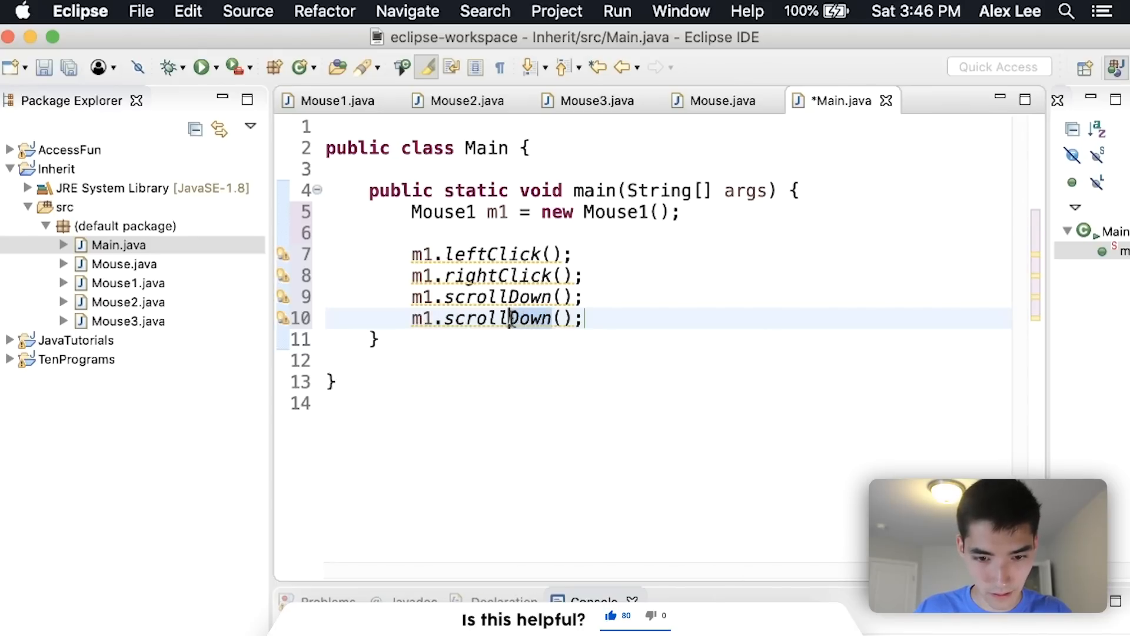
{"action": "type", "text": "scrollU"}
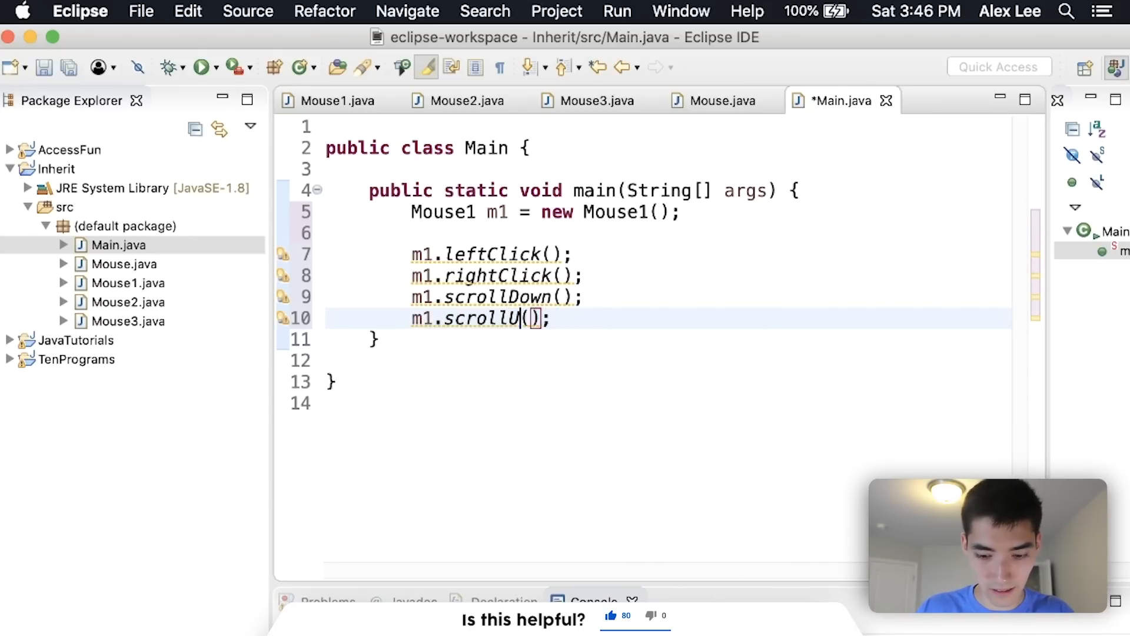
{"action": "key", "text": "cmd+s"}
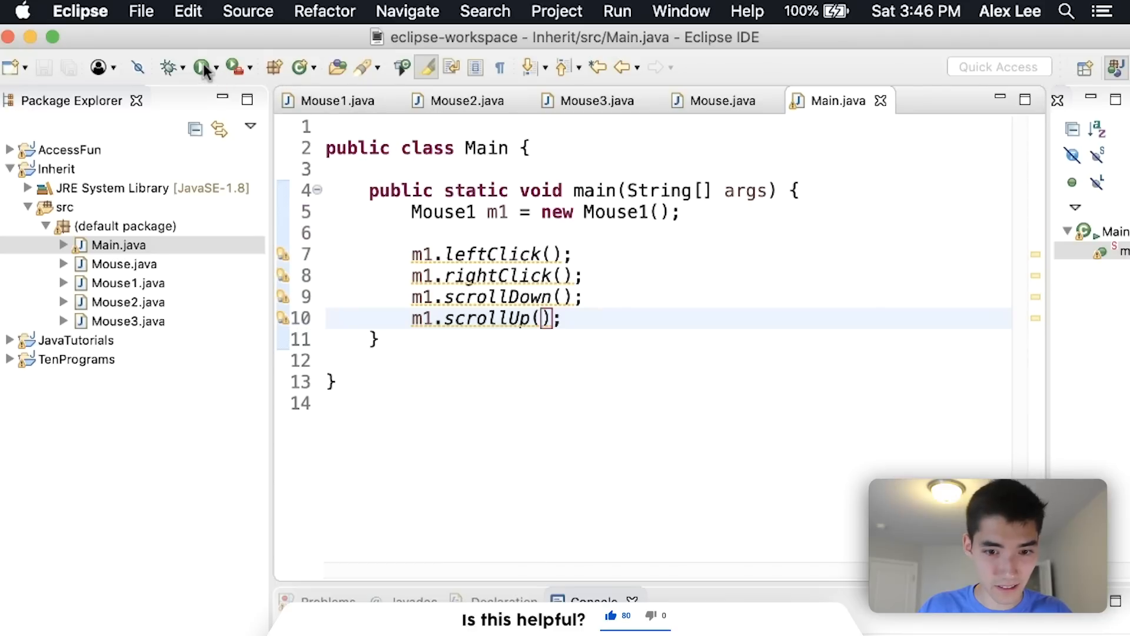
- Run Main to print the click and scroll messages, then switch m1 to a Mouse2 object m2
{"action": "left_click", "coordinate": [204, 67]}
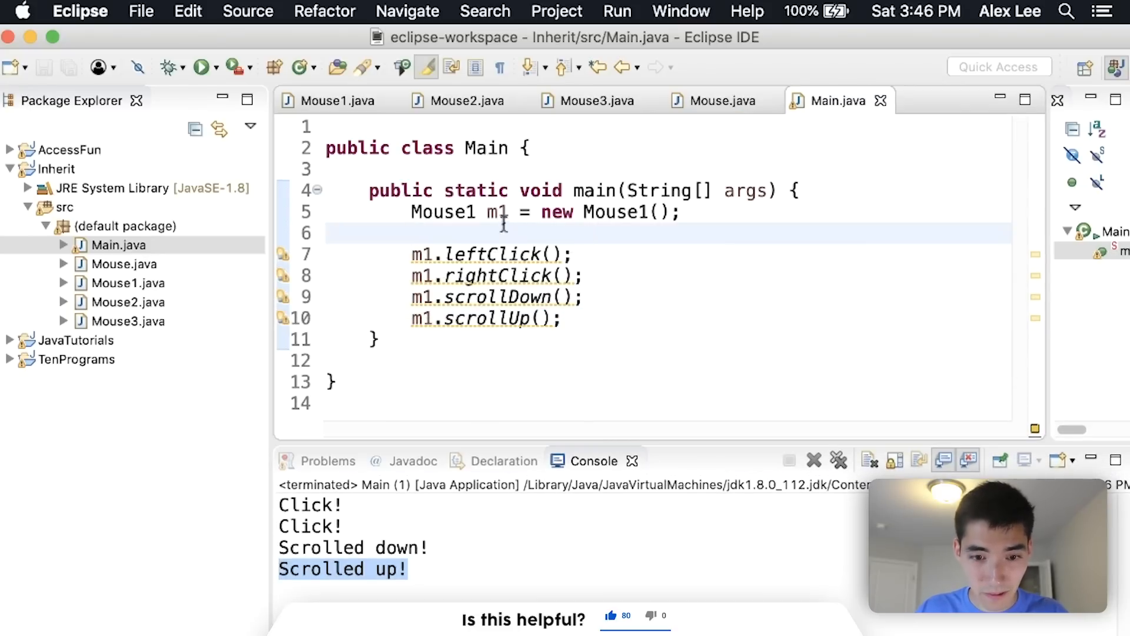
{"action": "type", "text": "m2"}
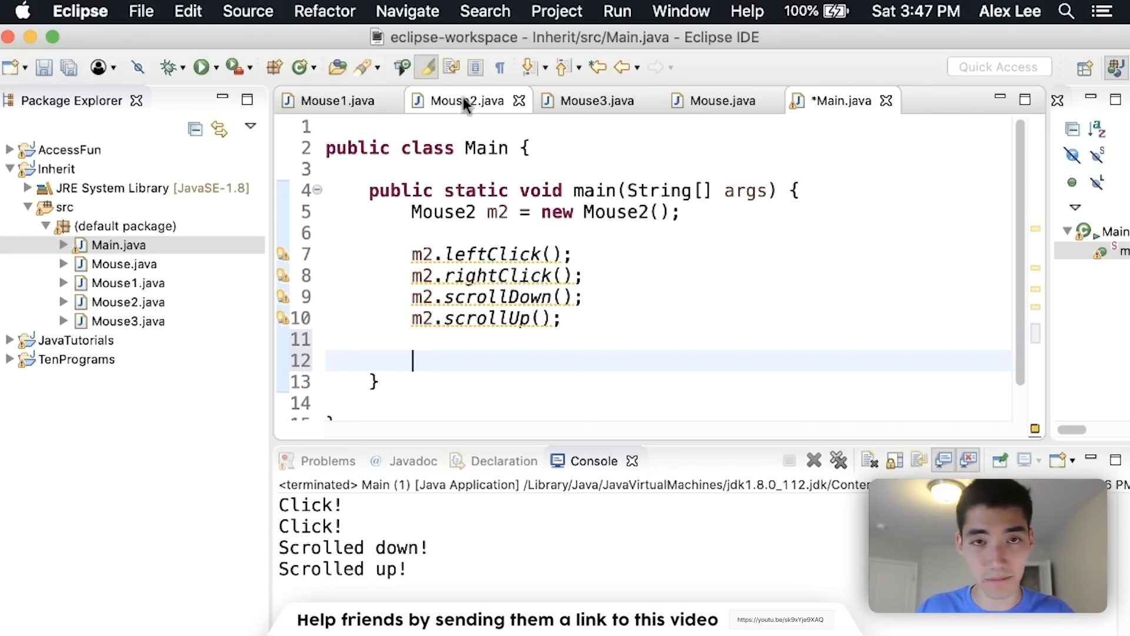
- Check connect() in Mouse2.java and add an m2.connect(); call in Main
{"action": "left_click", "coordinate": [466, 100]}
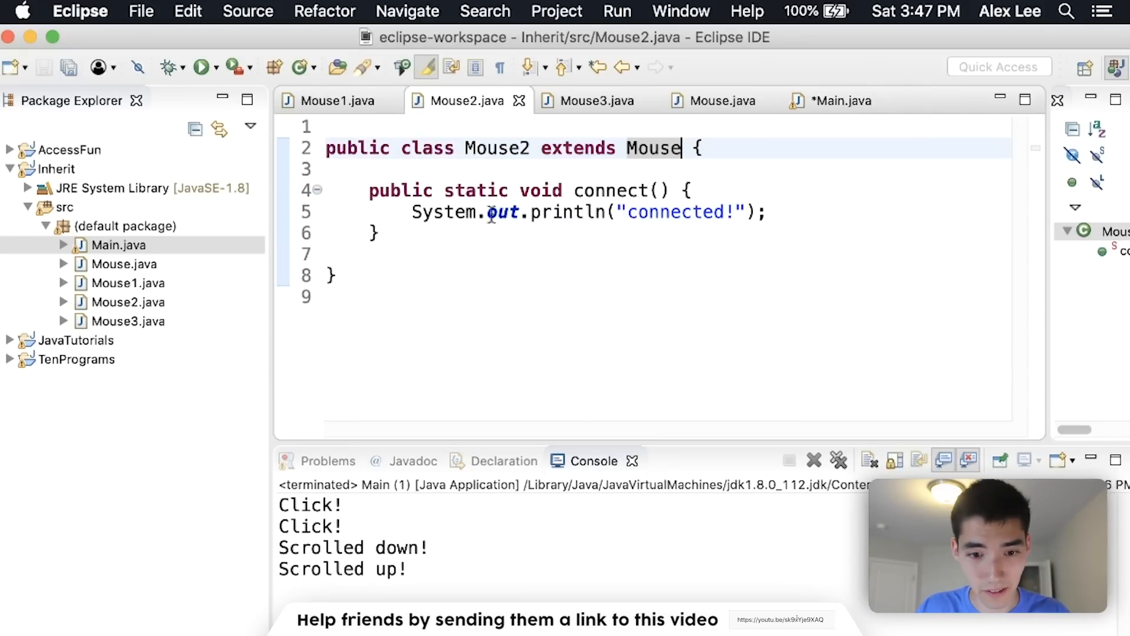
{"action": "double_click", "coordinate": [610, 190]}
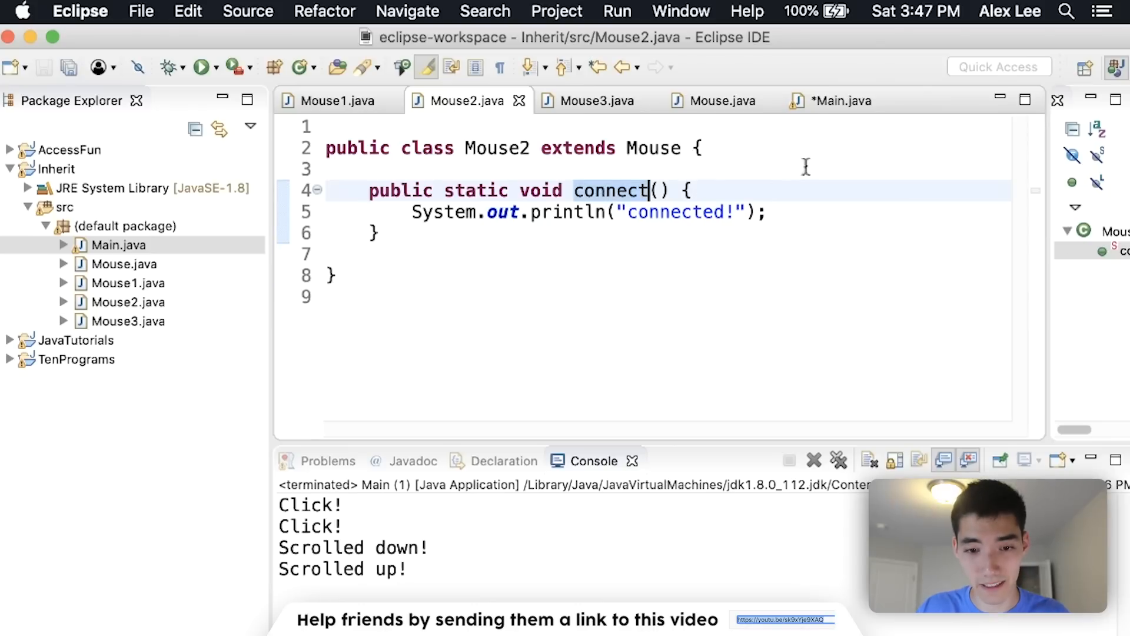
{"action": "left_click", "coordinate": [841, 100]}
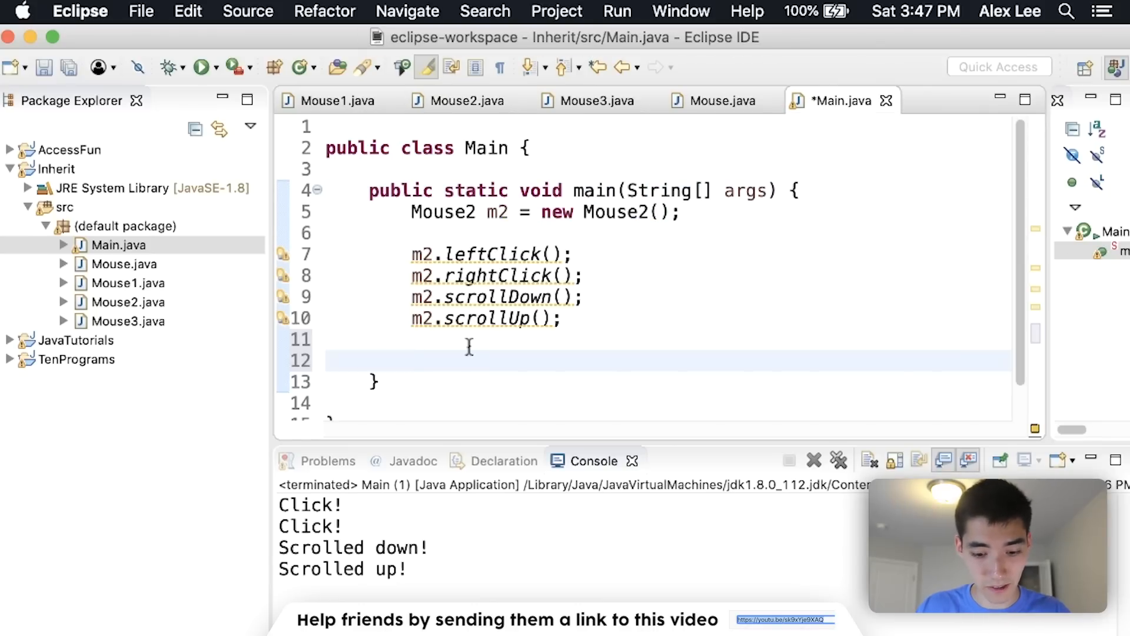
{"action": "type", "text": "m2.connect();"}
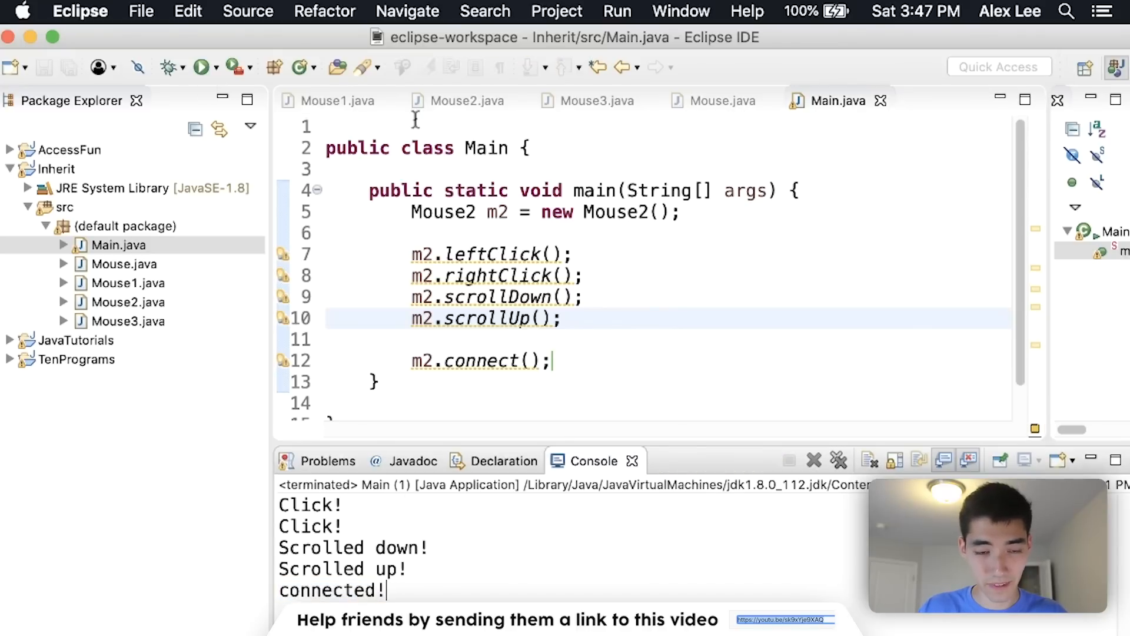
{"action": "left_click", "coordinate": [335, 100]}
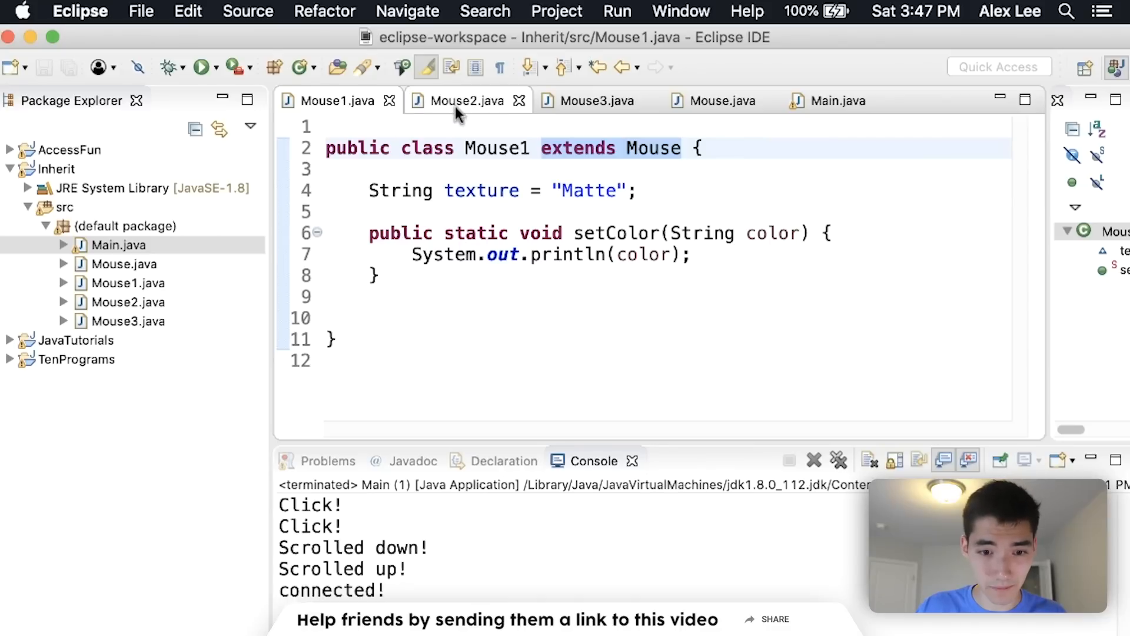
{"action": "left_click", "coordinate": [467, 100]}
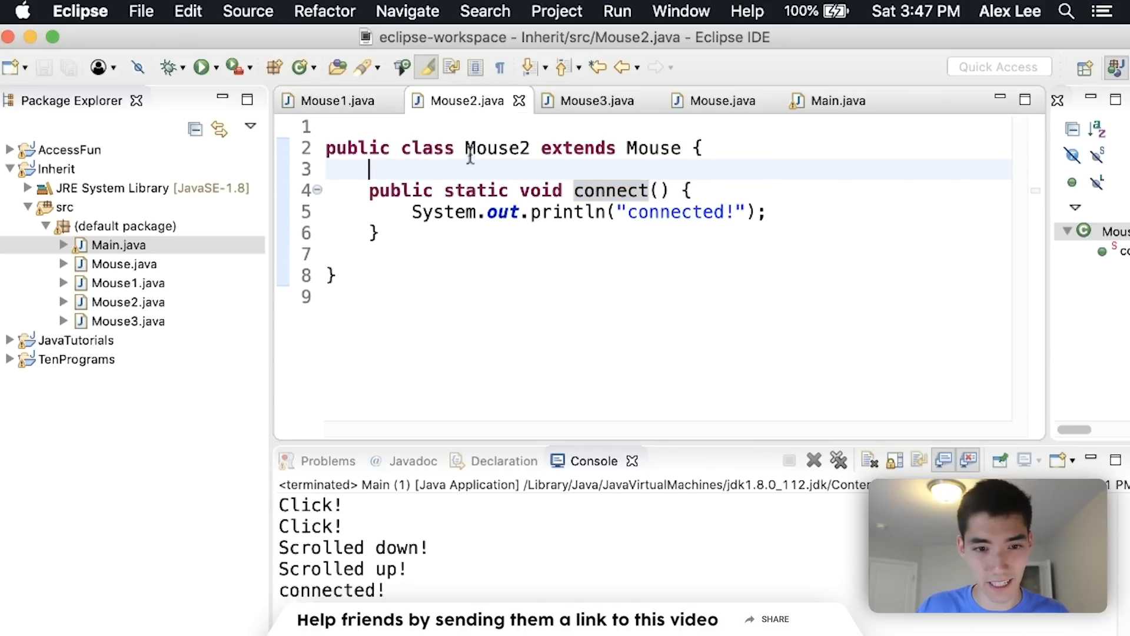
{"action": "left_click", "coordinate": [334, 100]}
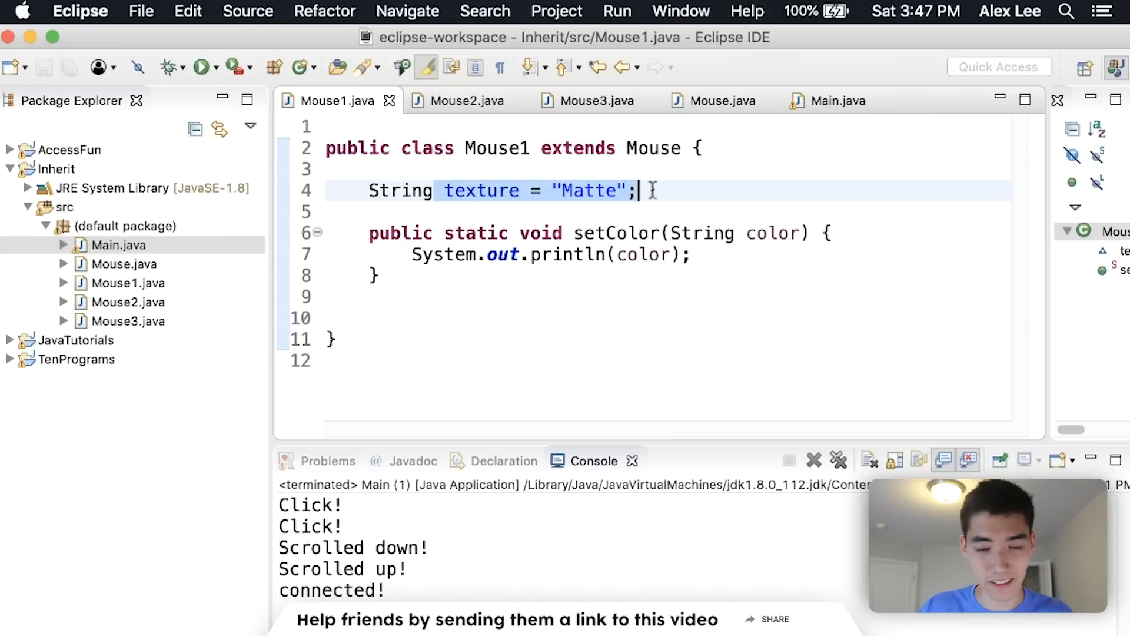
{"action": "left_click", "coordinate": [838, 100]}
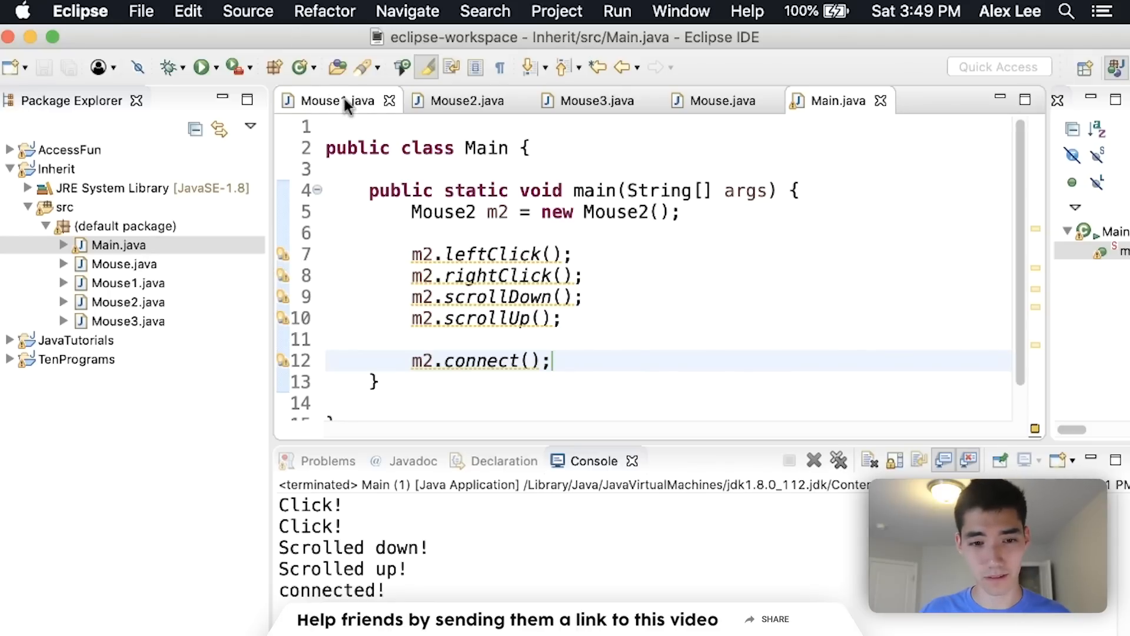
- Review the Mouse3 class, then the base Mouse class source without changes
{"action": "left_click", "coordinate": [597, 100]}
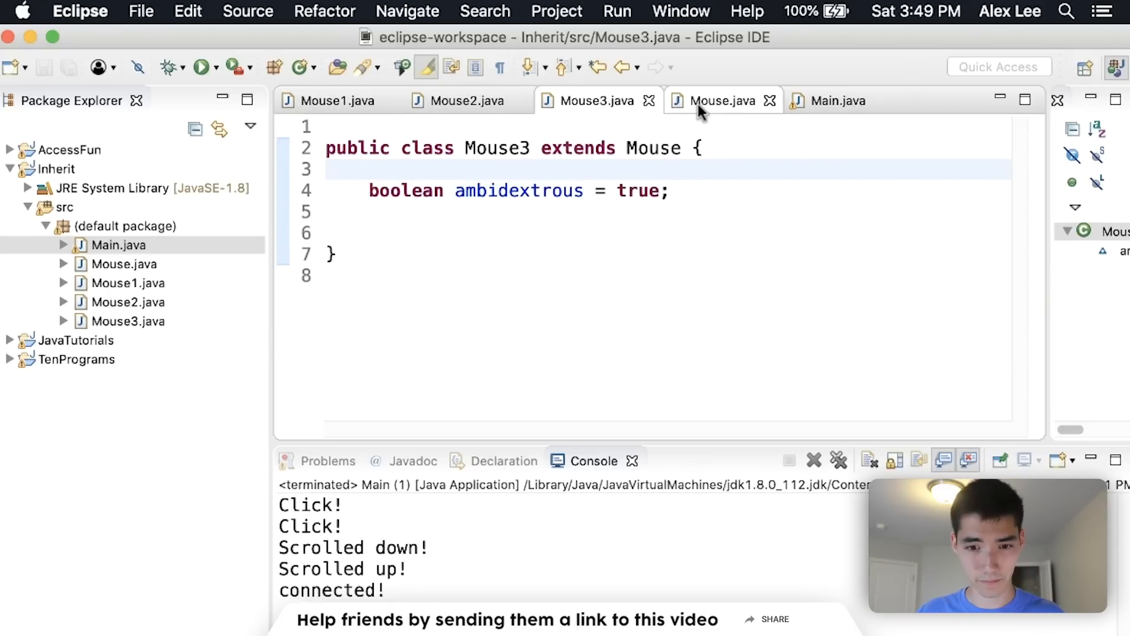
{"action": "left_click", "coordinate": [720, 101]}
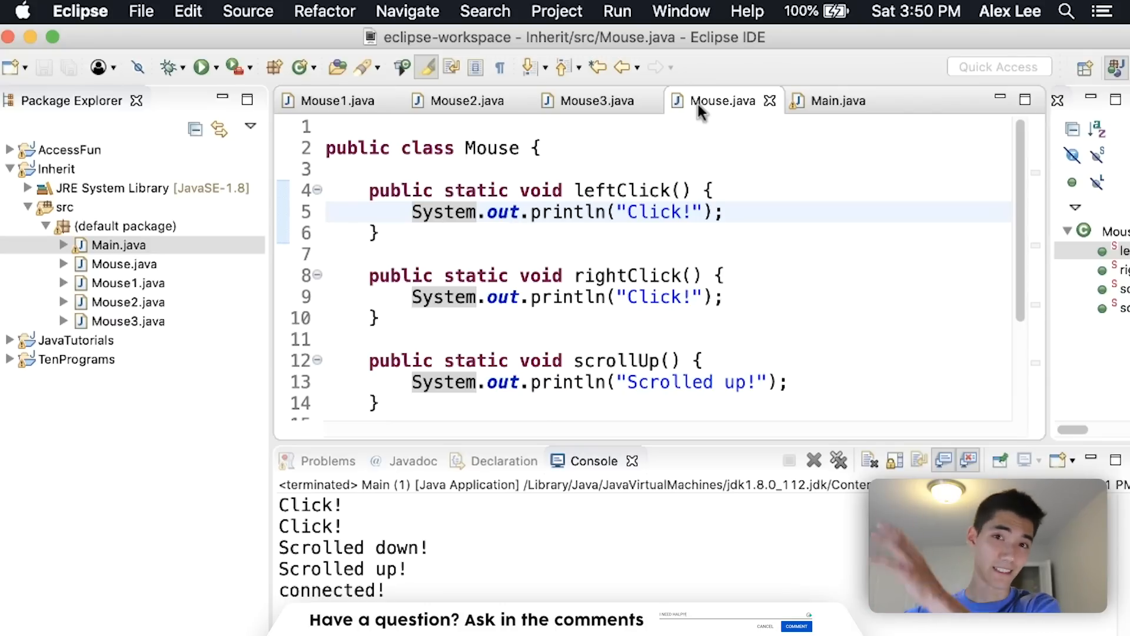
{"action": "left_click", "coordinate": [445, 212]}
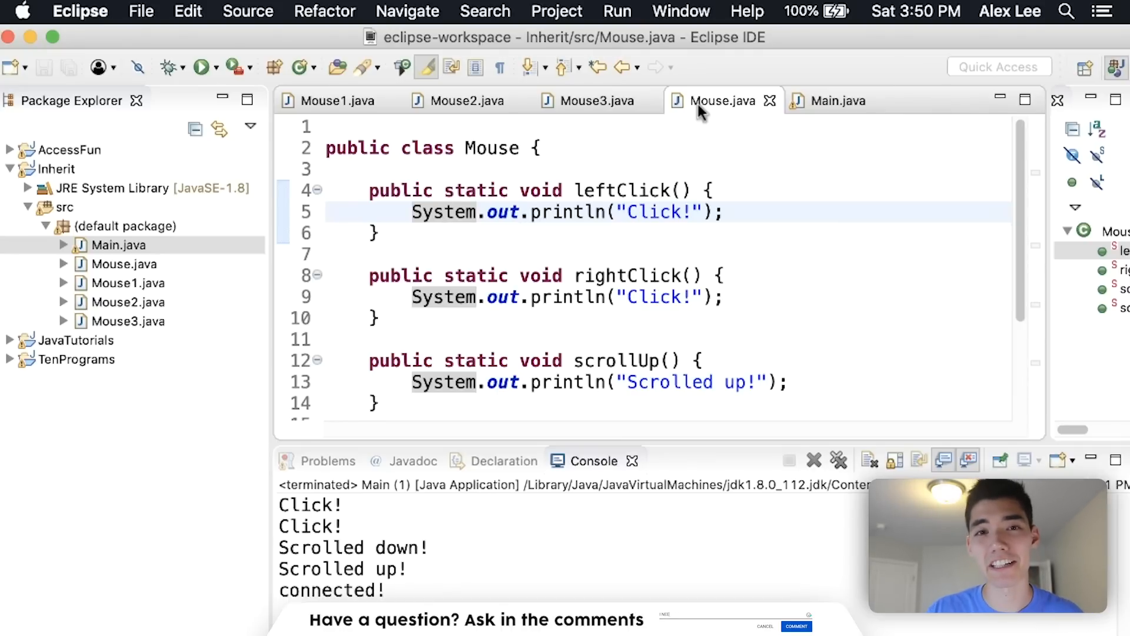
{"action": "left_click", "coordinate": [445, 212]}
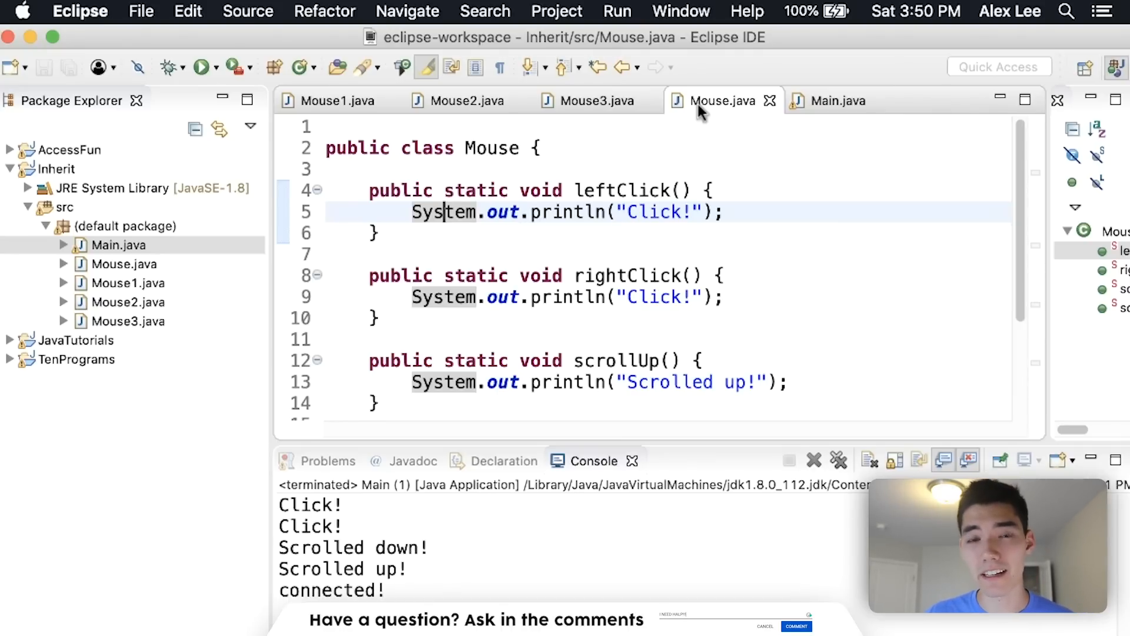